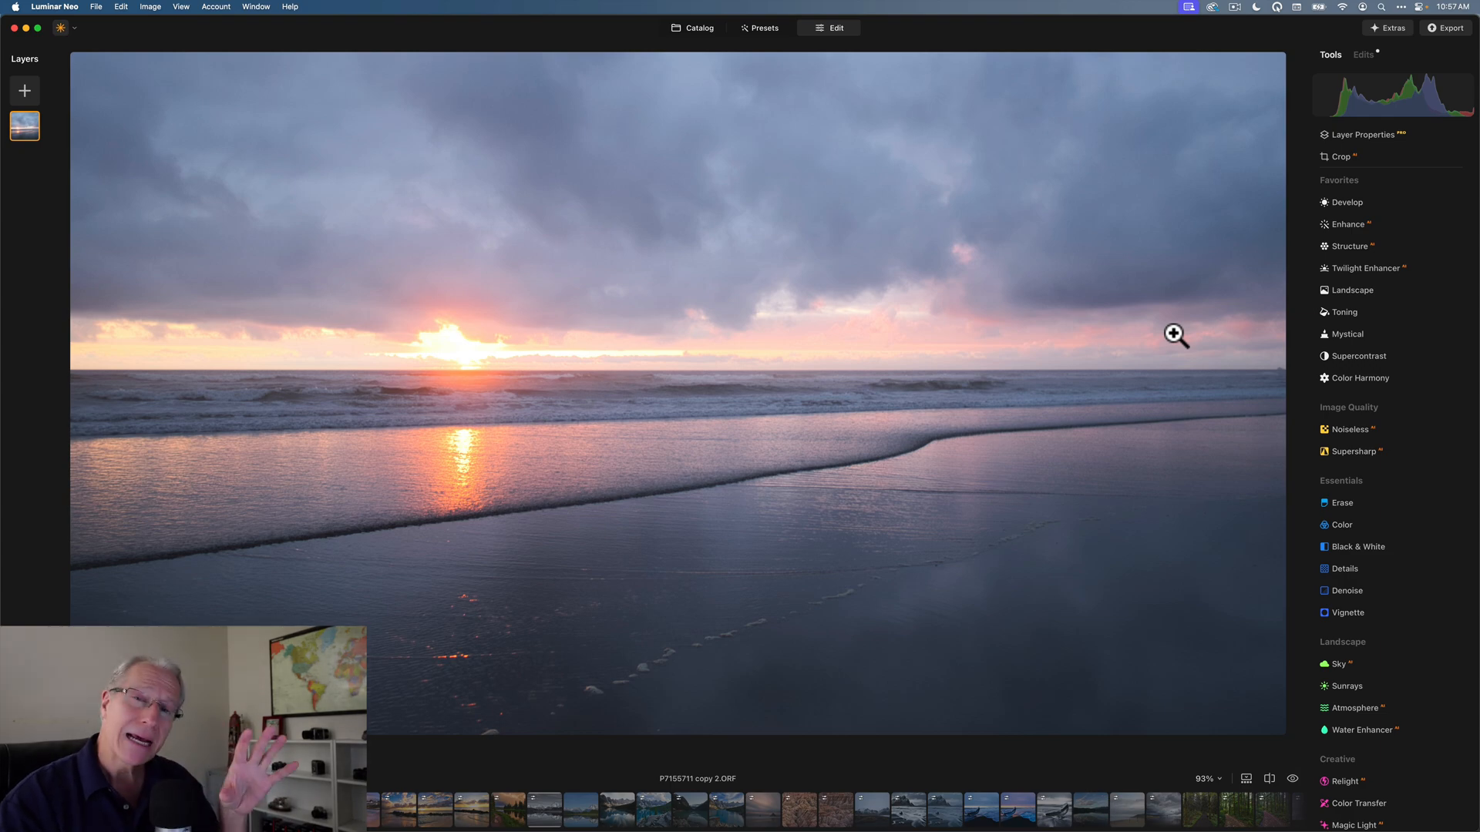
Step: Review the applied edits, return to the tools list and bring up the Color adjustment
left_click(1348, 247)
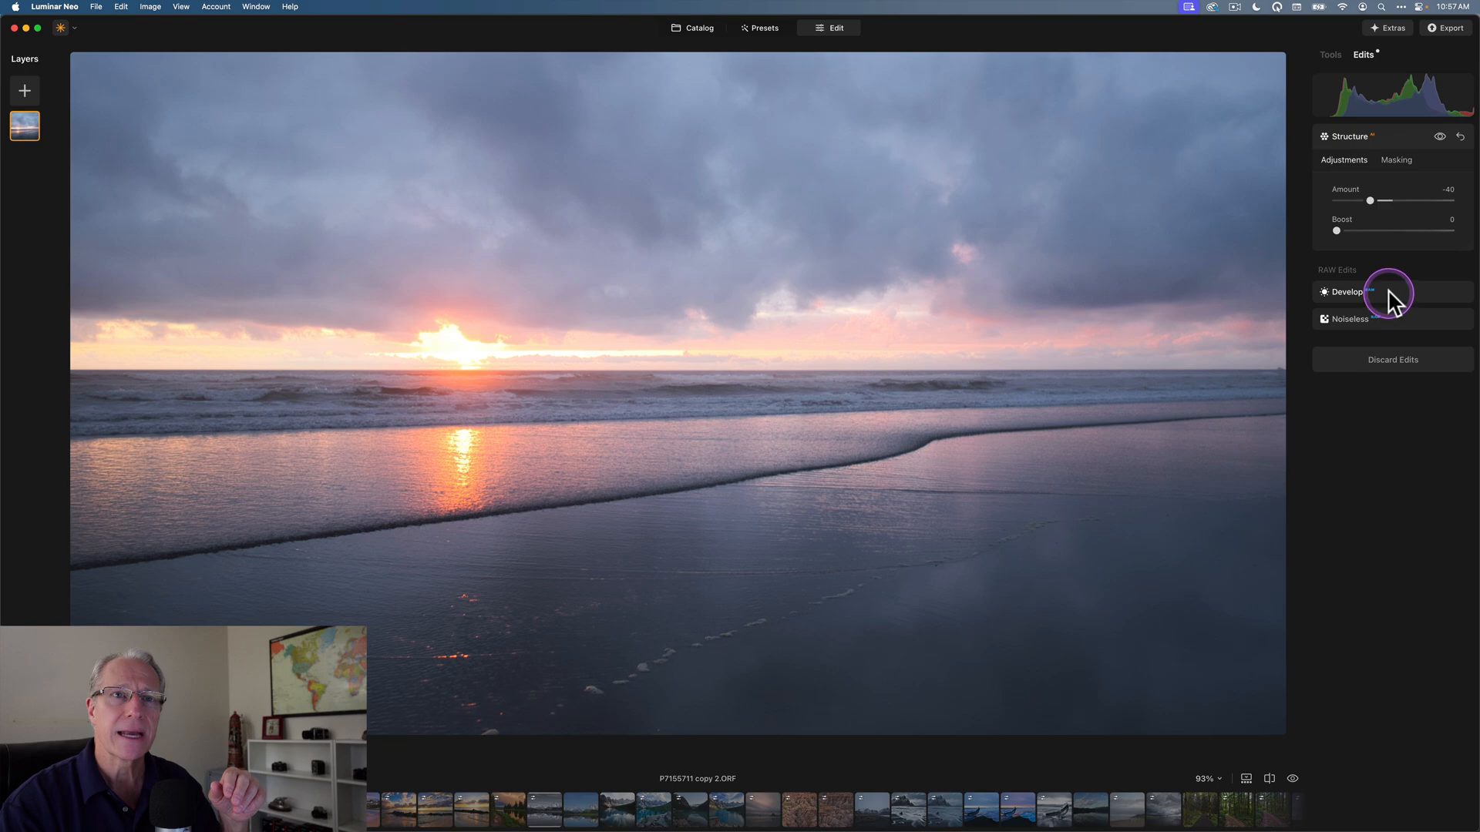
left_click(1330, 54)
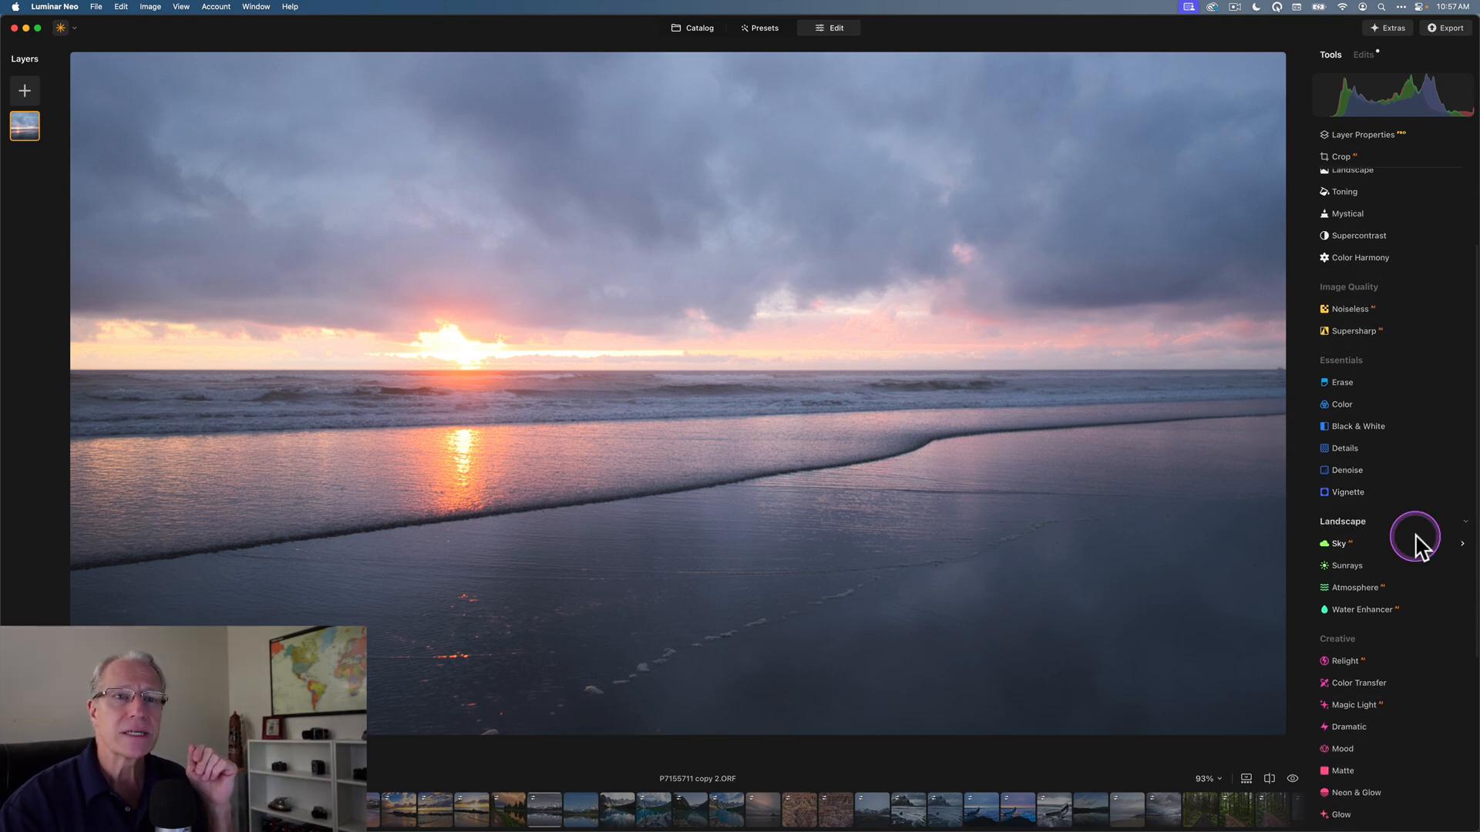
left_click(1342, 404)
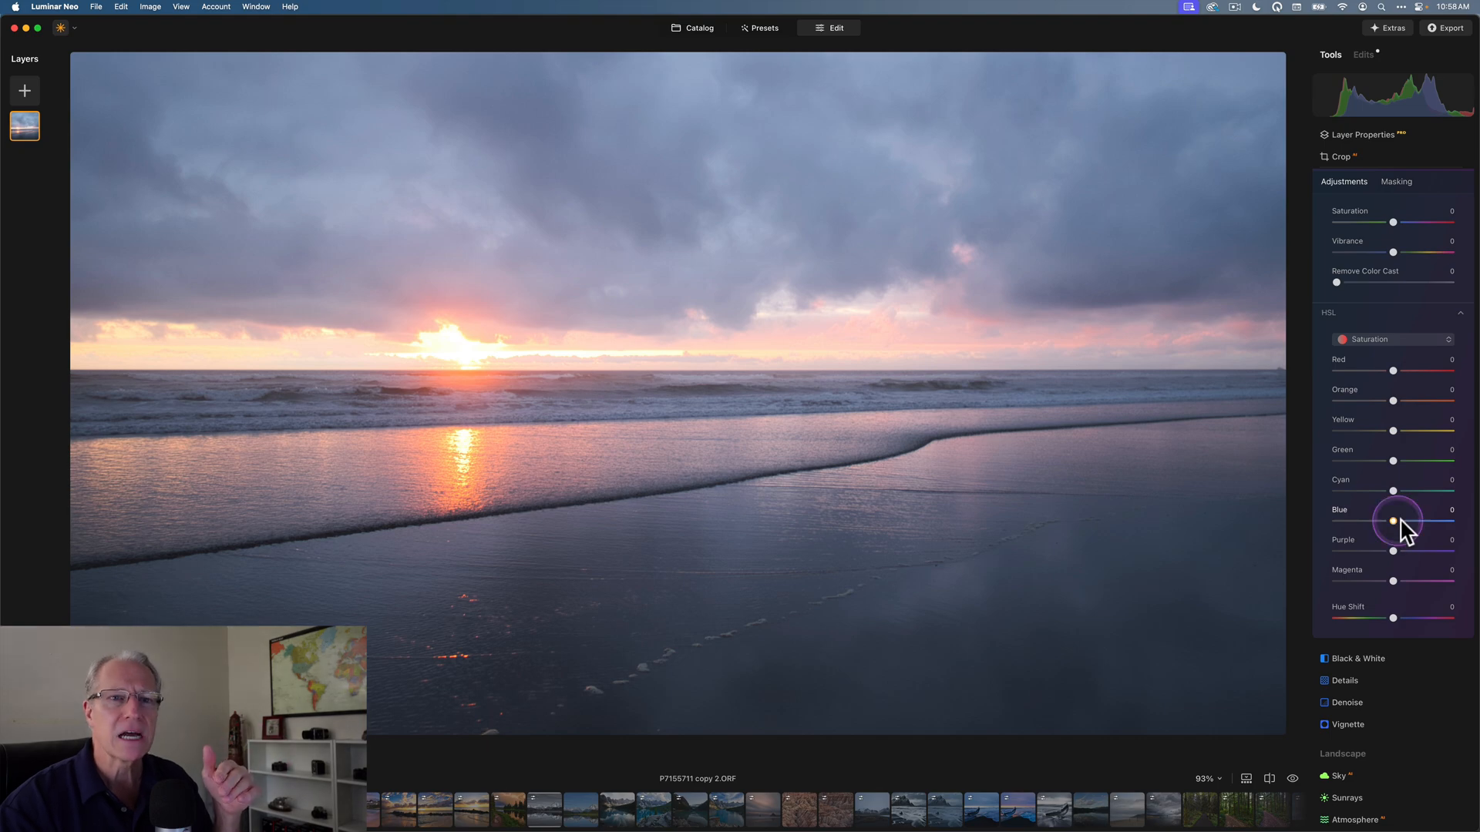
Step: Test a blue saturation boost, reset it to 0 and switch HSL to Luminance
left_click_drag(1394, 523, 1420, 523)
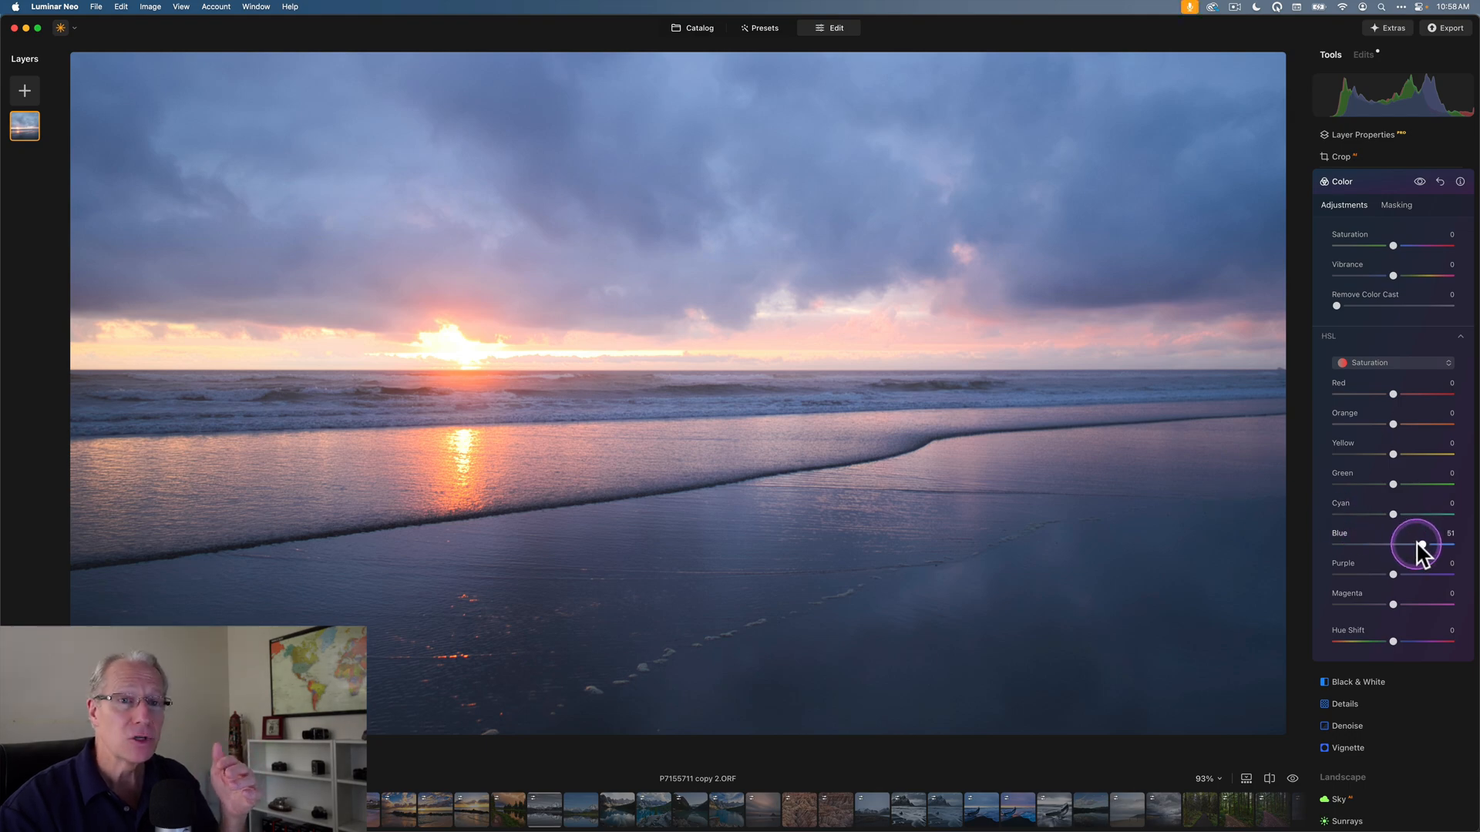
left_click_drag(1436, 538, 1395, 544)
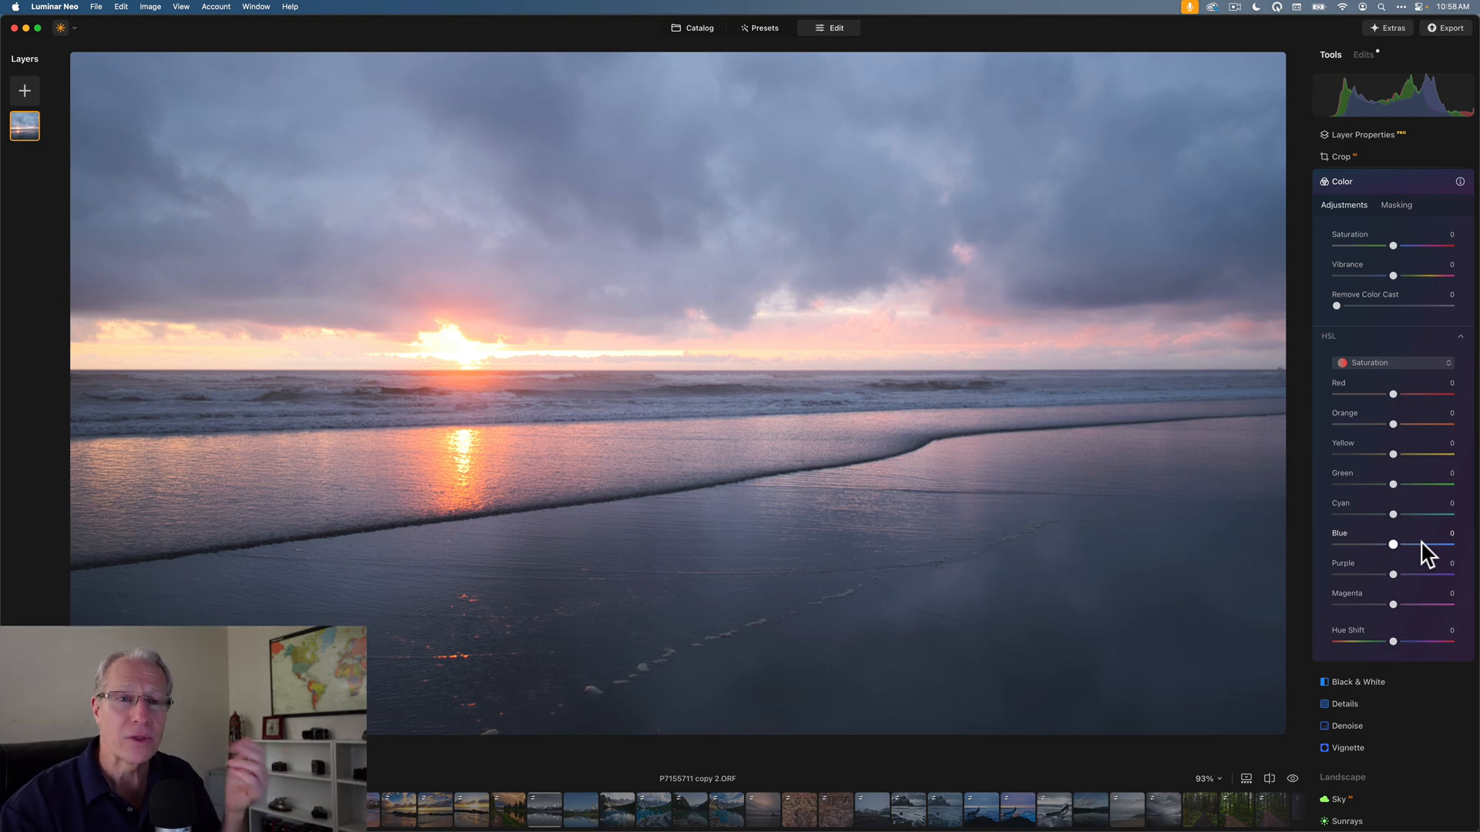
left_click(1418, 538)
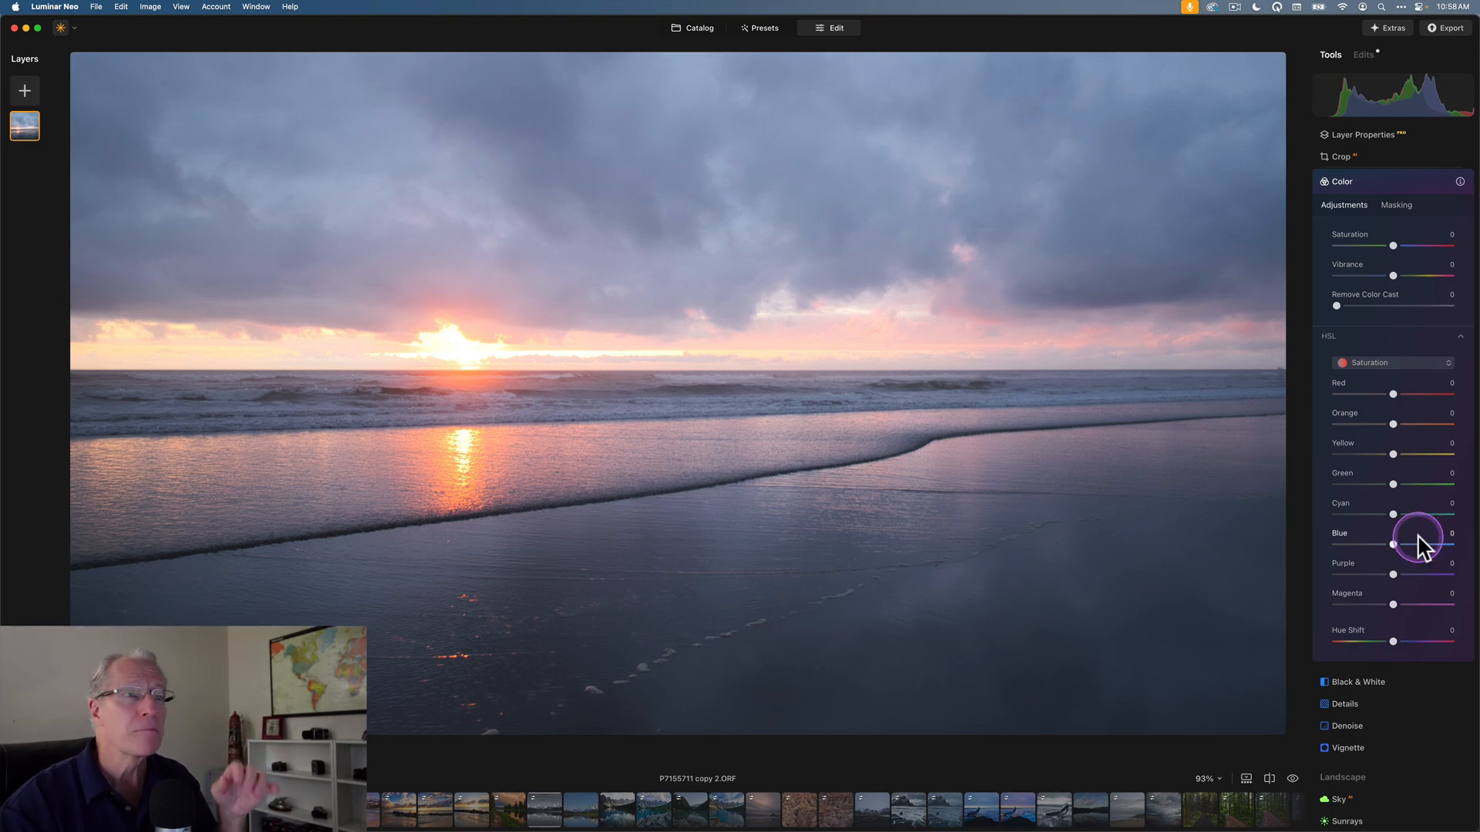
left_click_drag(1394, 545, 1413, 544)
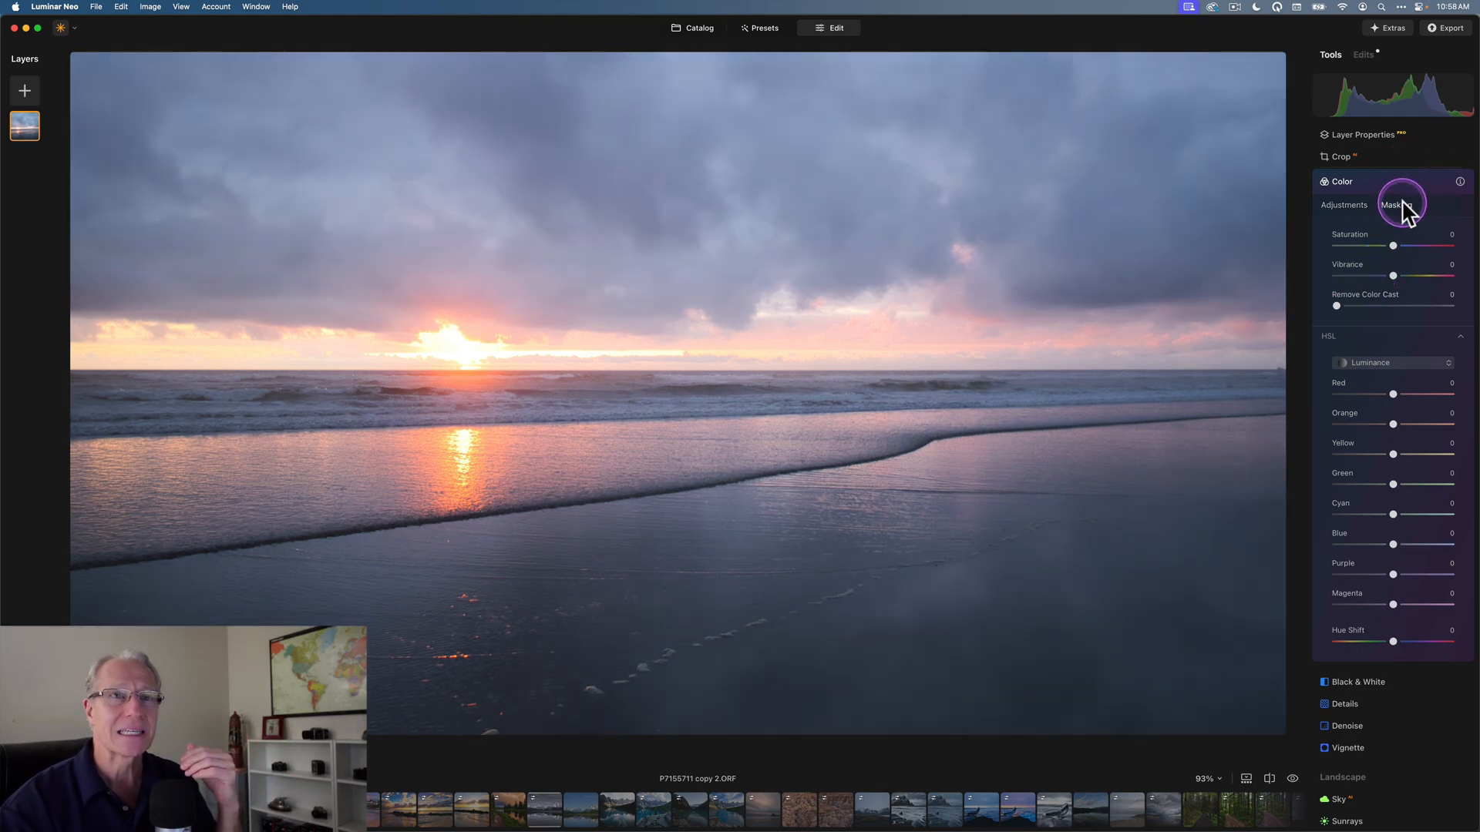
Step: Start a colour-range mask for Color sampled from the dark wet sand
left_click(1396, 205)
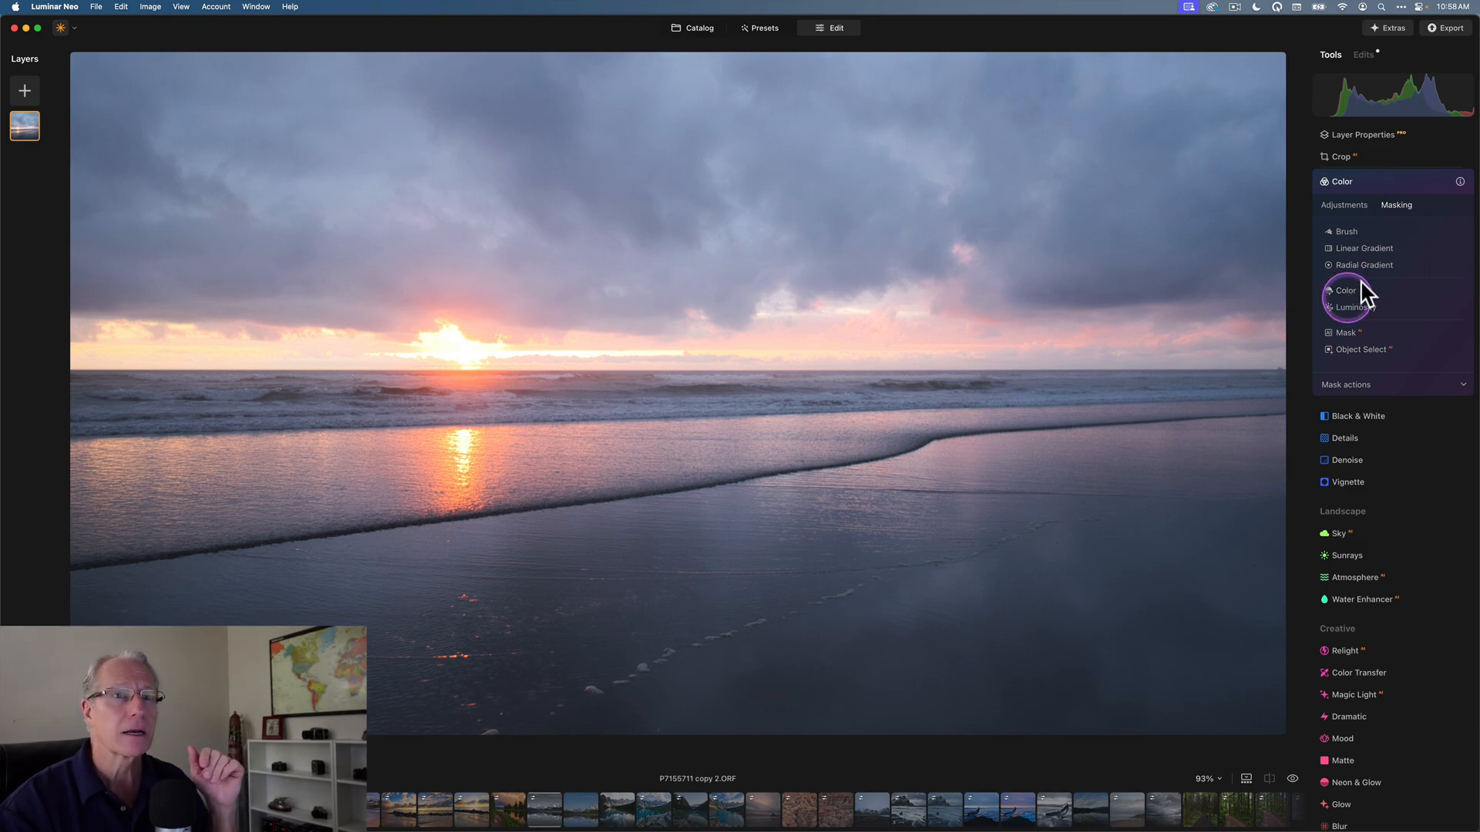
left_click(1344, 292)
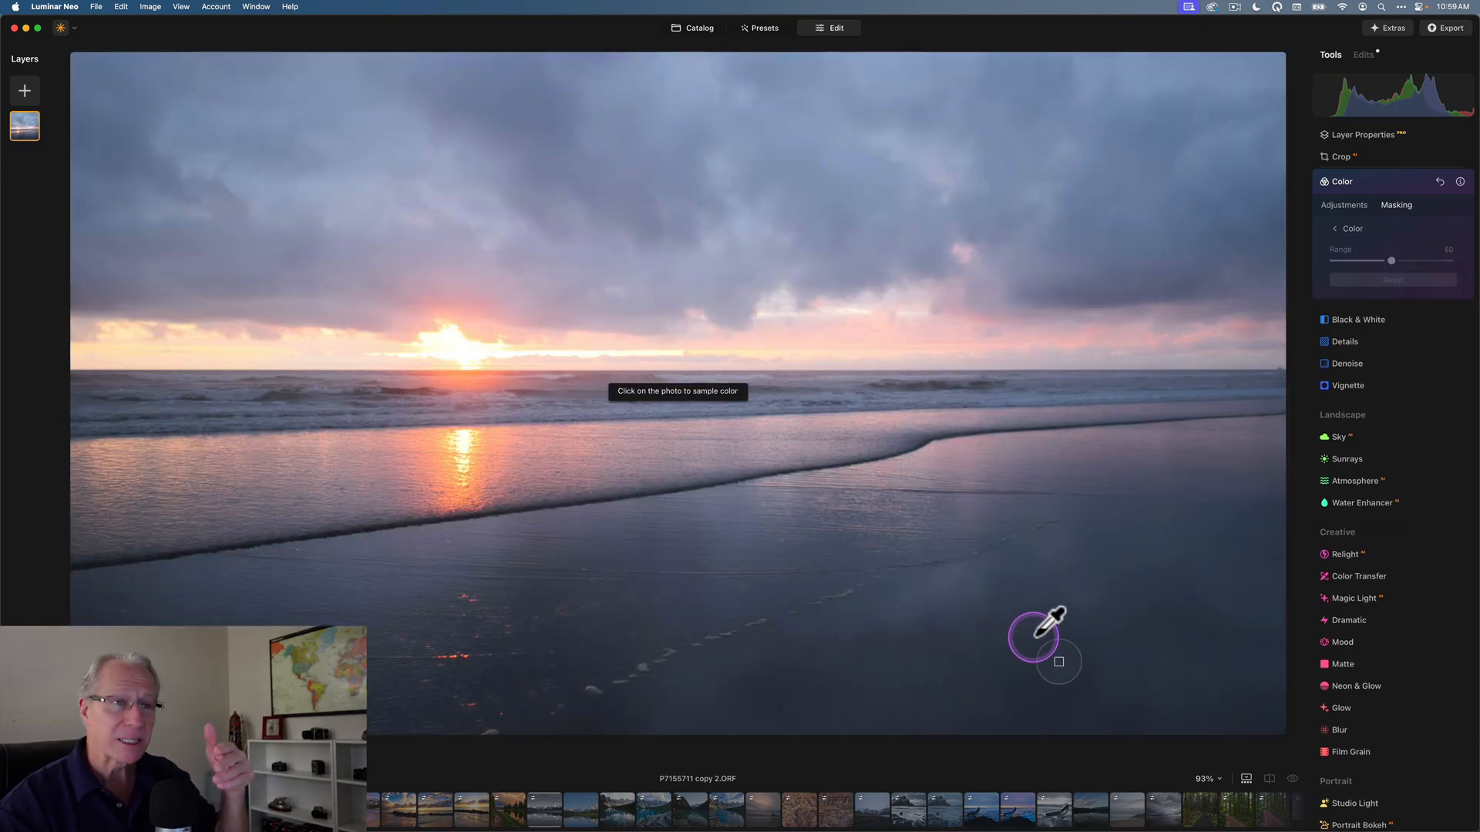
mouse_move(888, 296)
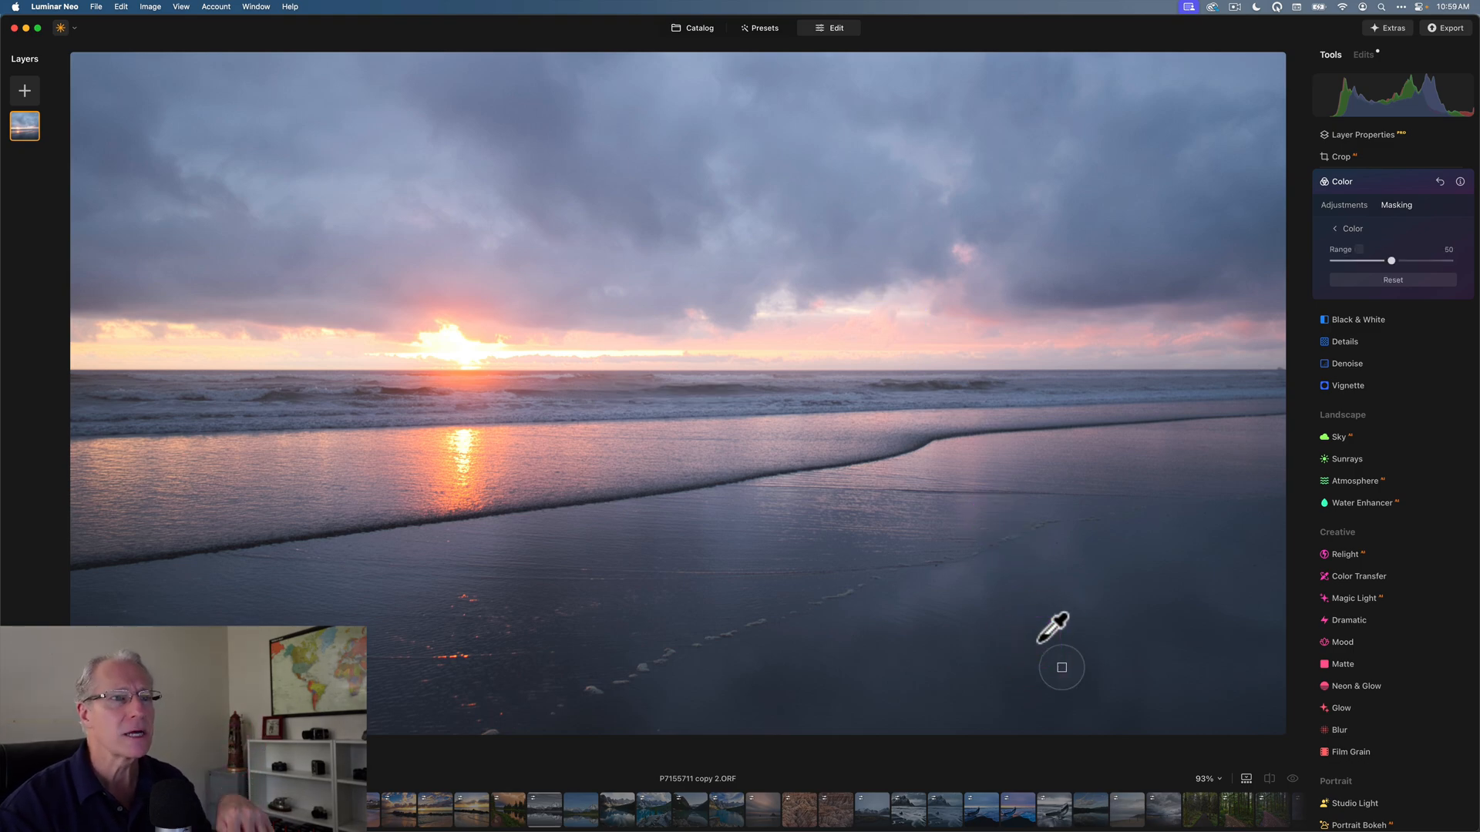
left_click(1061, 668)
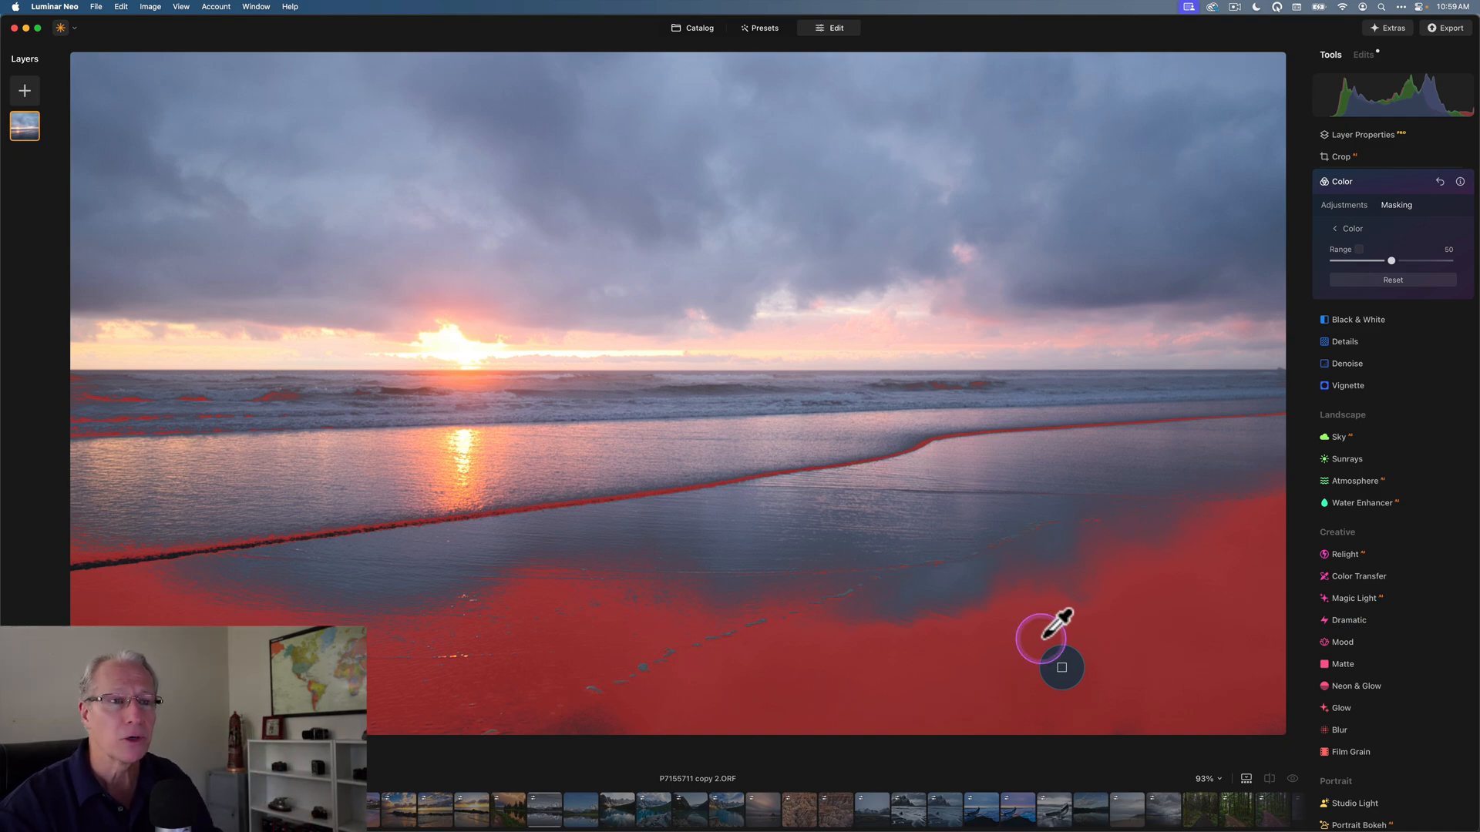
mouse_move(1280, 354)
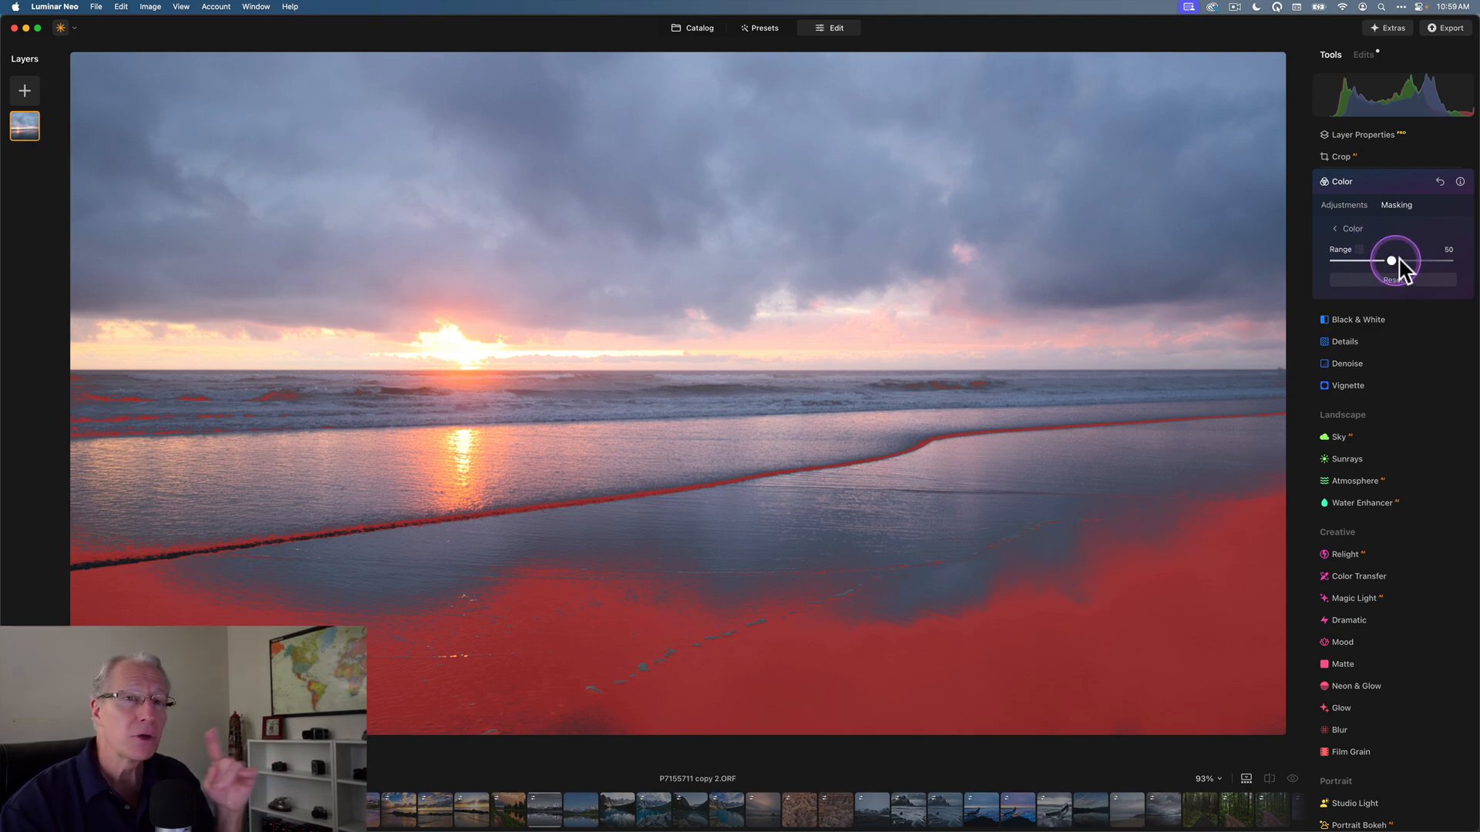
Step: Test narrower mask ranges, then leave the range at its maximum of 100
left_click_drag(1389, 263, 1438, 262)
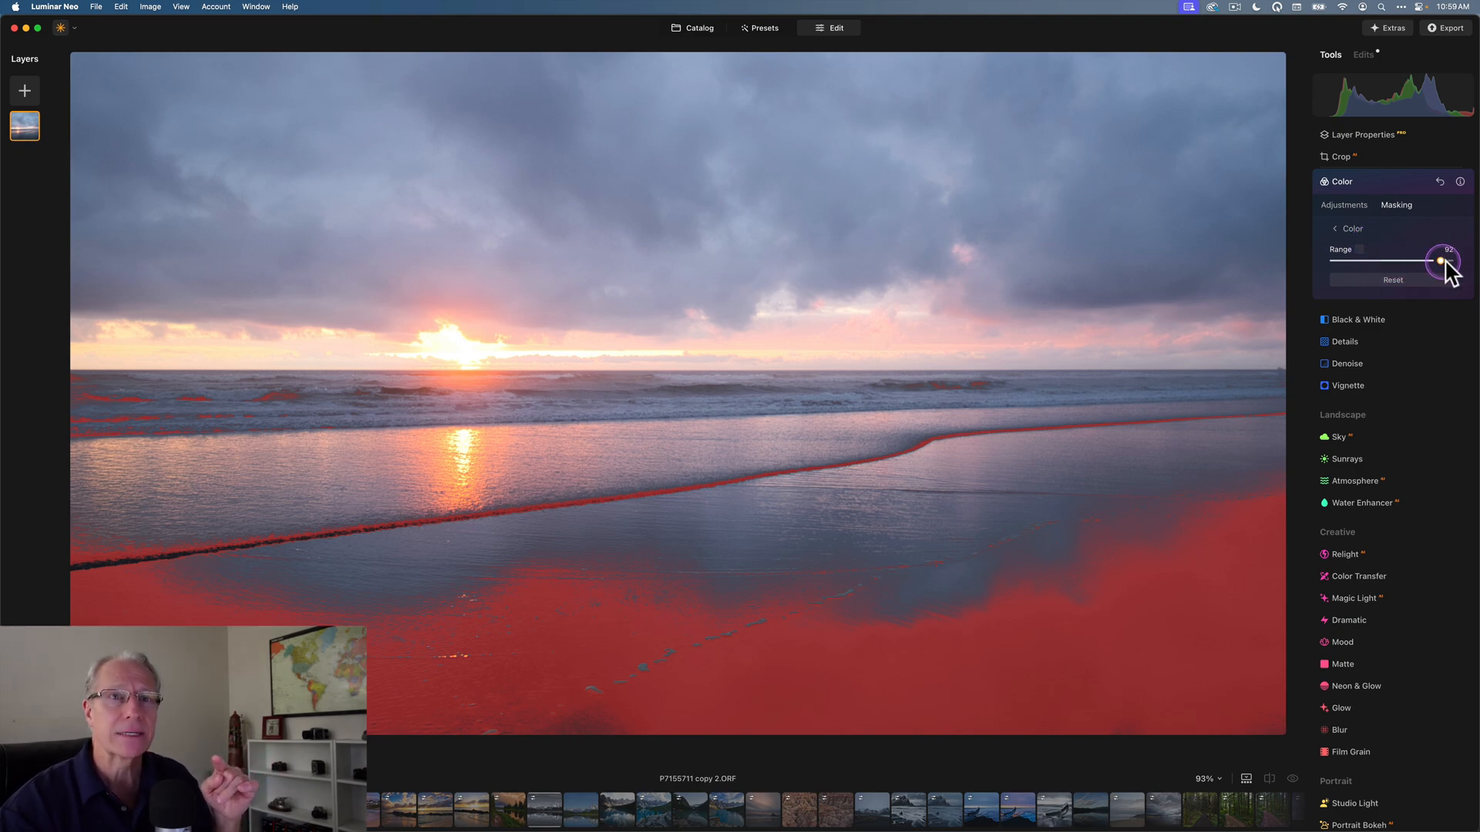
left_click_drag(1439, 262, 1449, 262)
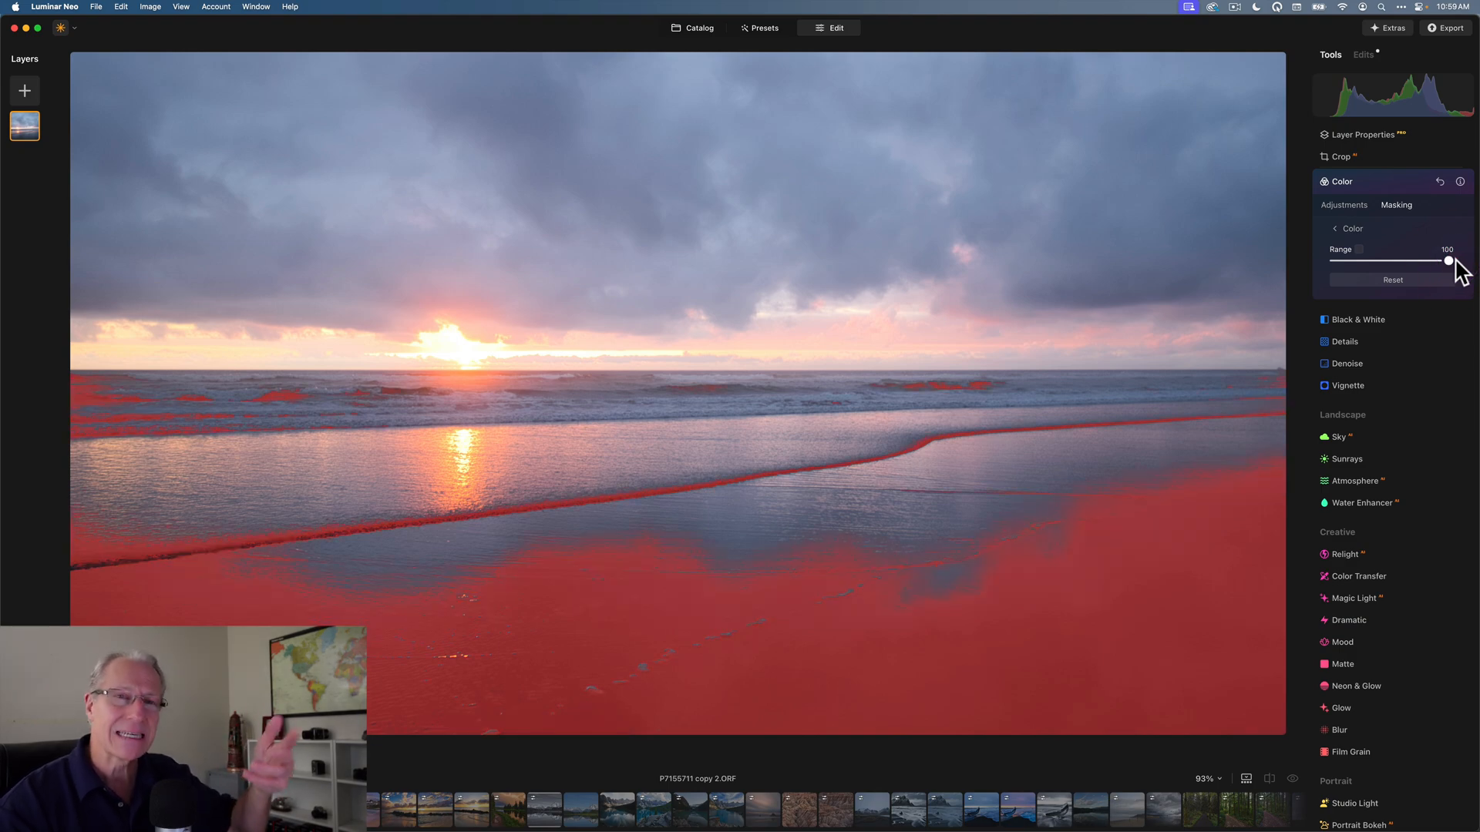
left_click_drag(1449, 262, 1343, 262)
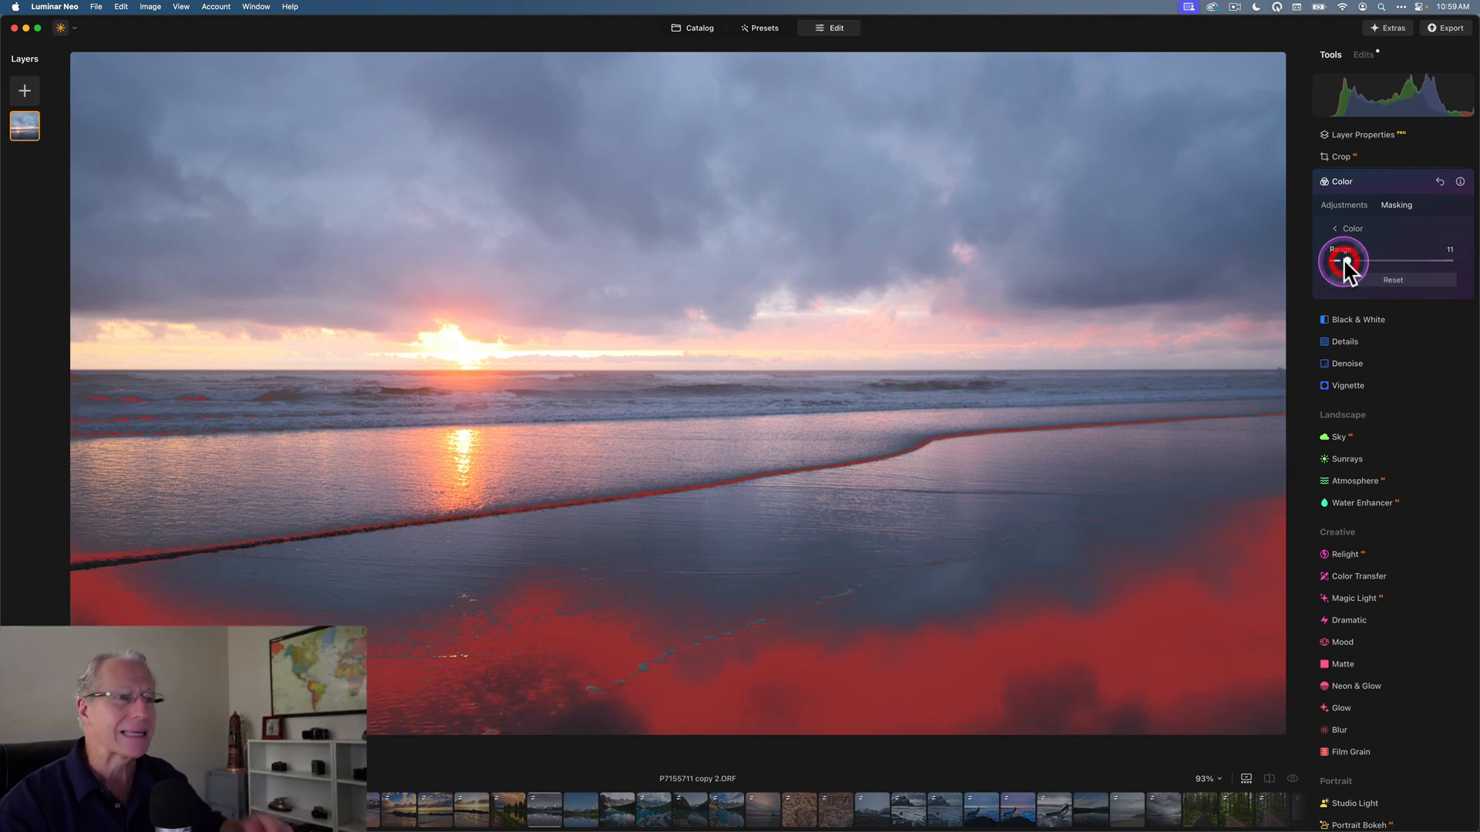
left_click_drag(1344, 262, 1445, 262)
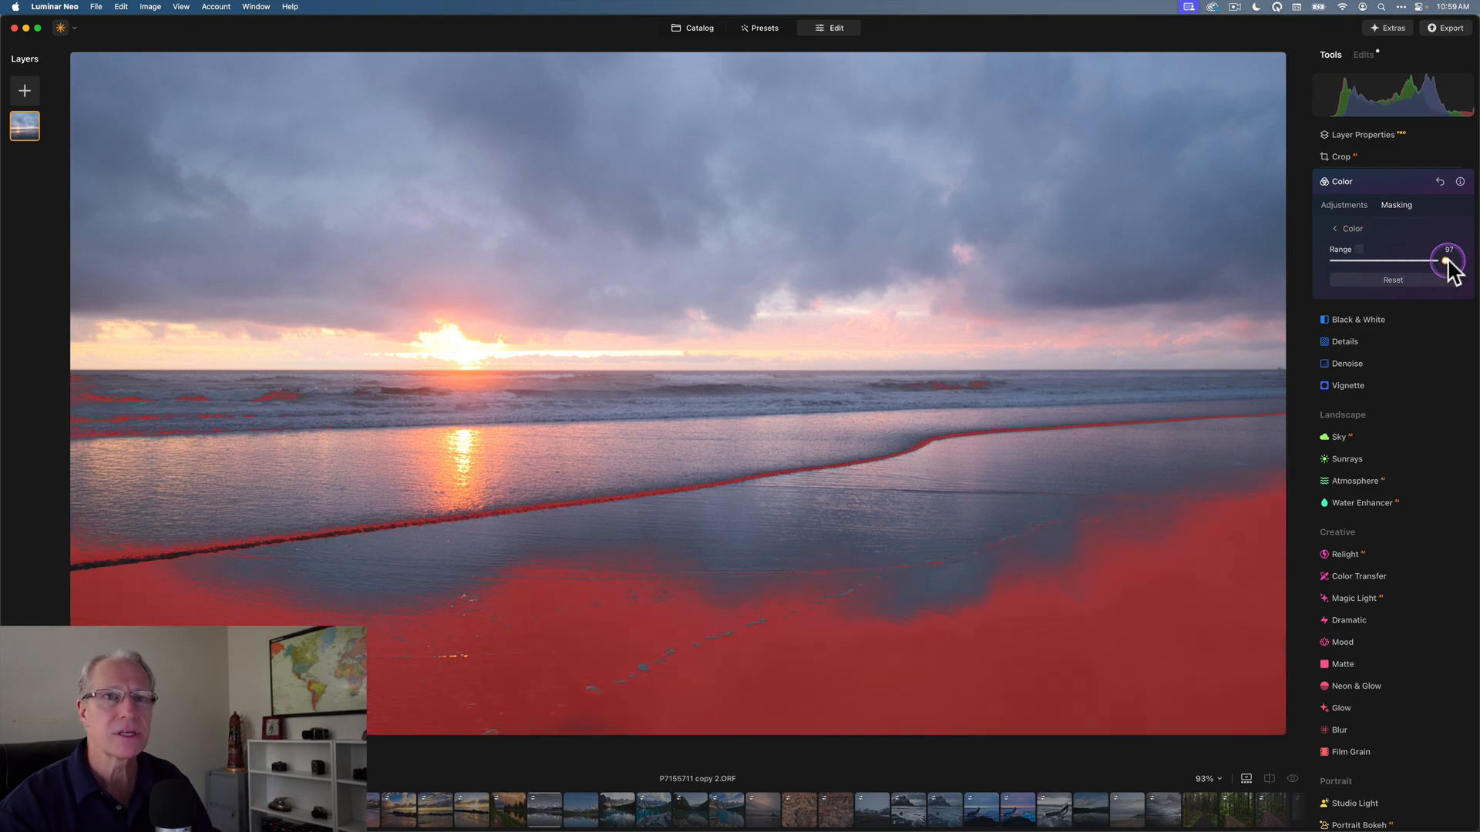
left_click_drag(1447, 262, 1454, 262)
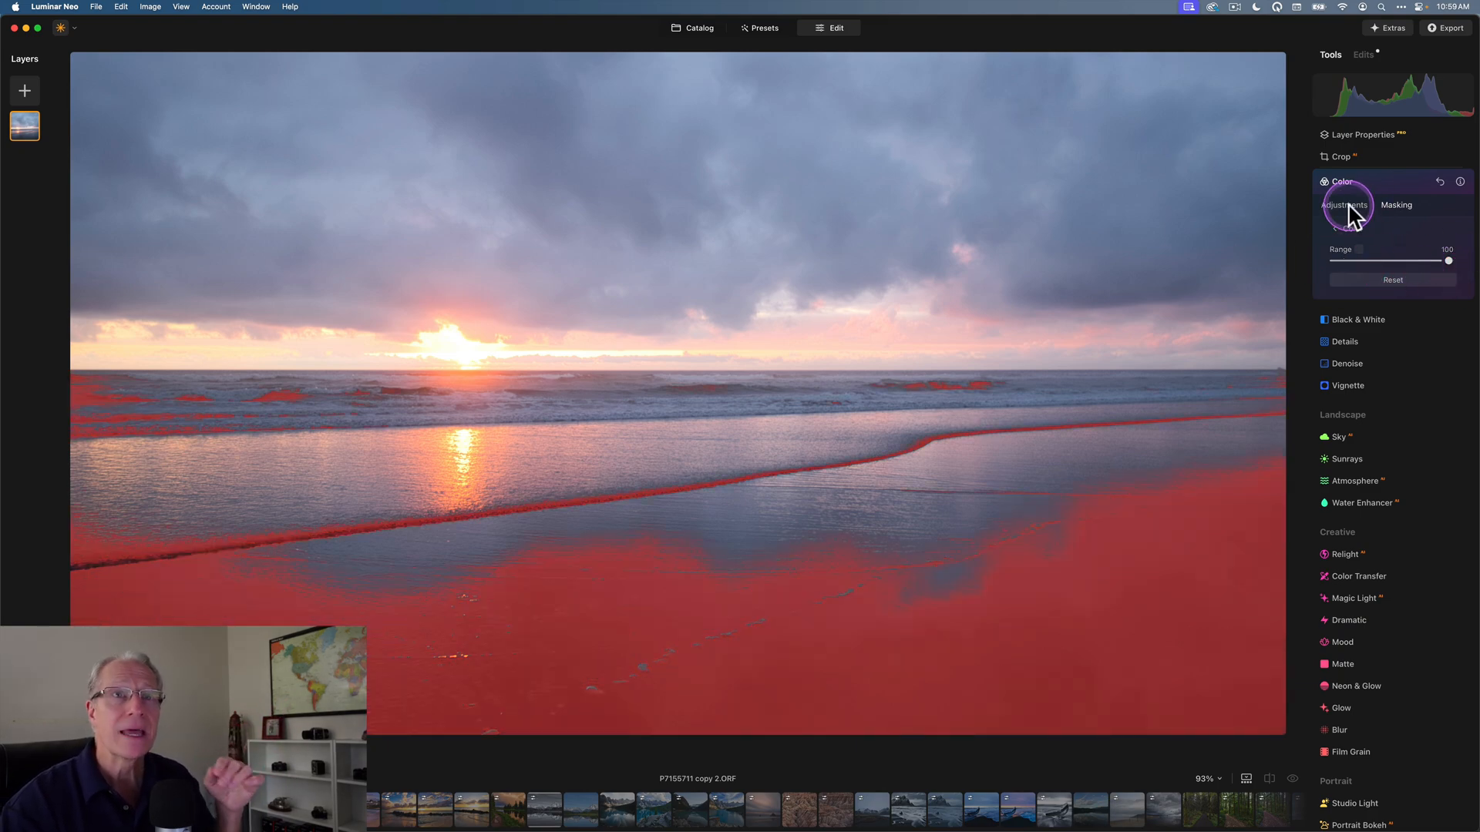
Step: Darken the masked blue tones, bringing blue luminance to −31
left_click(1344, 206)
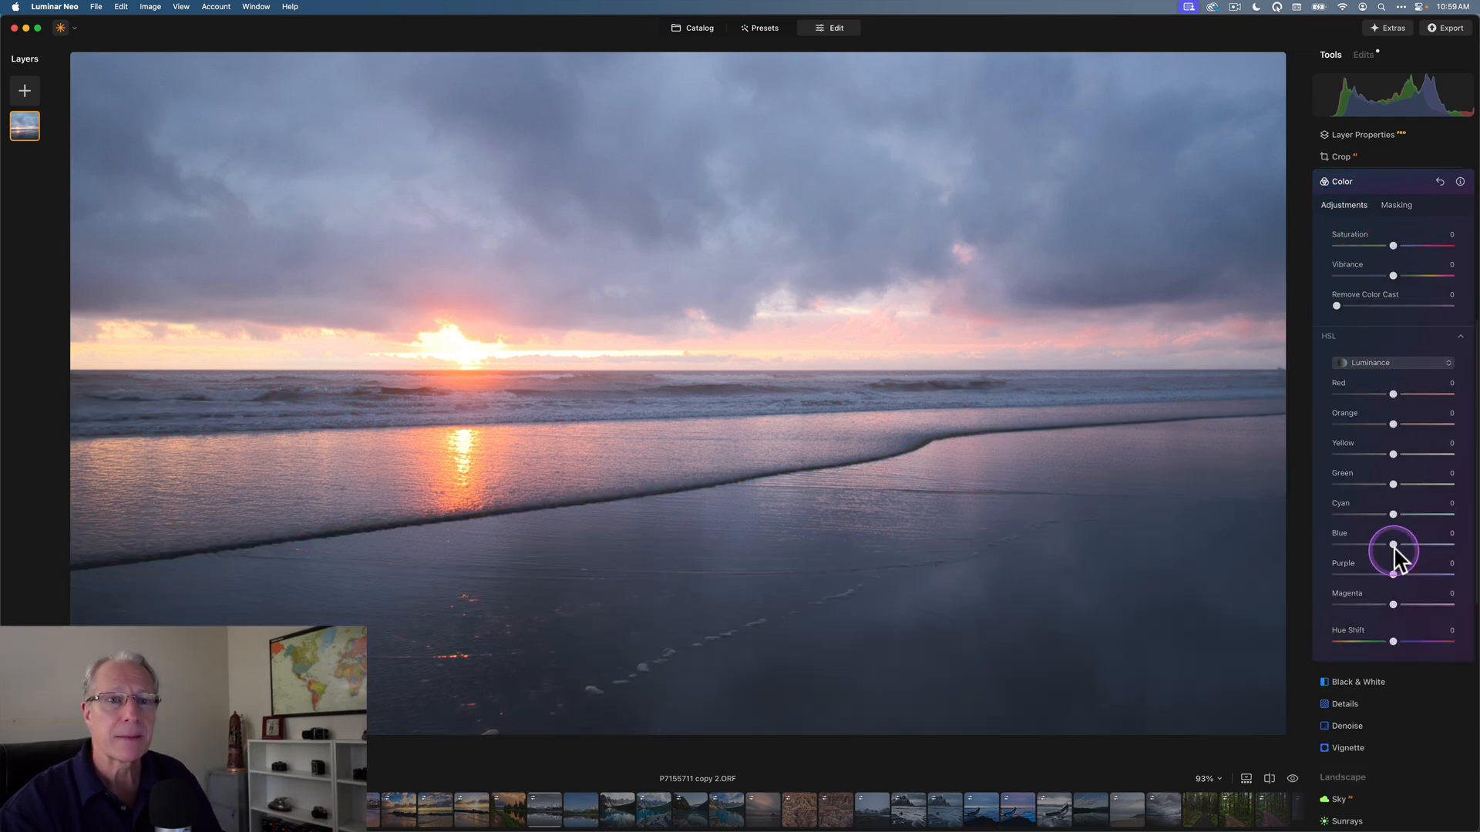
left_click_drag(1393, 546, 1376, 545)
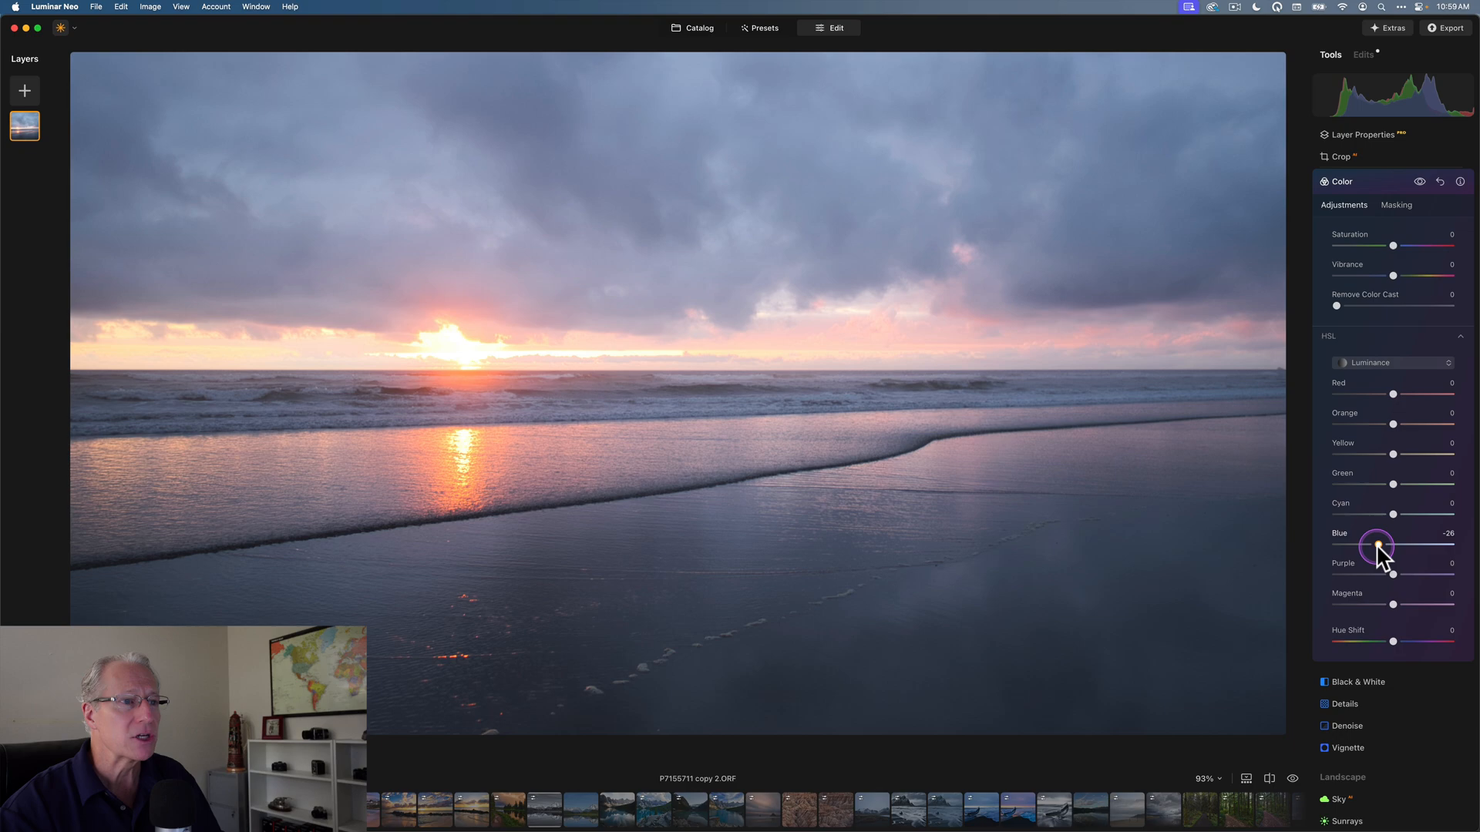
left_click_drag(1378, 547, 1374, 549)
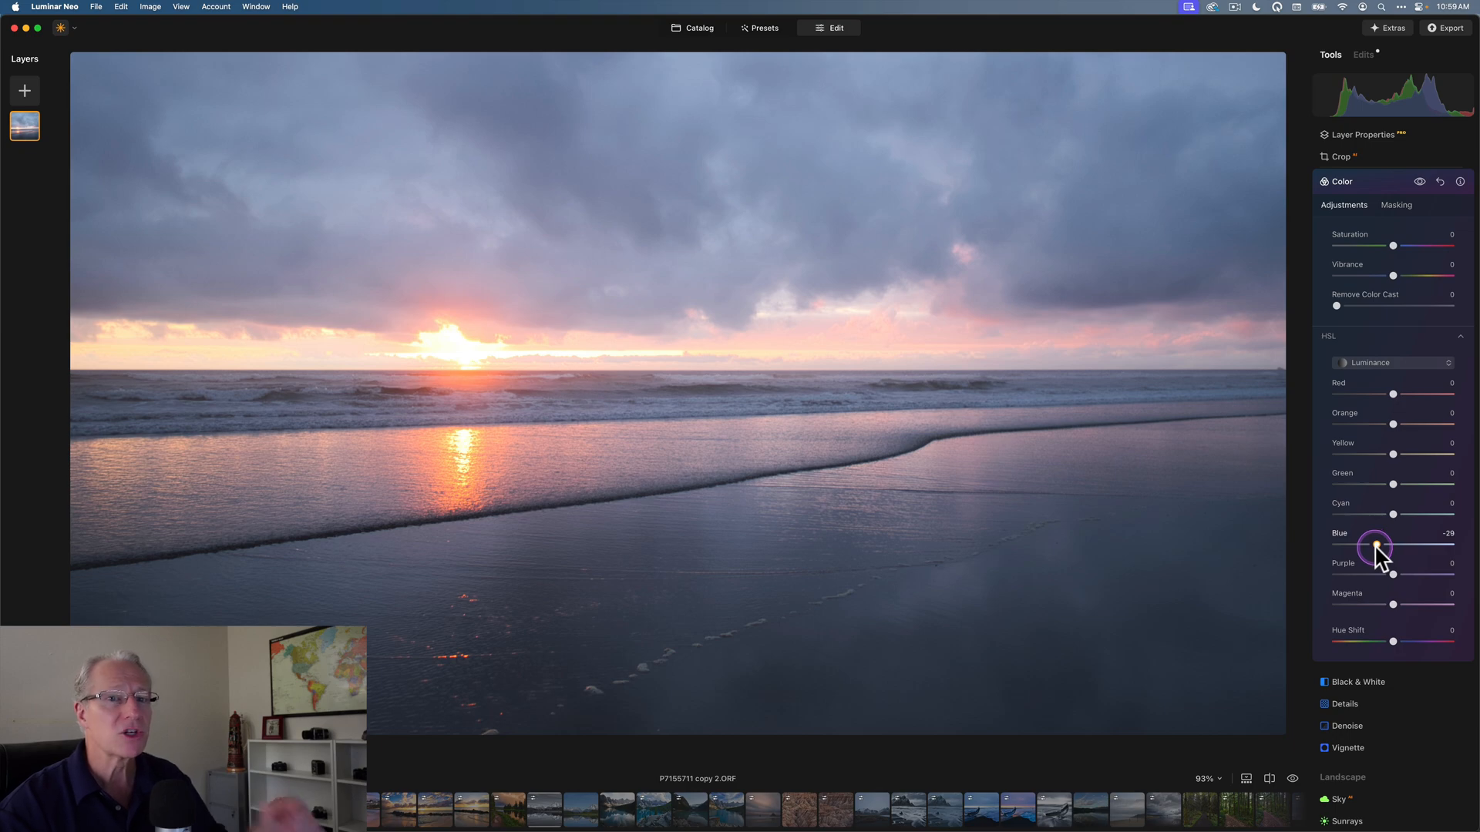
left_click_drag(1374, 548, 1372, 547)
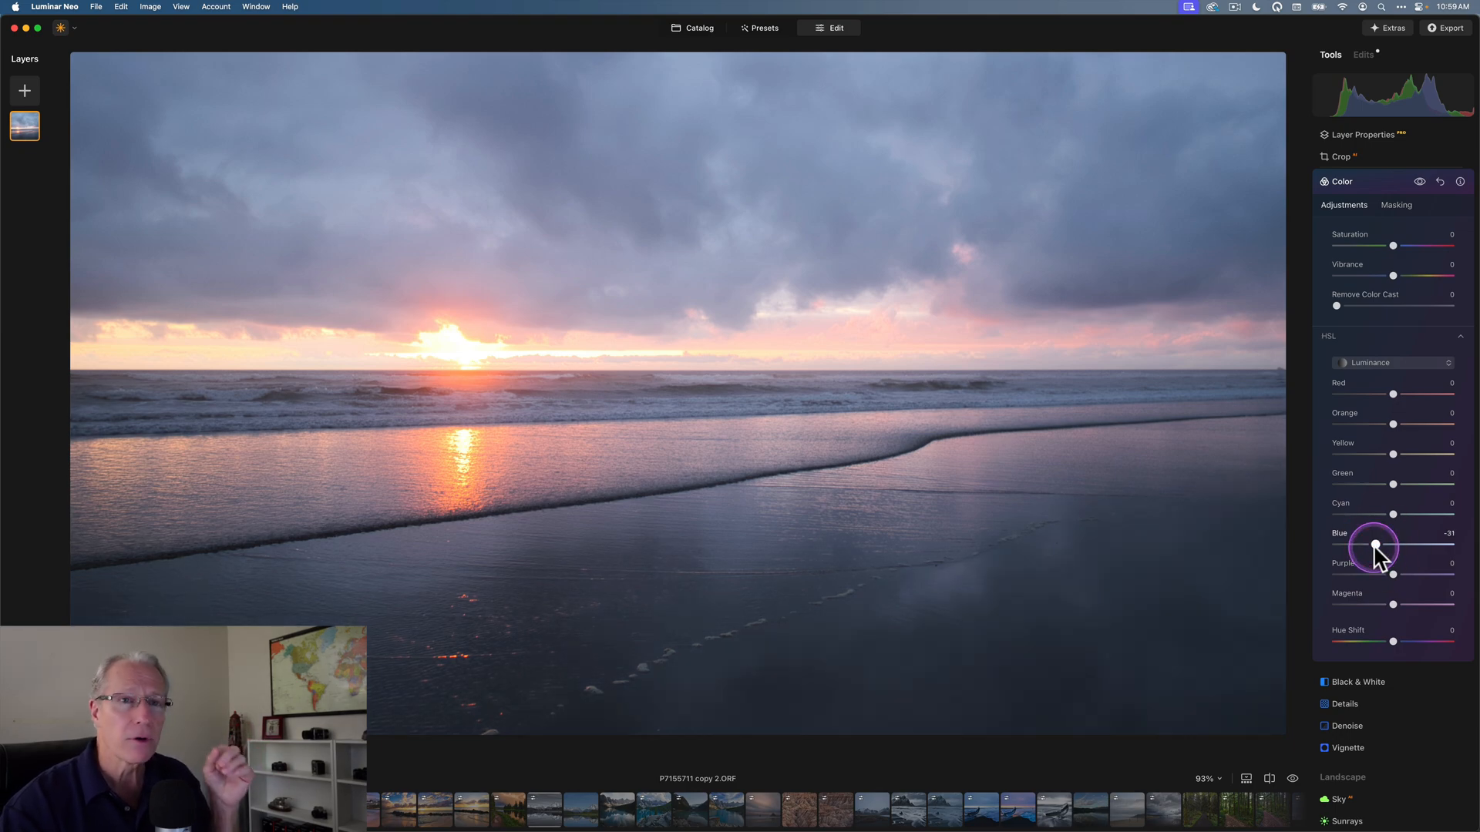
mouse_move(1388, 519)
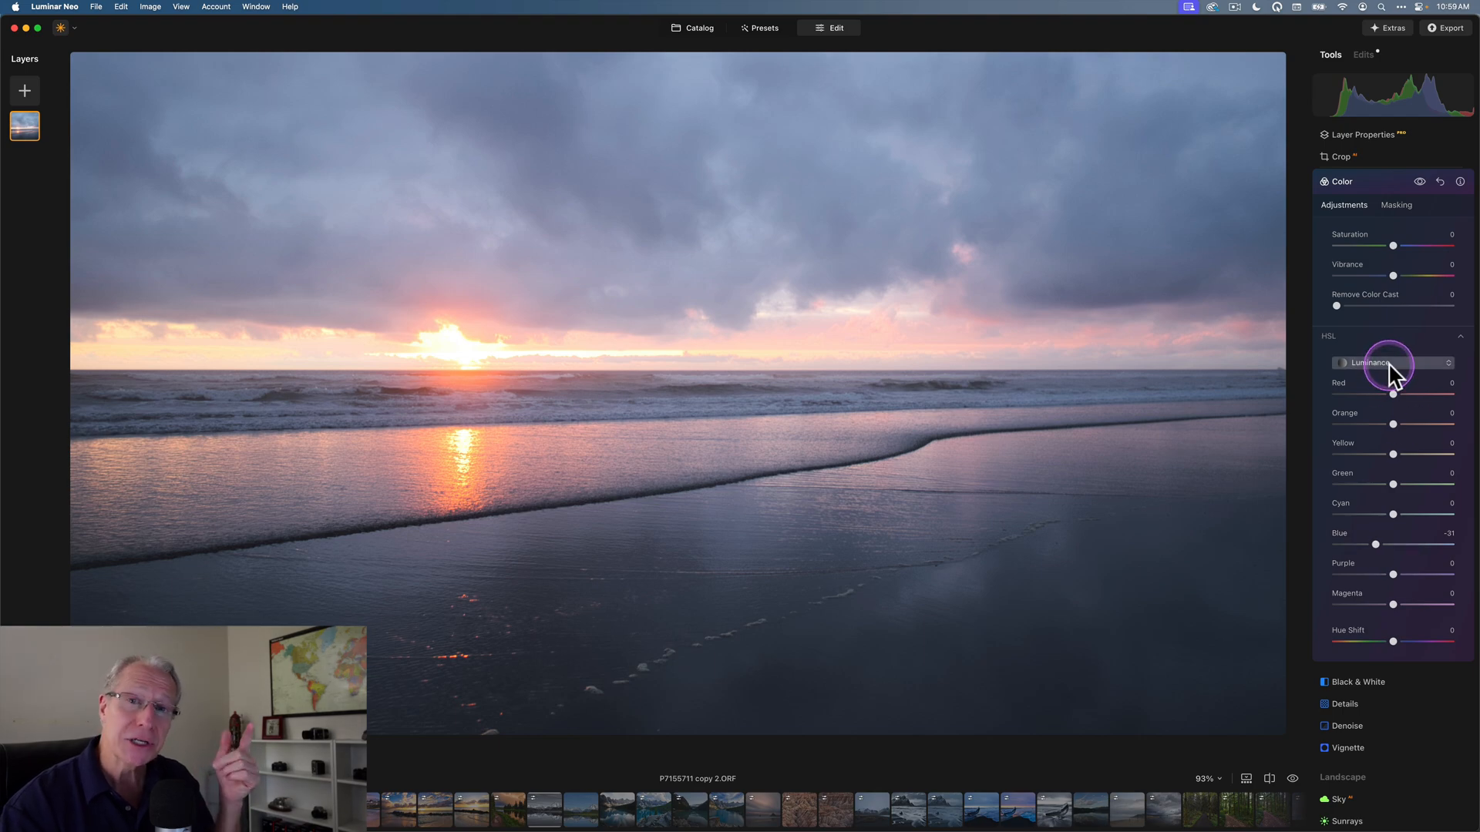
Step: Raise blue saturation to 36, compare without the edits and collapse Color
left_click(1392, 363)
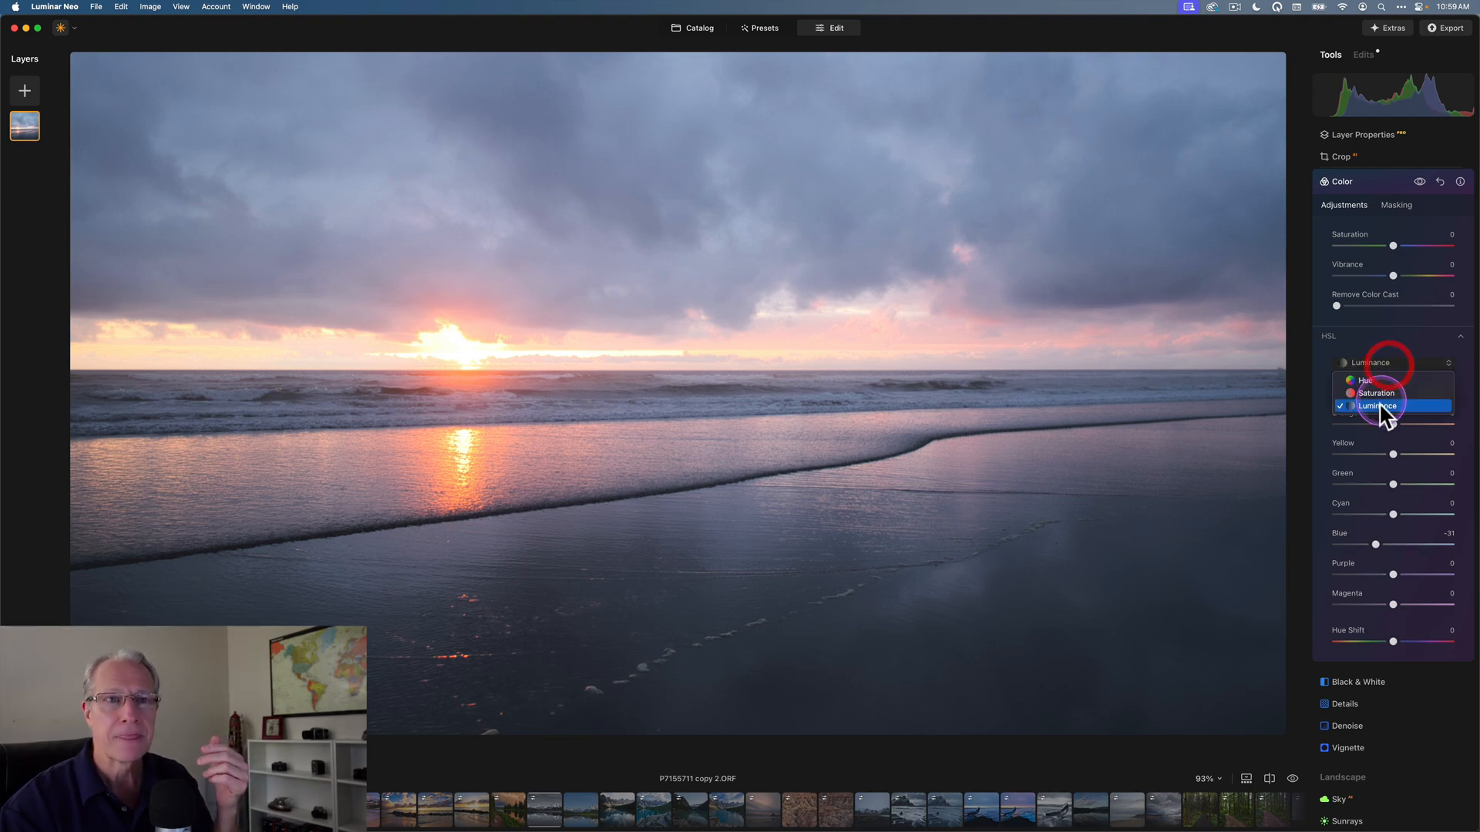
left_click(1377, 393)
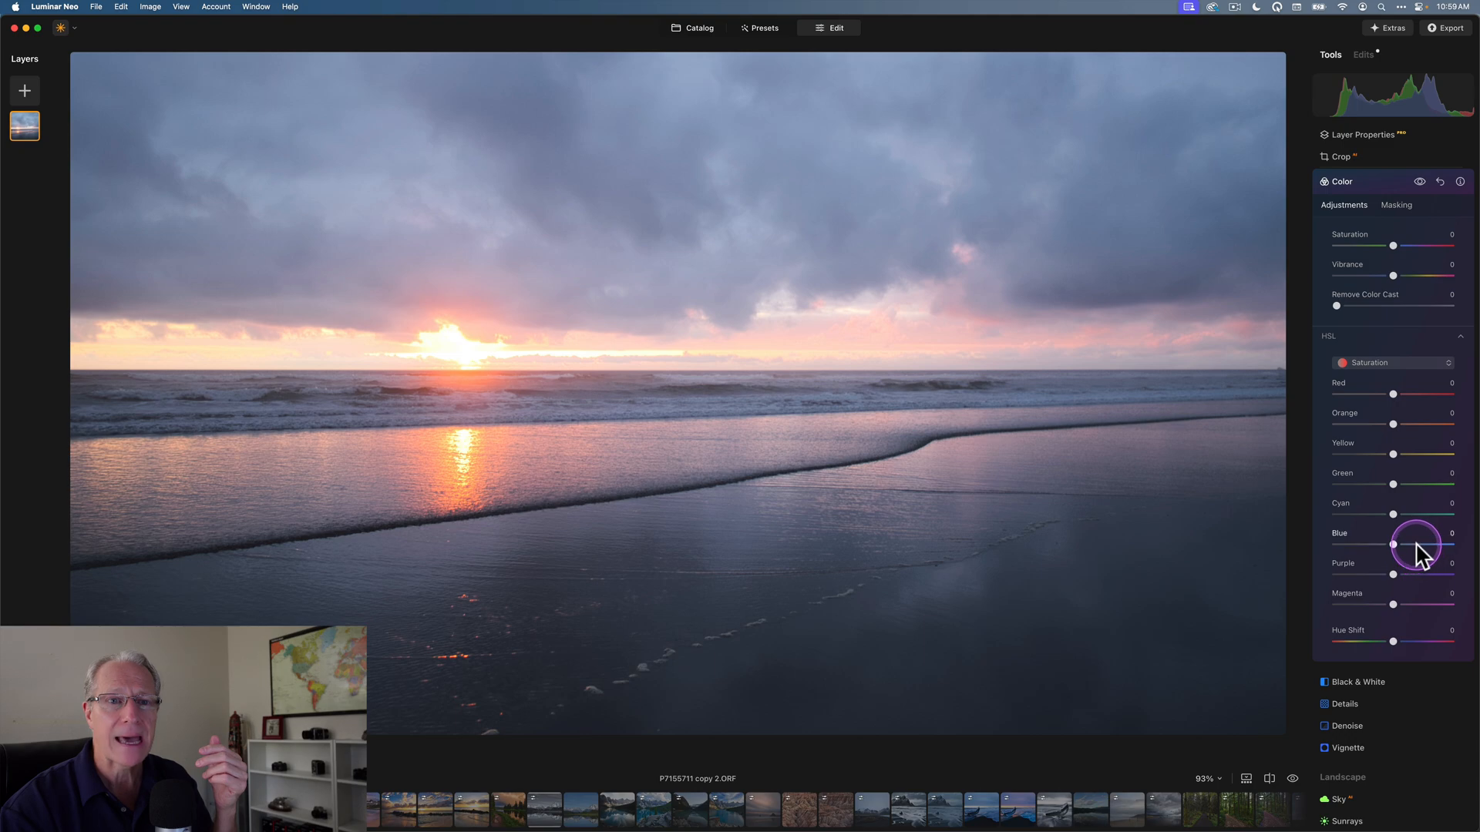
left_click_drag(1393, 546, 1415, 546)
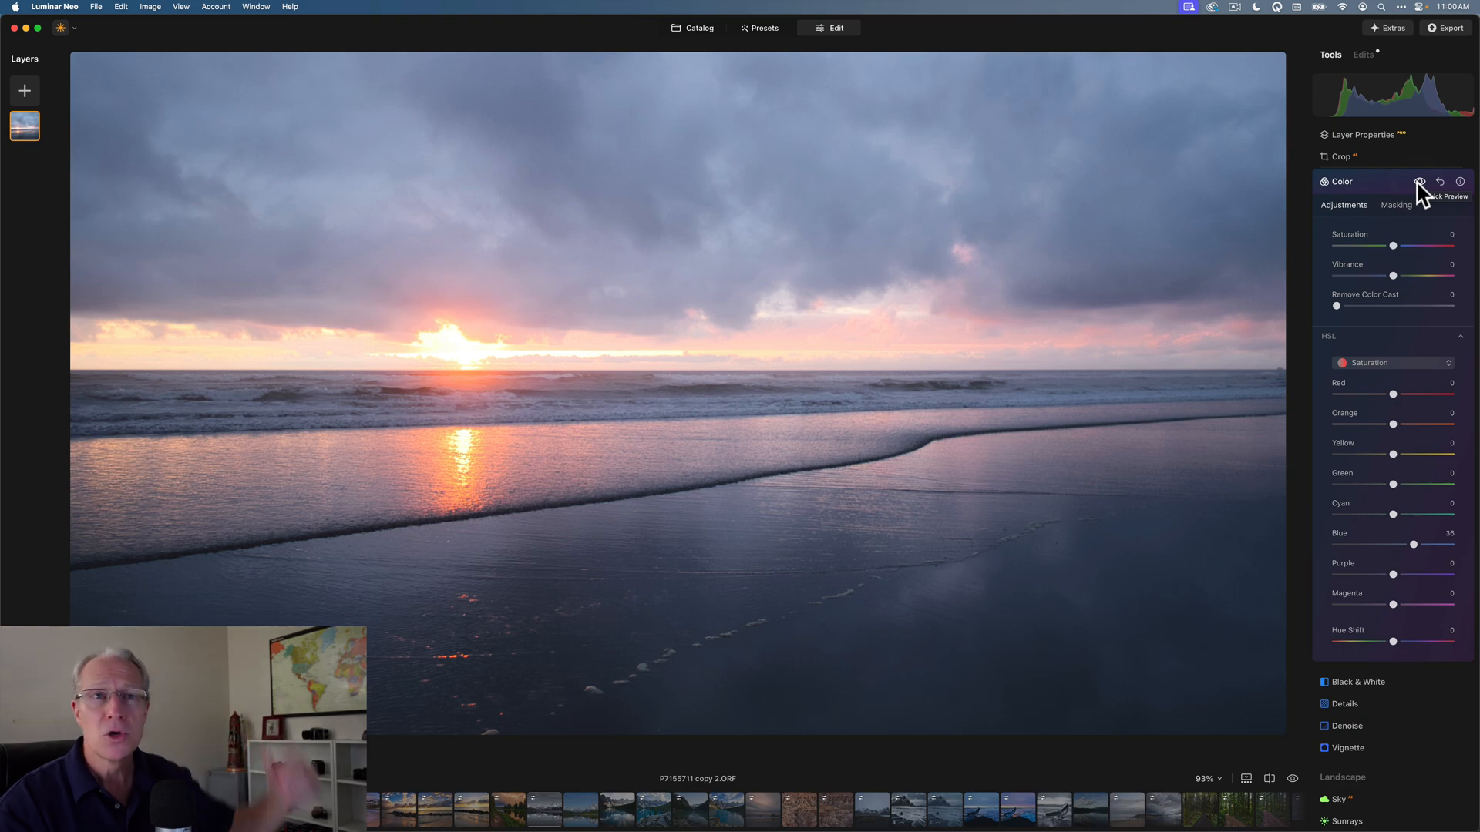
left_click(1420, 182)
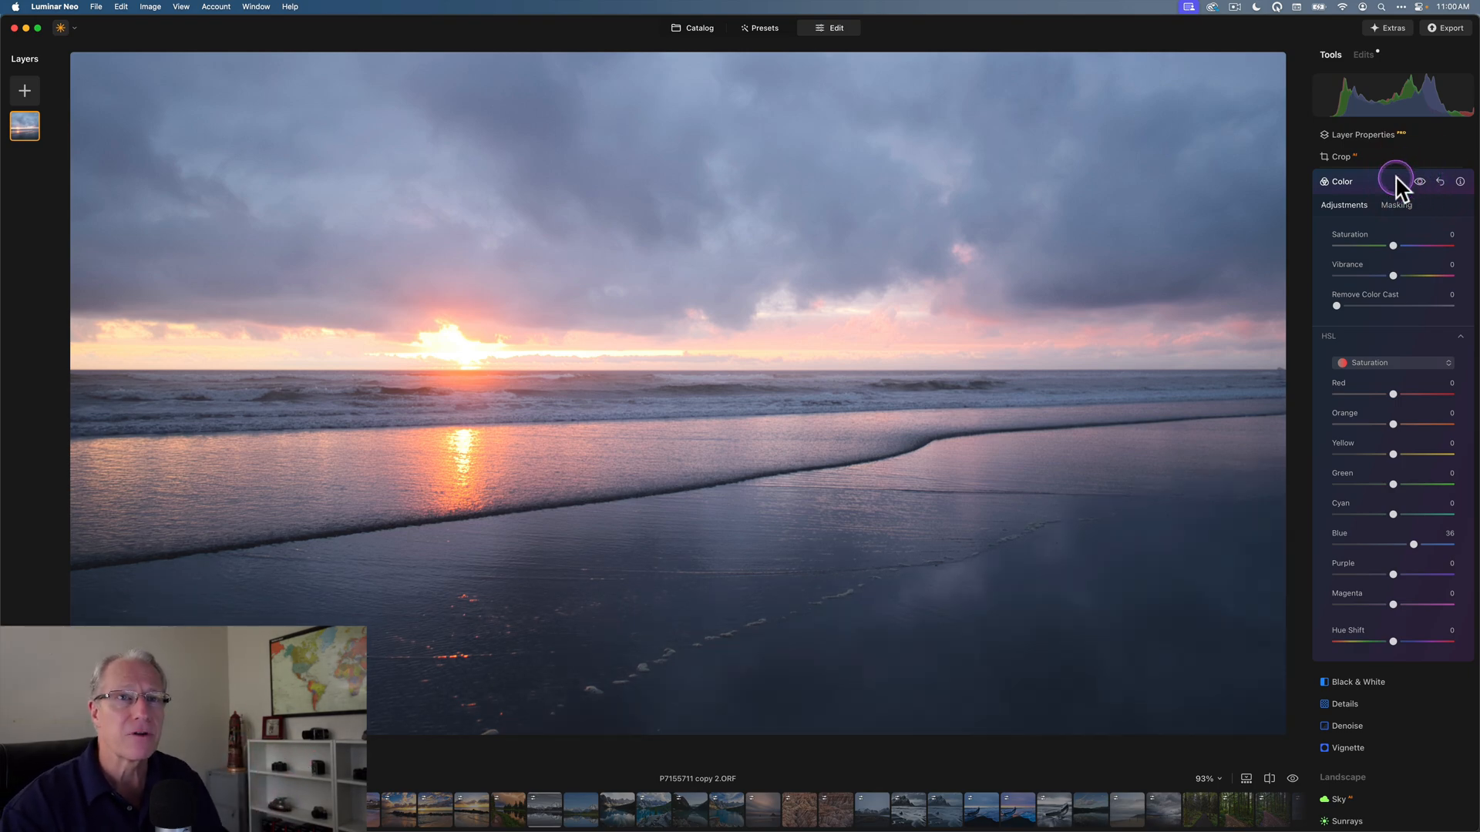
left_click(1341, 182)
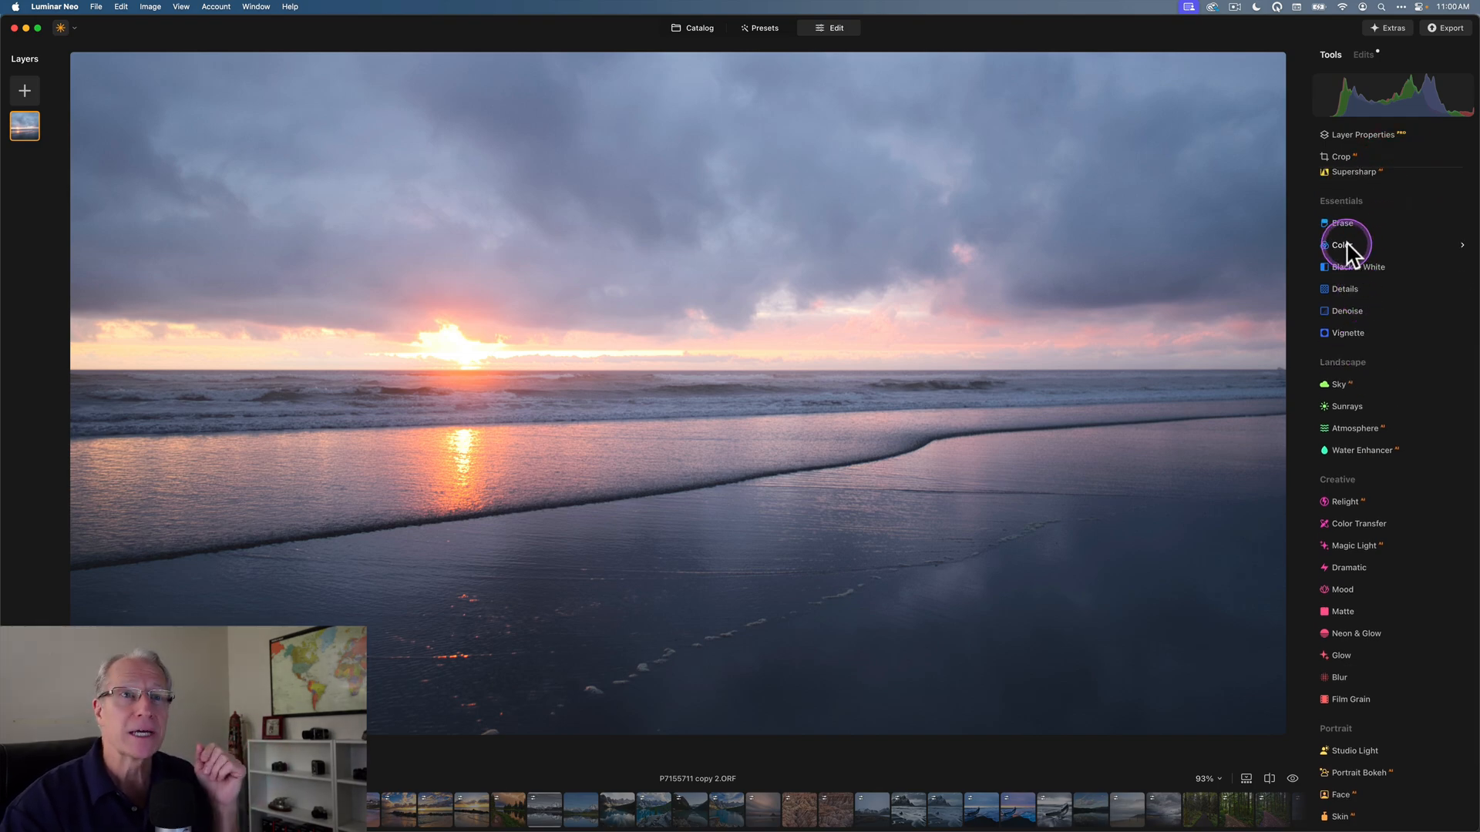
Step: Mask Color by the sampled cloud colour at range 50 and set blue saturation to 16
left_click(1342, 245)
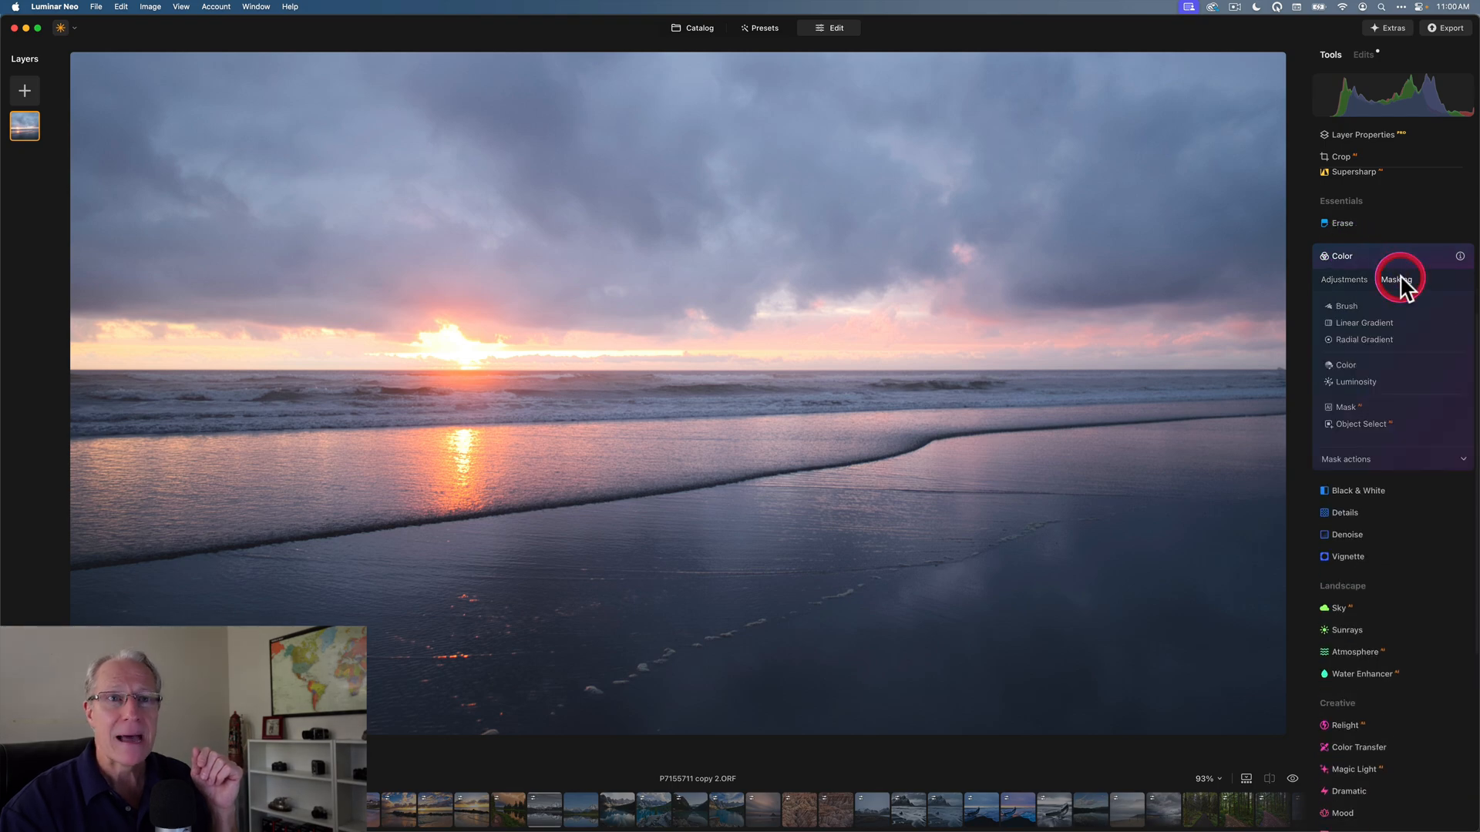
left_click(1395, 279)
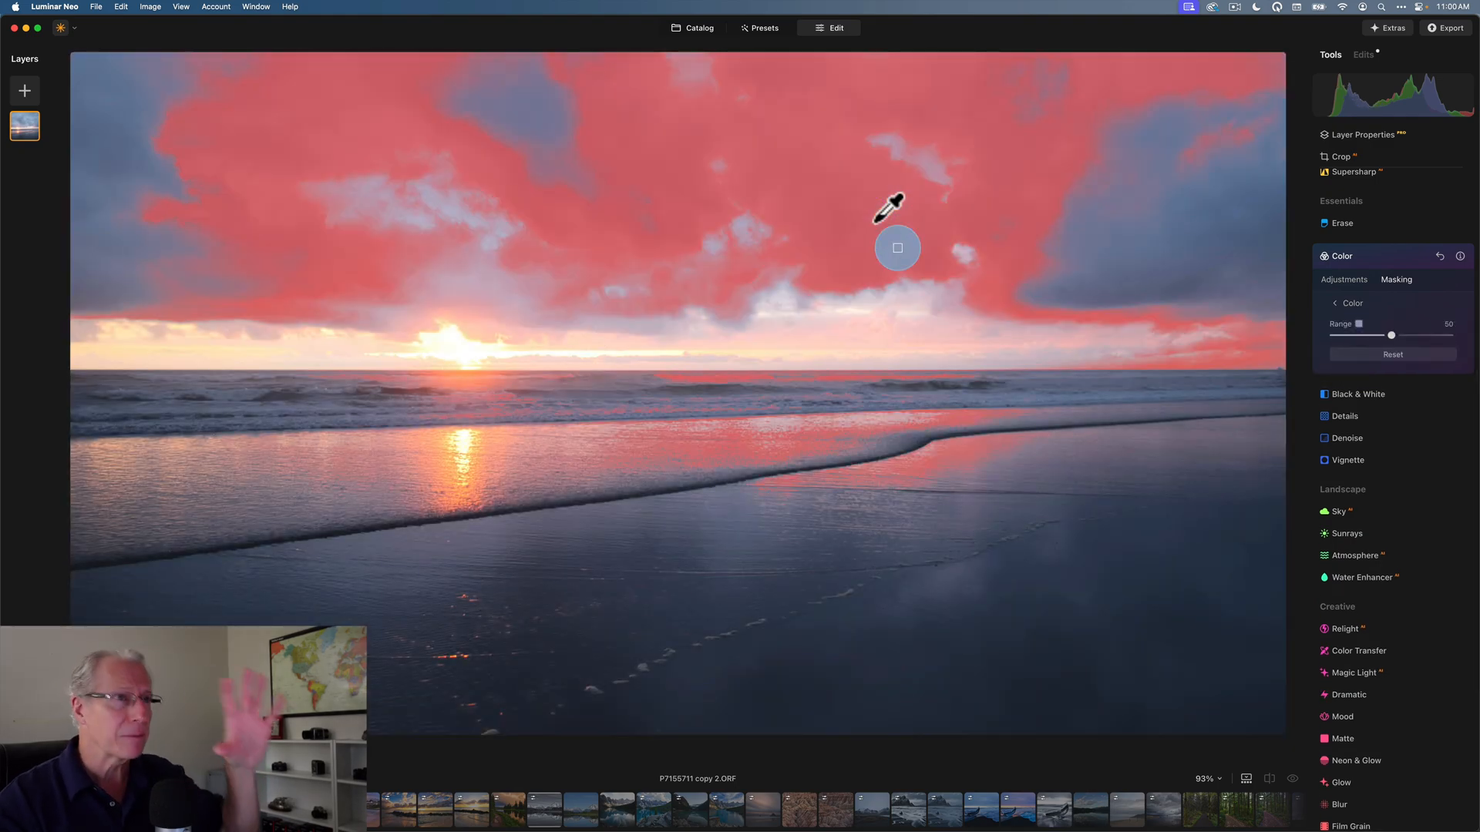
mouse_move(1245, 284)
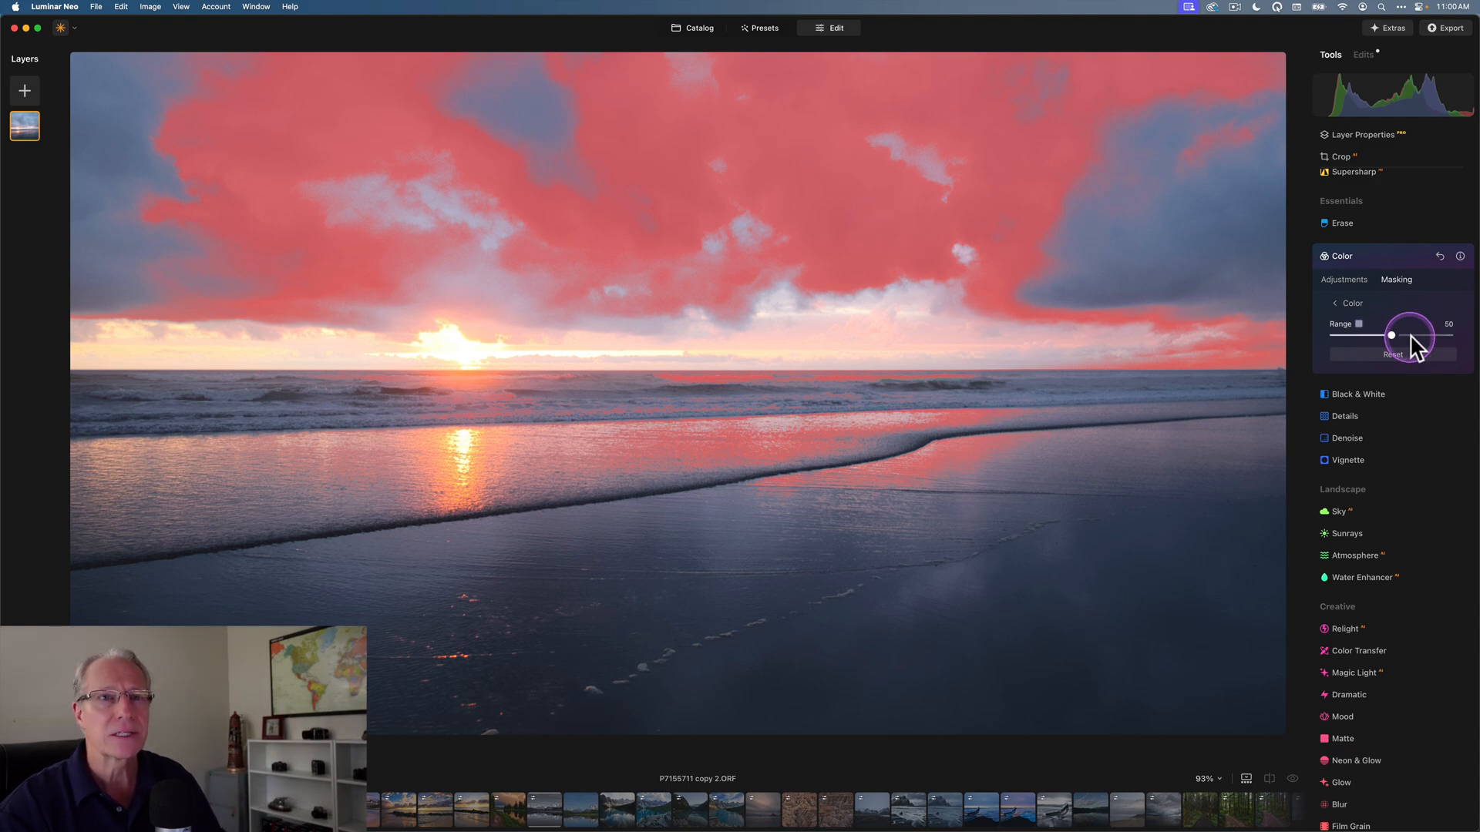
left_click_drag(1390, 338, 1415, 338)
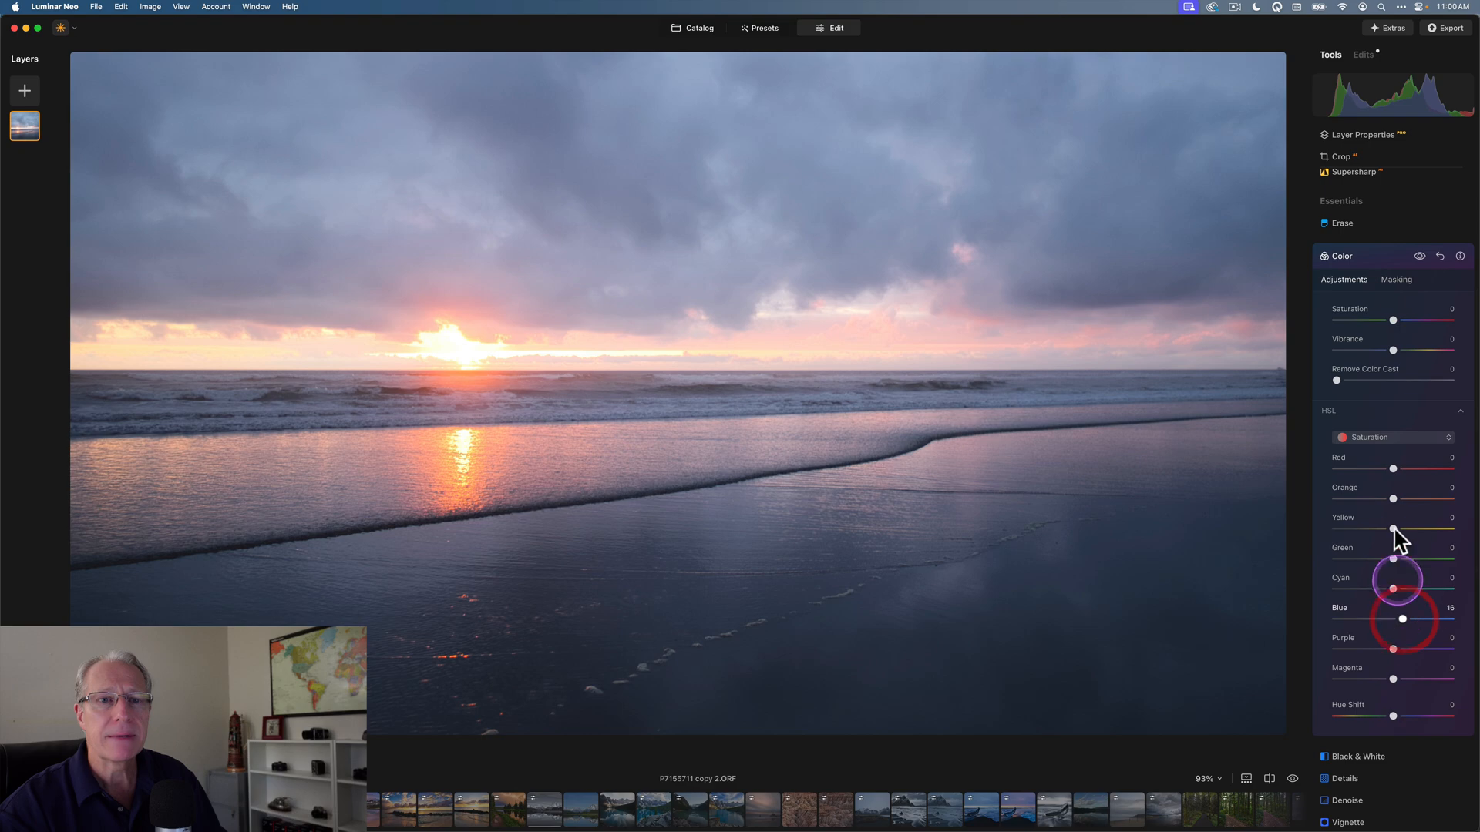
Step: Switch HSL to Luminance and drag blue down to −33
left_click(1394, 436)
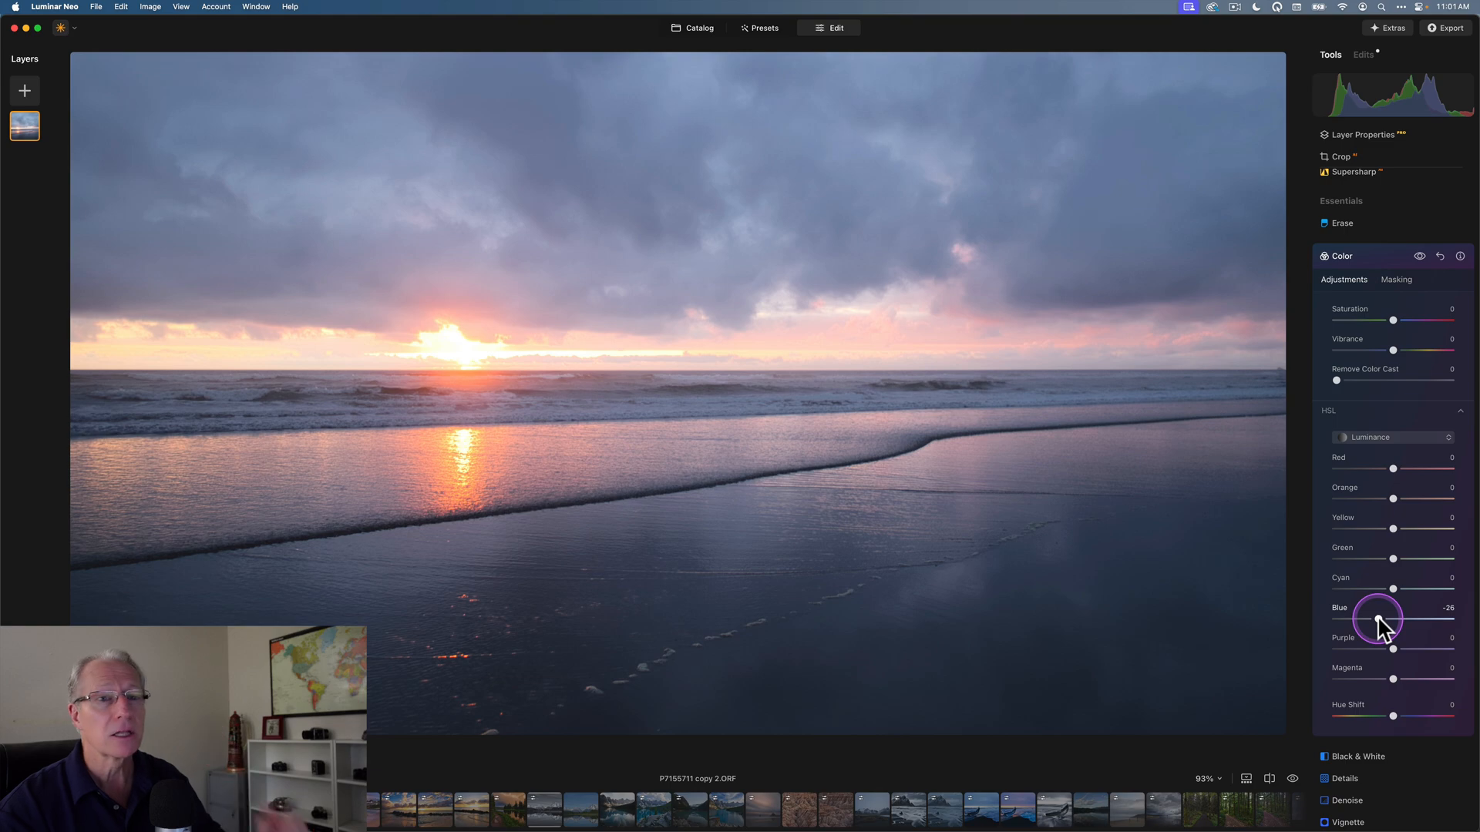
left_click_drag(1391, 613, 1374, 619)
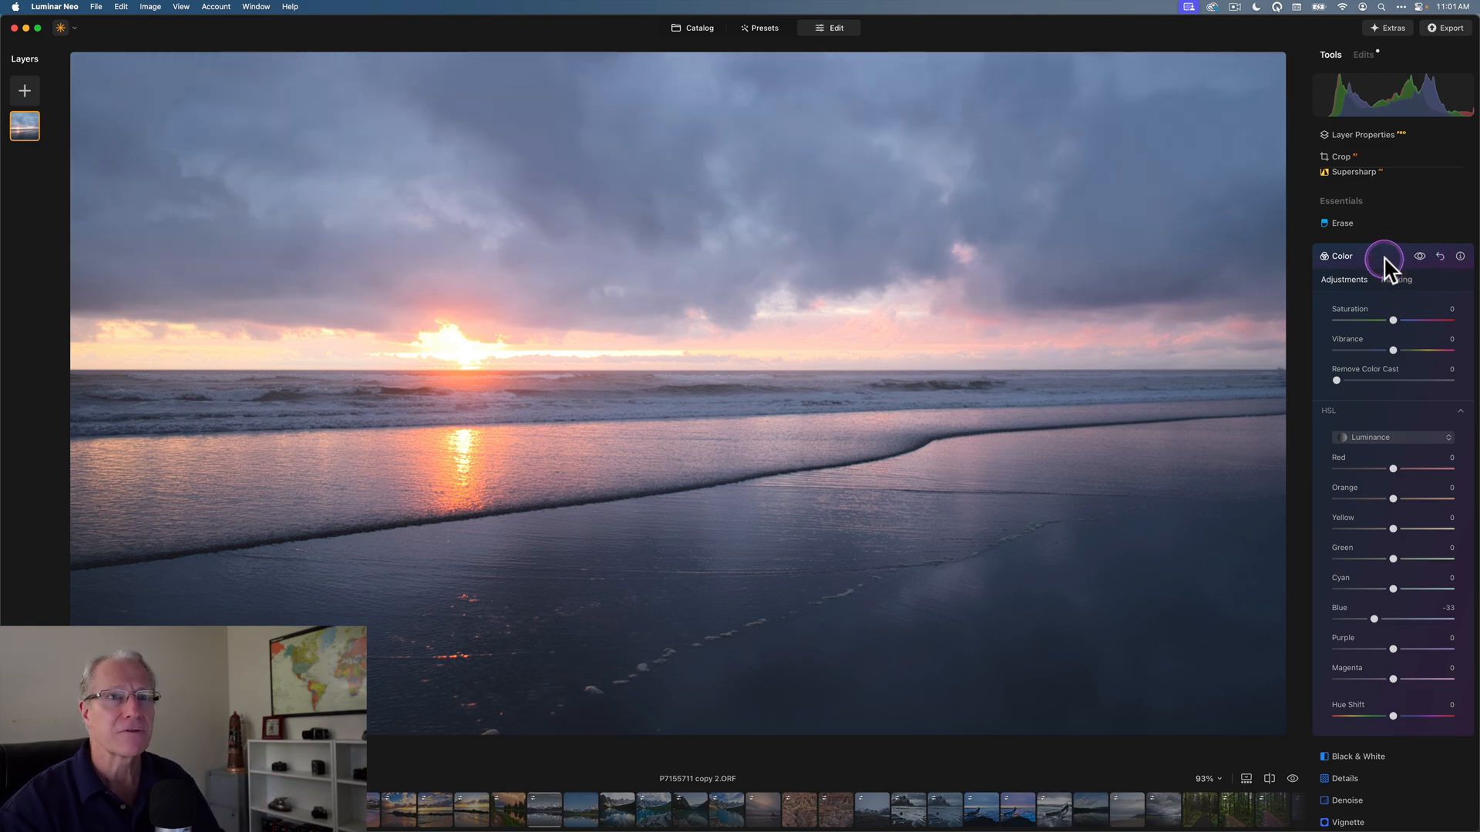
Step: Sample the pink horizon glow for a new colour mask and widen its range to 100
left_click(1340, 256)
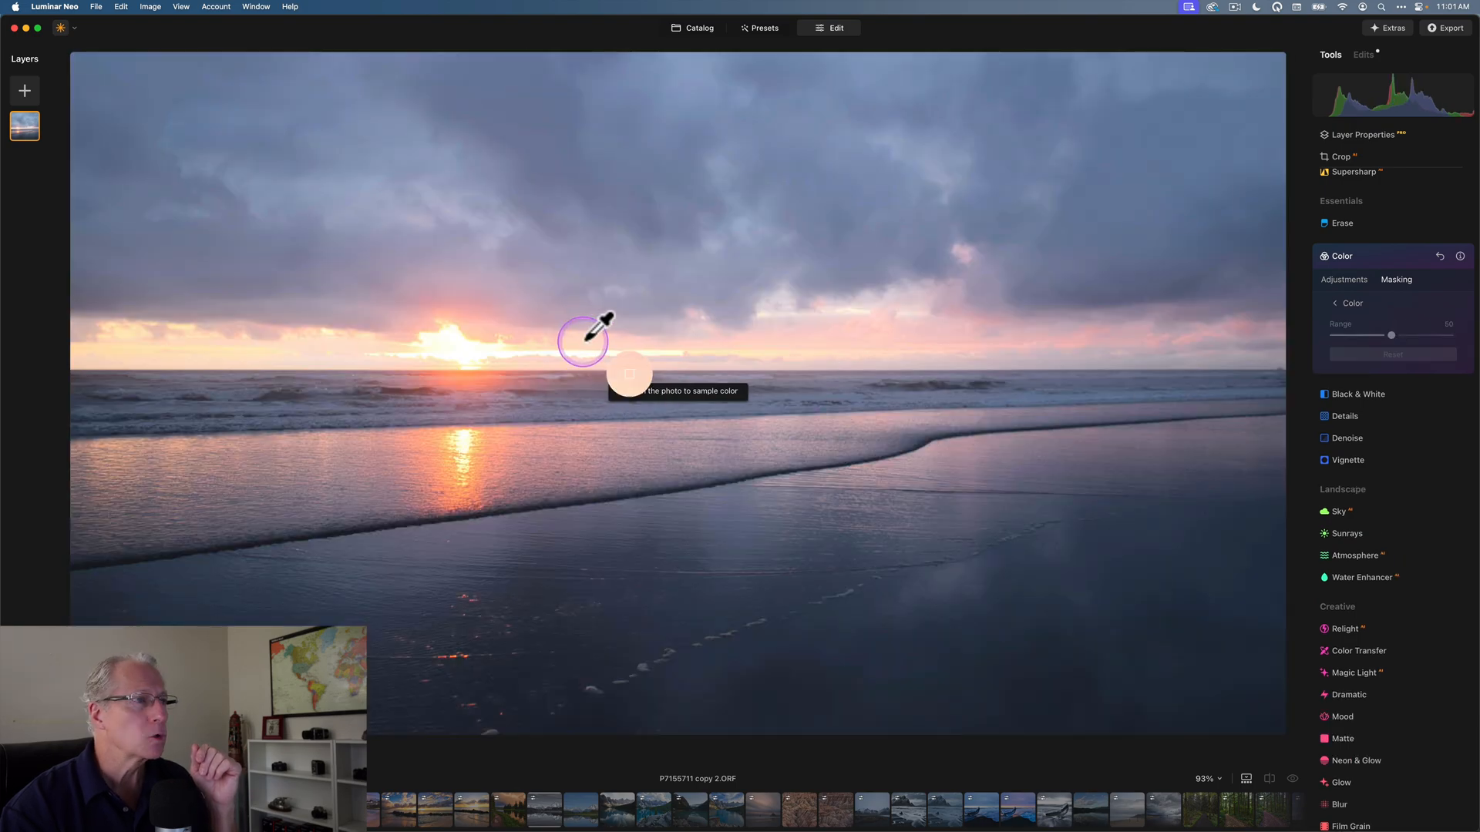
left_click(592, 333)
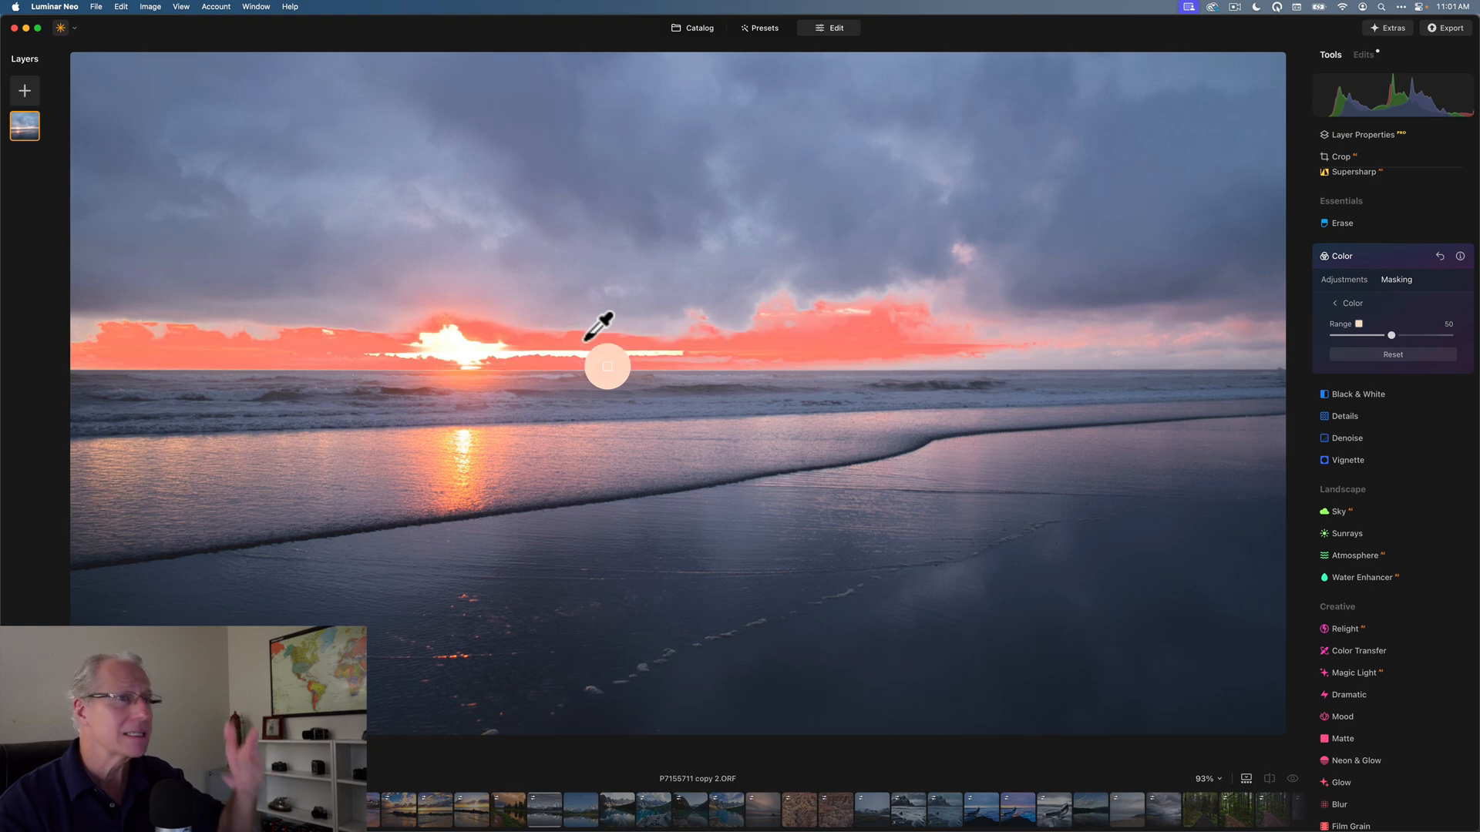
left_click_drag(1391, 336, 1431, 336)
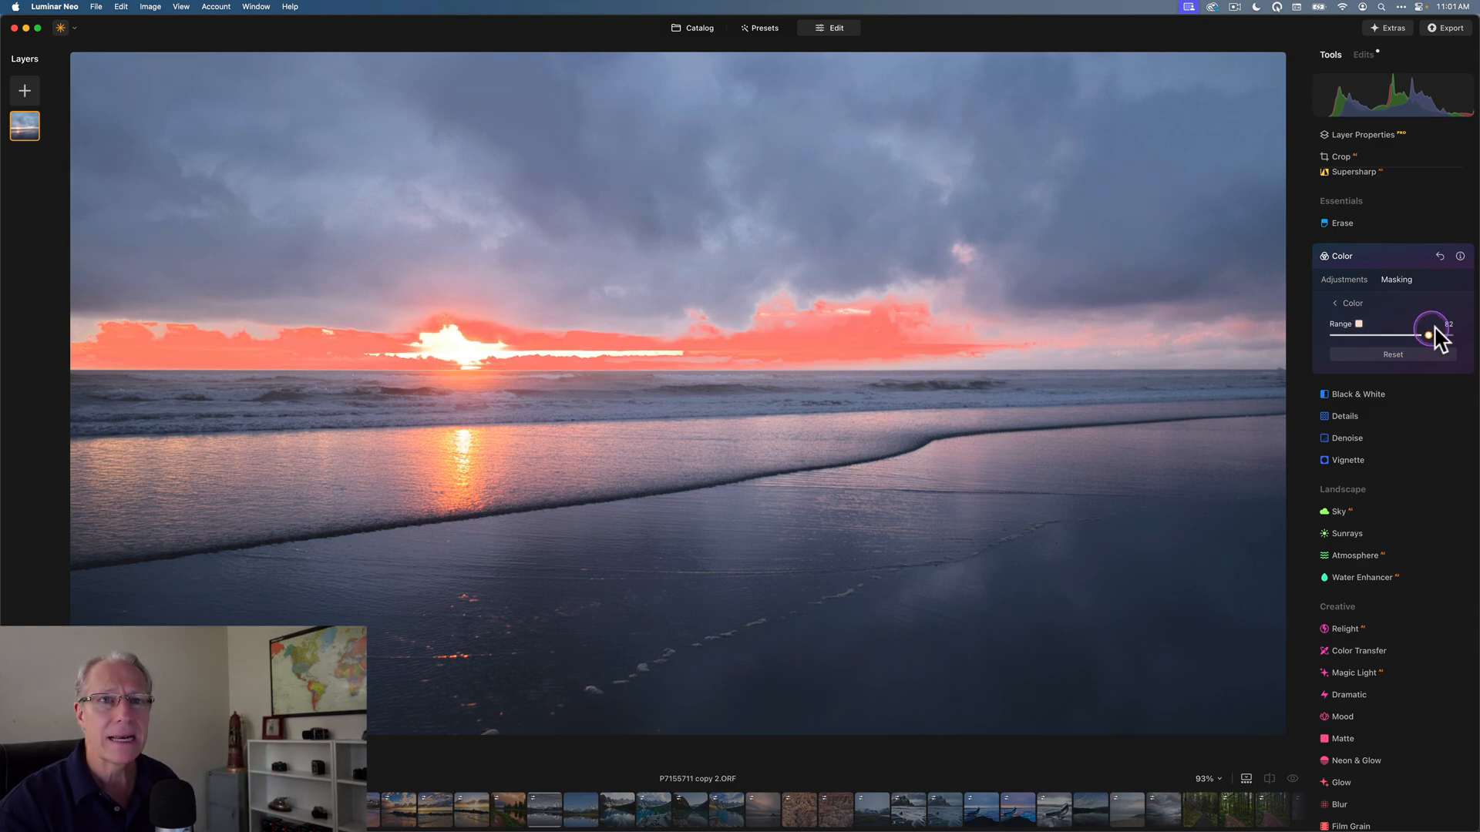
left_click_drag(1431, 334, 1449, 335)
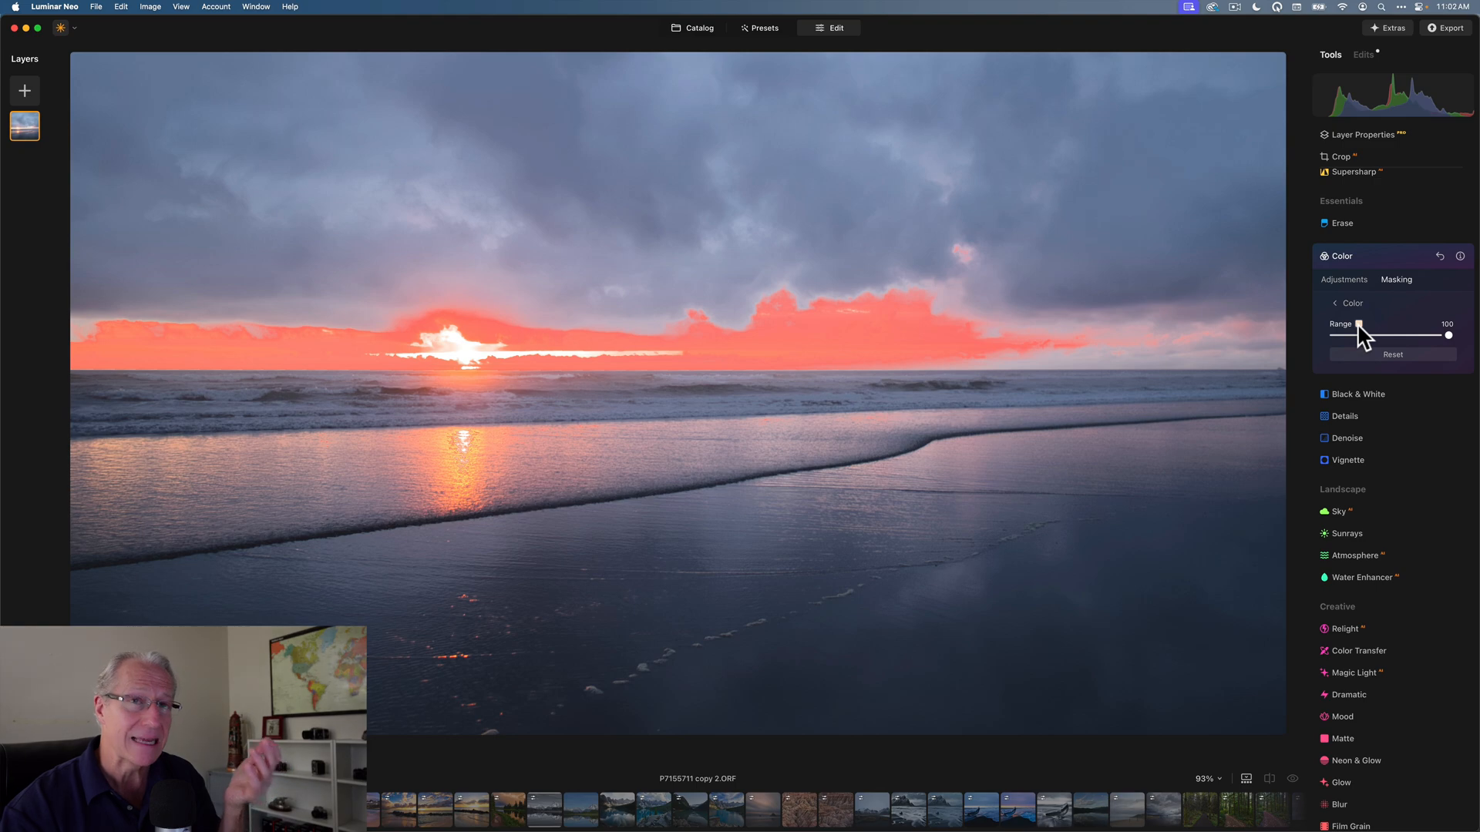
Step: Push saturation and vibrance up in the masked horizon area to preview
left_click(1342, 279)
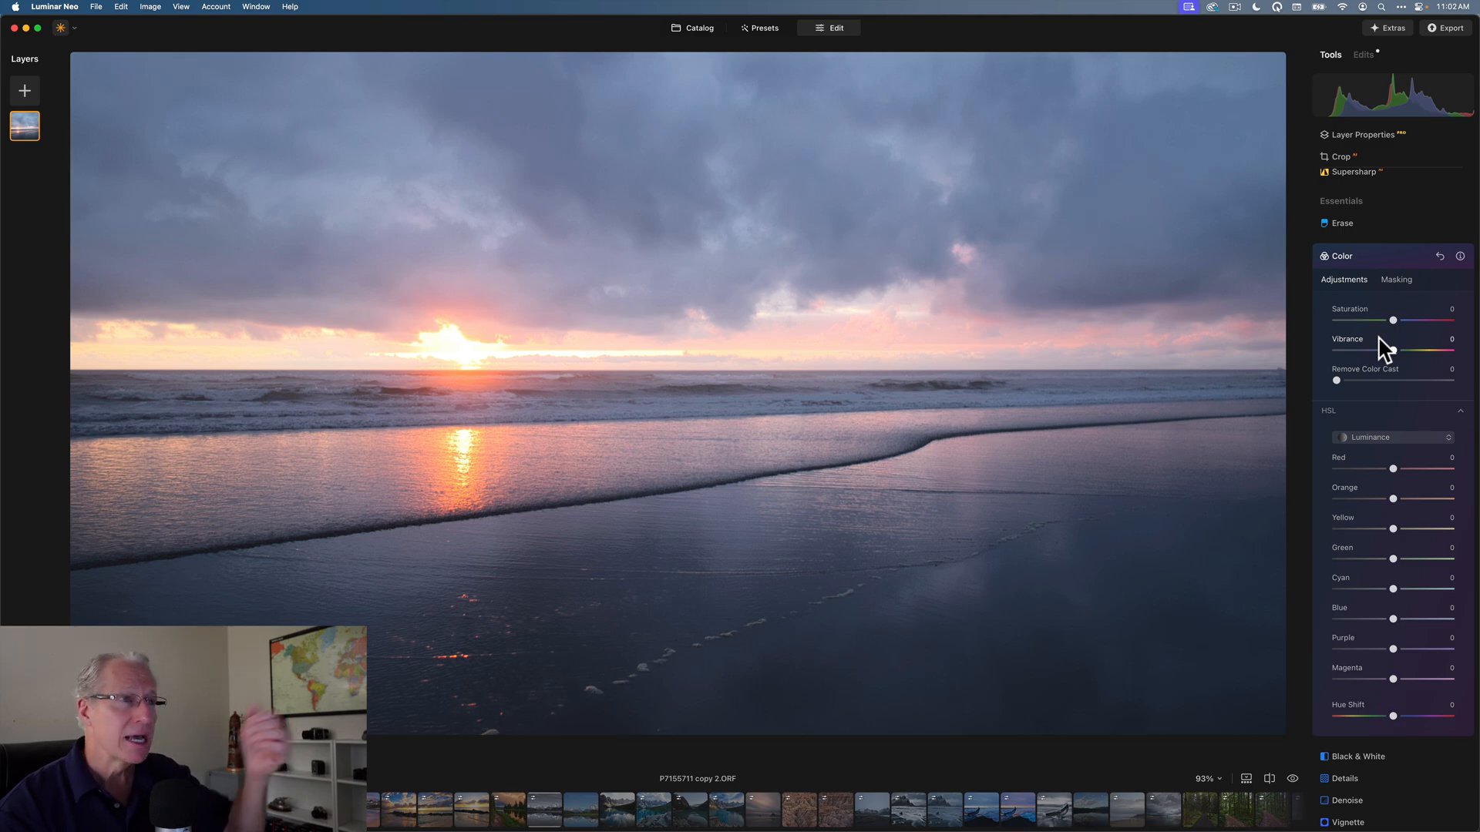
left_click_drag(1392, 319, 1405, 319)
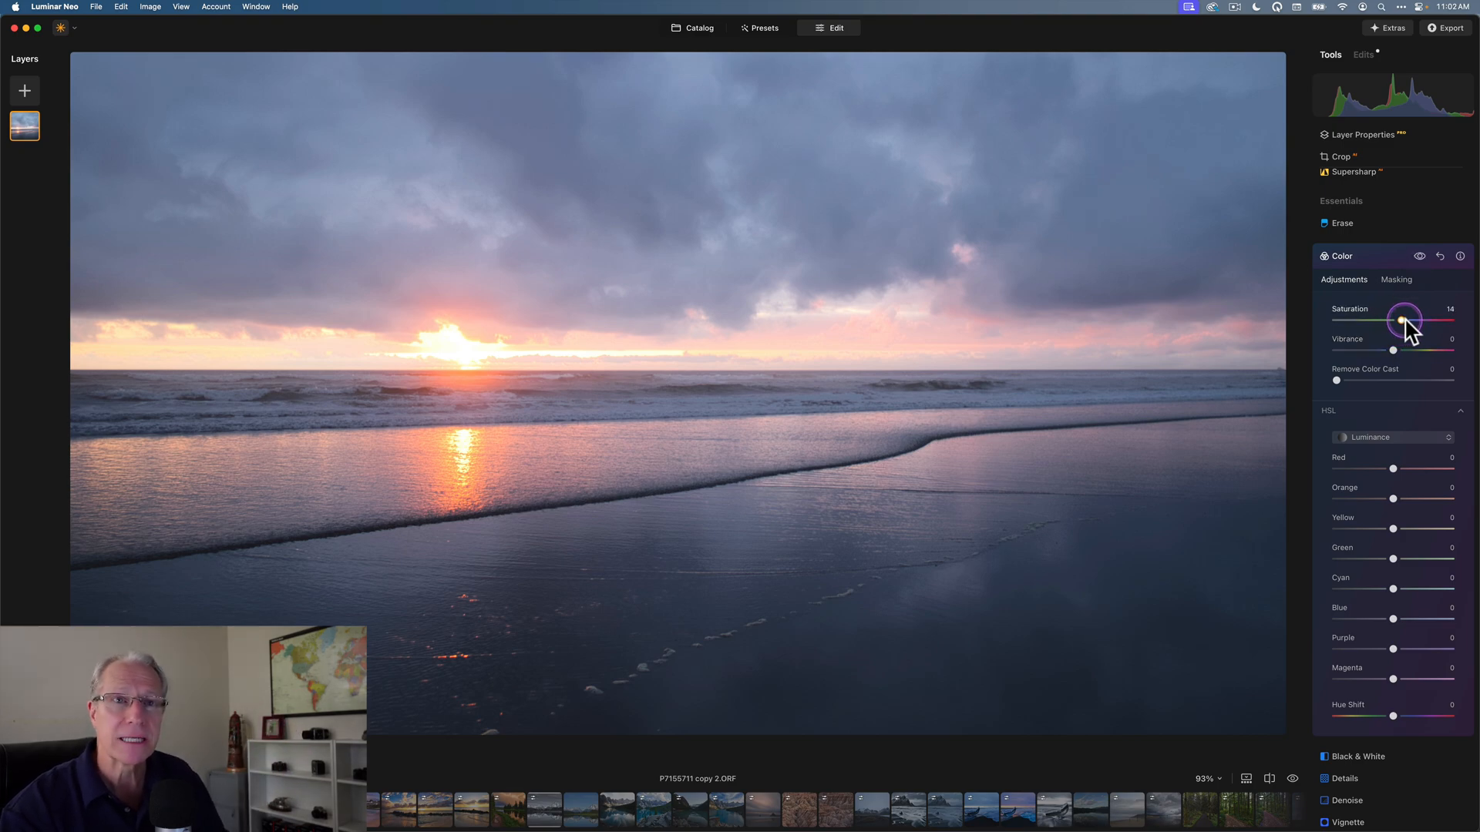
left_click_drag(1392, 350, 1428, 350)
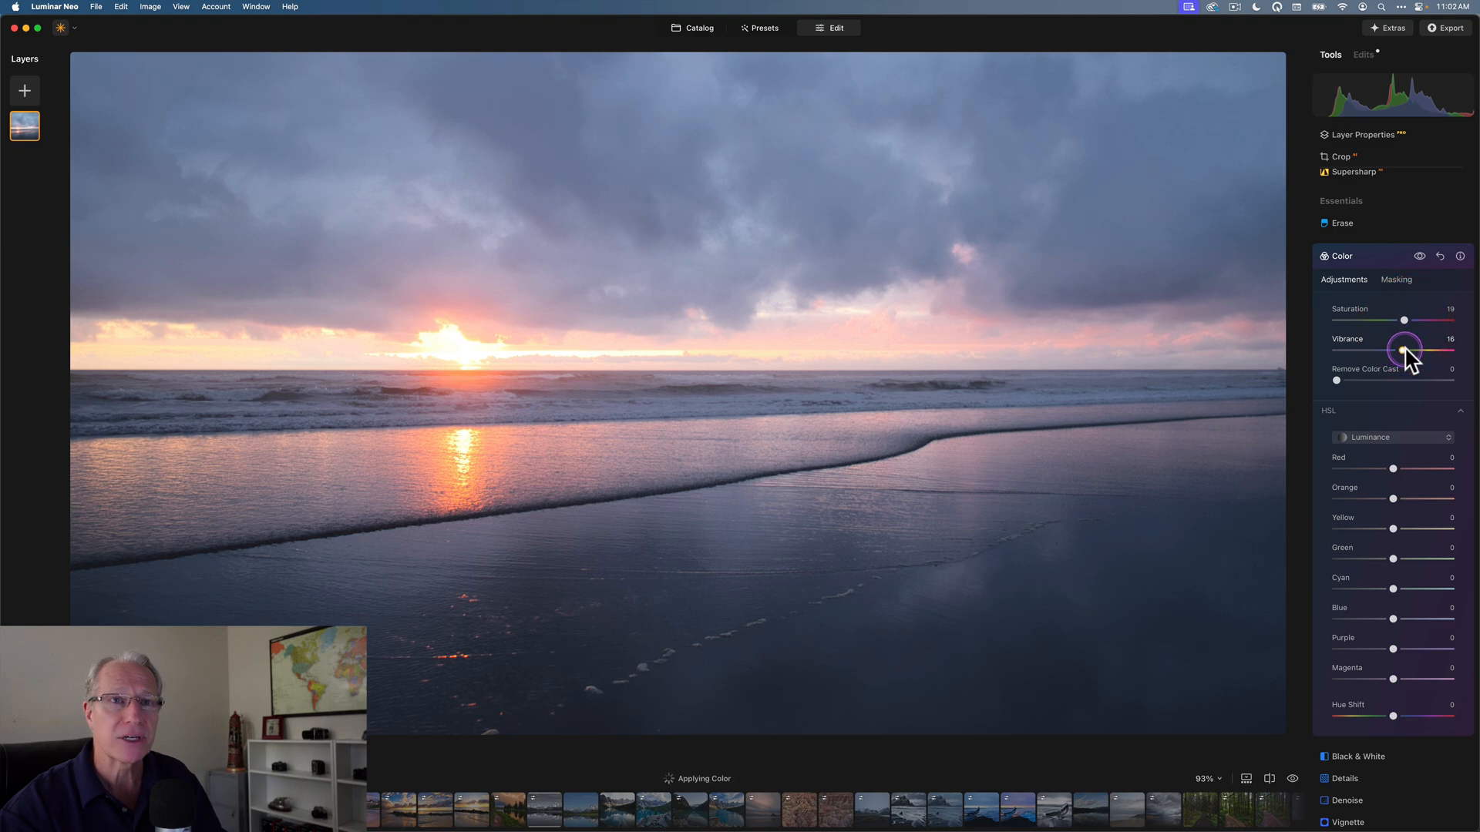
left_click_drag(1404, 351, 1420, 352)
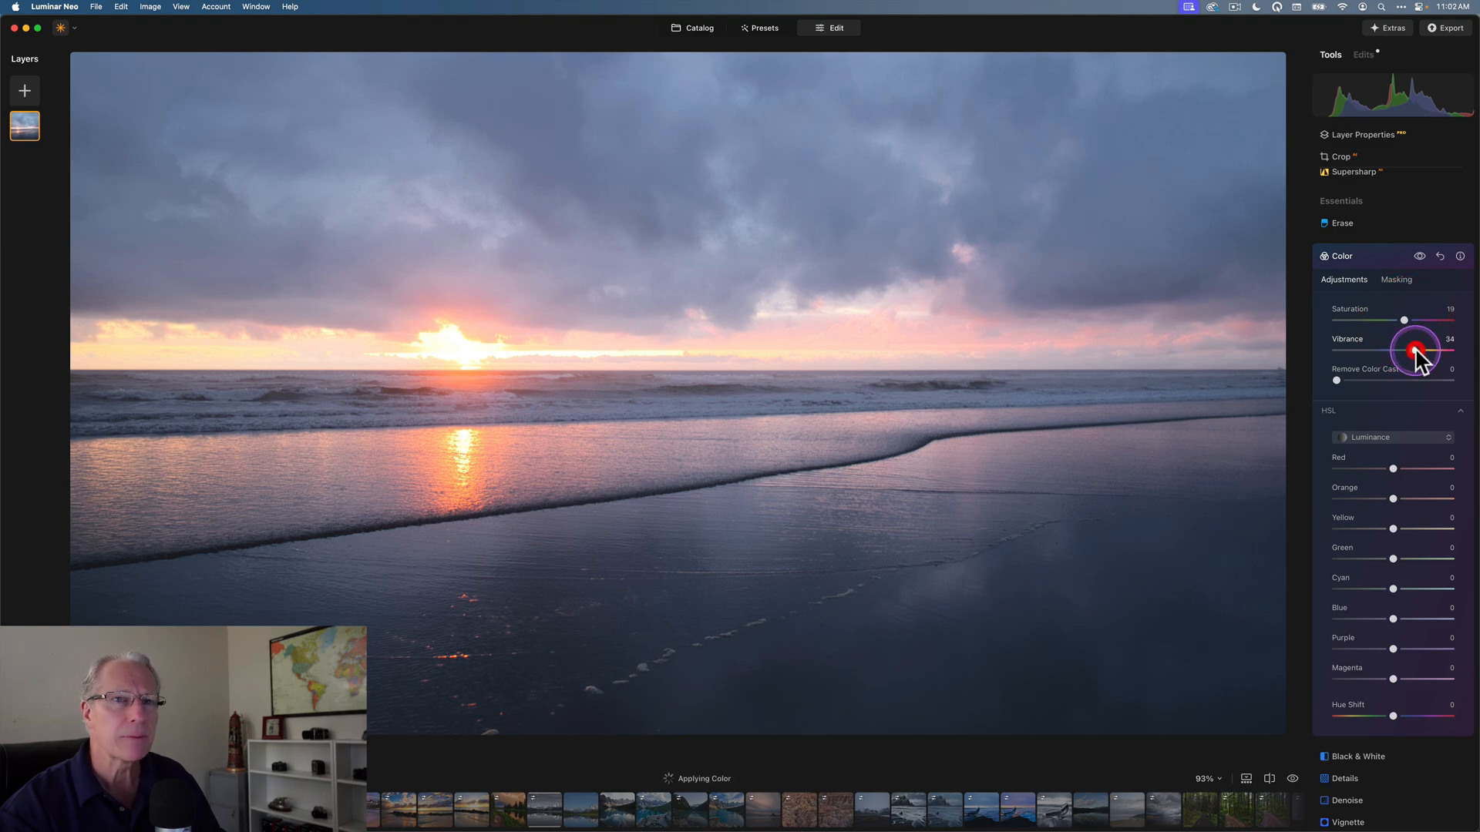
left_click_drag(1403, 321, 1412, 321)
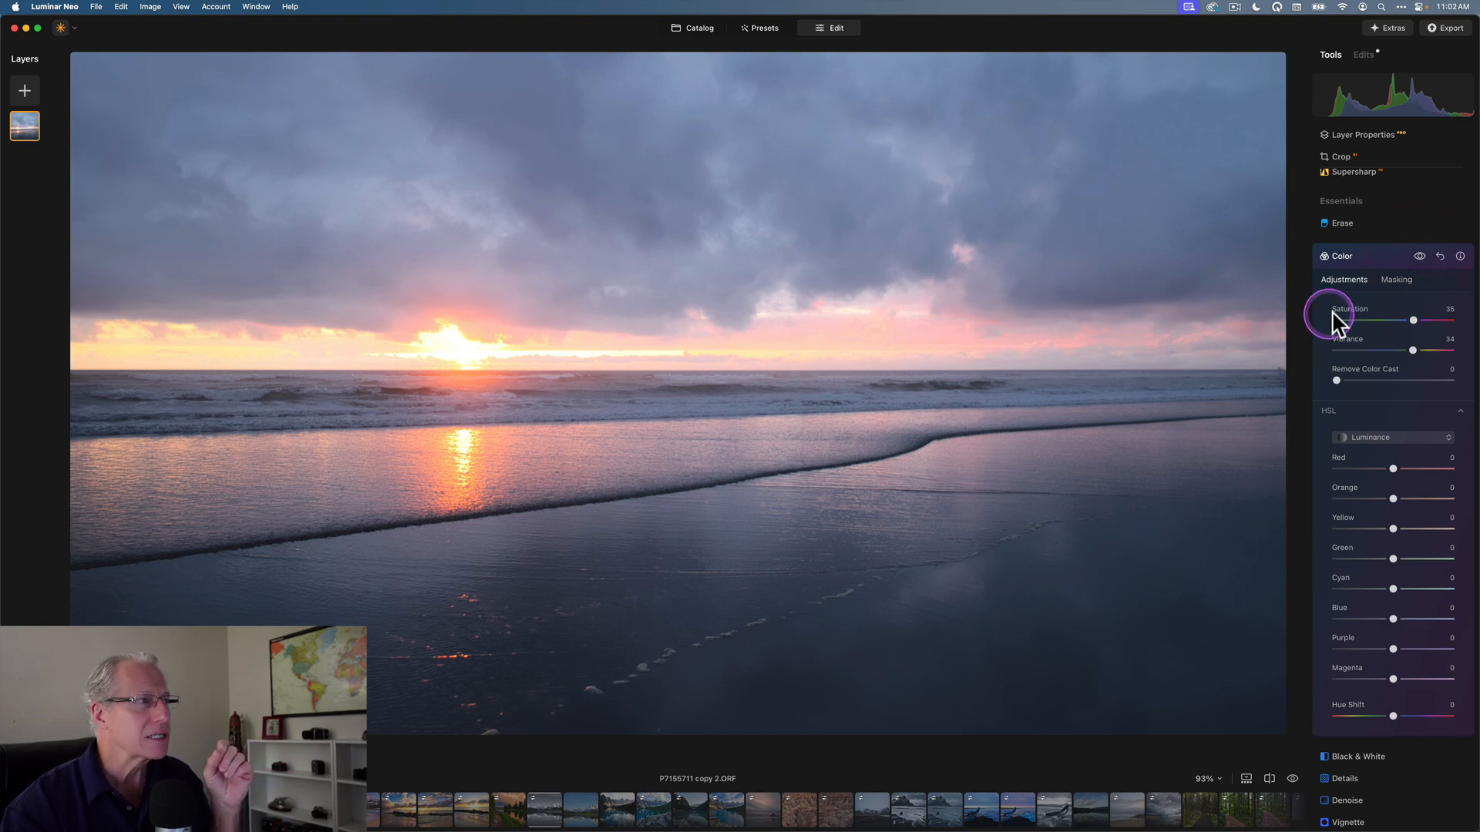
Step: Settle on saturation 11 and vibrance 15, then collapse Color
left_click_drag(1412, 321, 1399, 321)
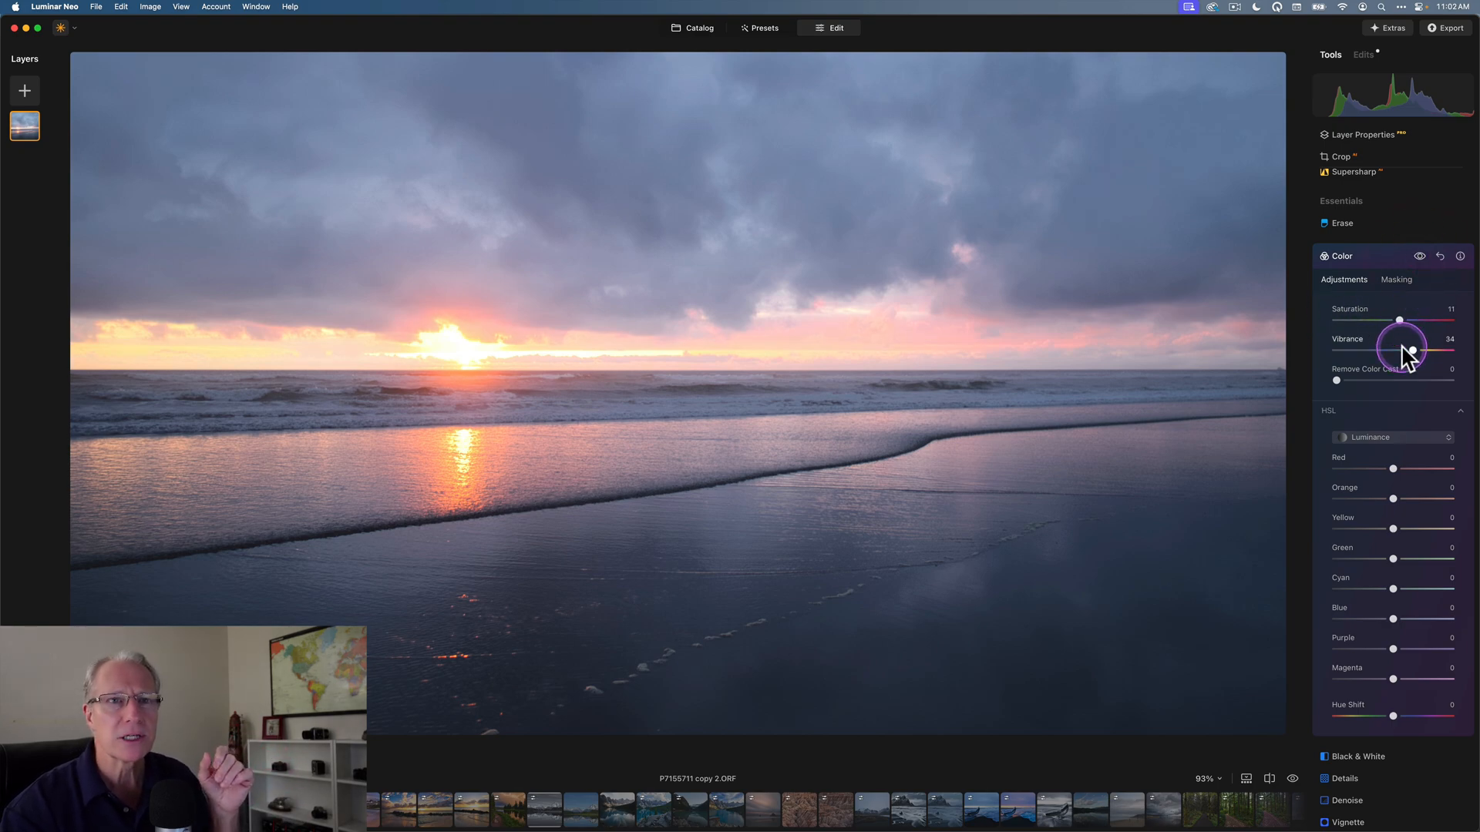
left_click_drag(1434, 350, 1403, 350)
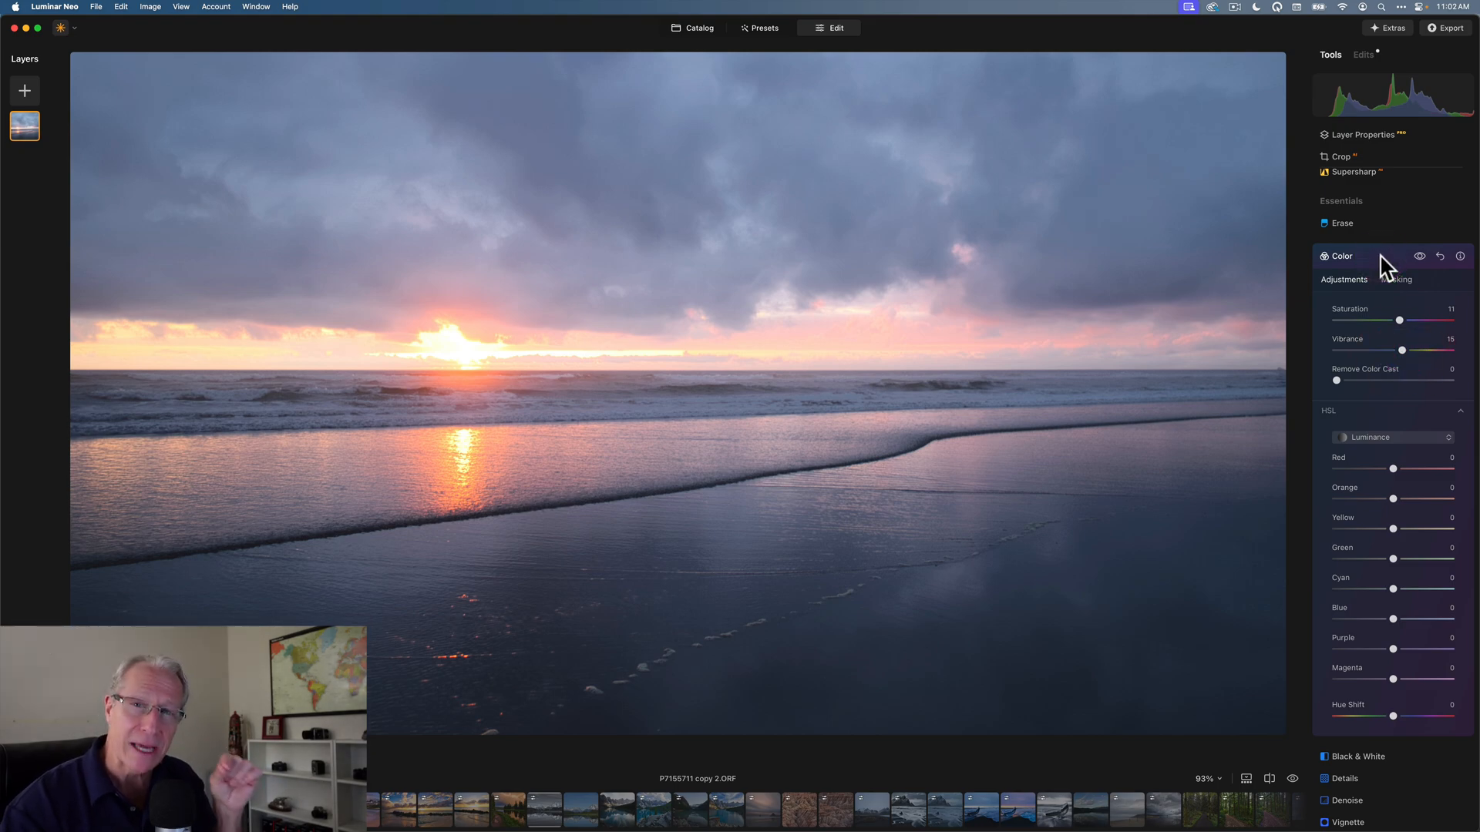
left_click(1339, 256)
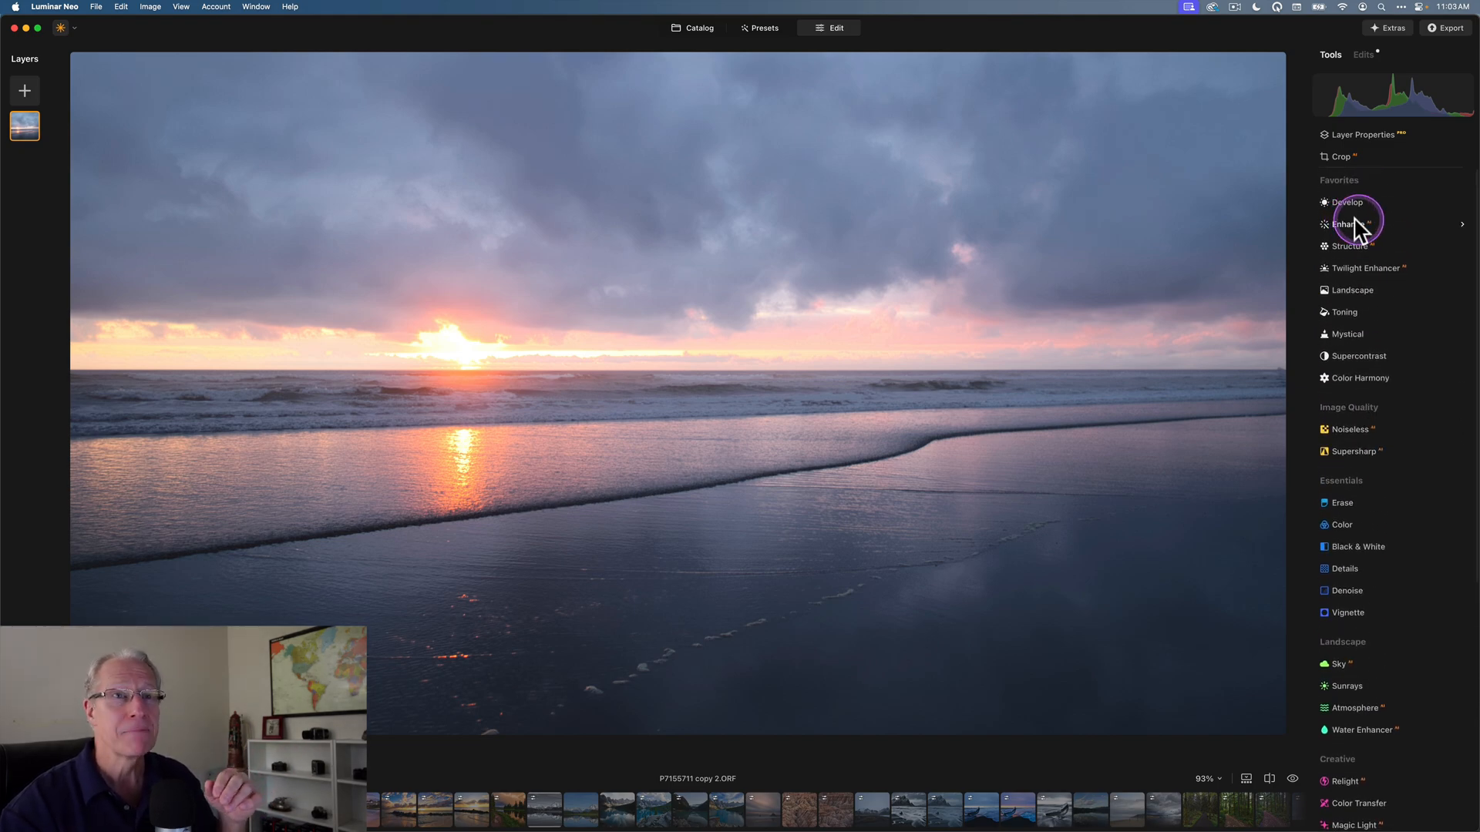
Step: Bring up Enhance, try its Accent slider and switch to its masking options
left_click(1347, 223)
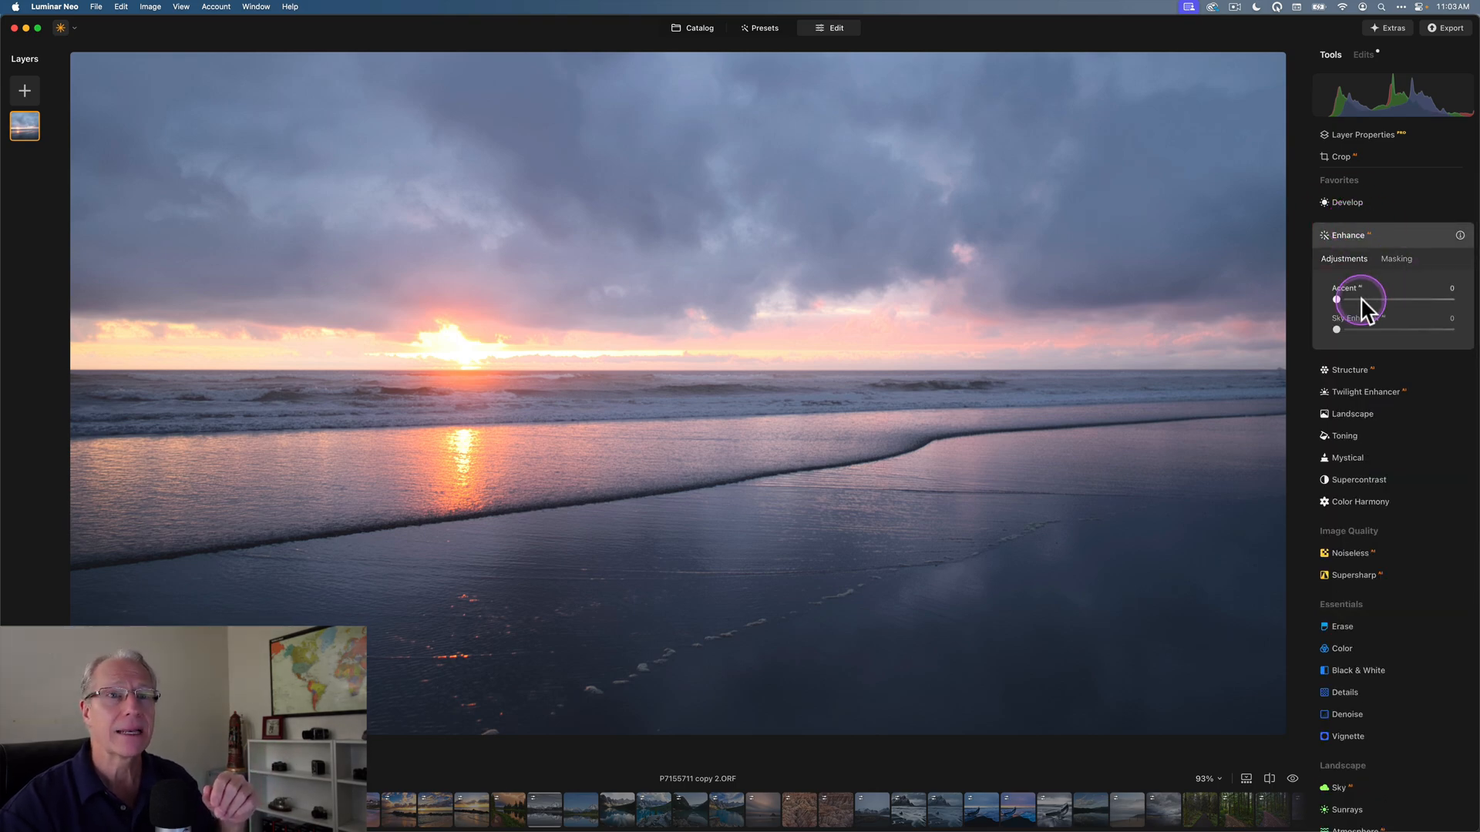
left_click_drag(1336, 299, 1446, 299)
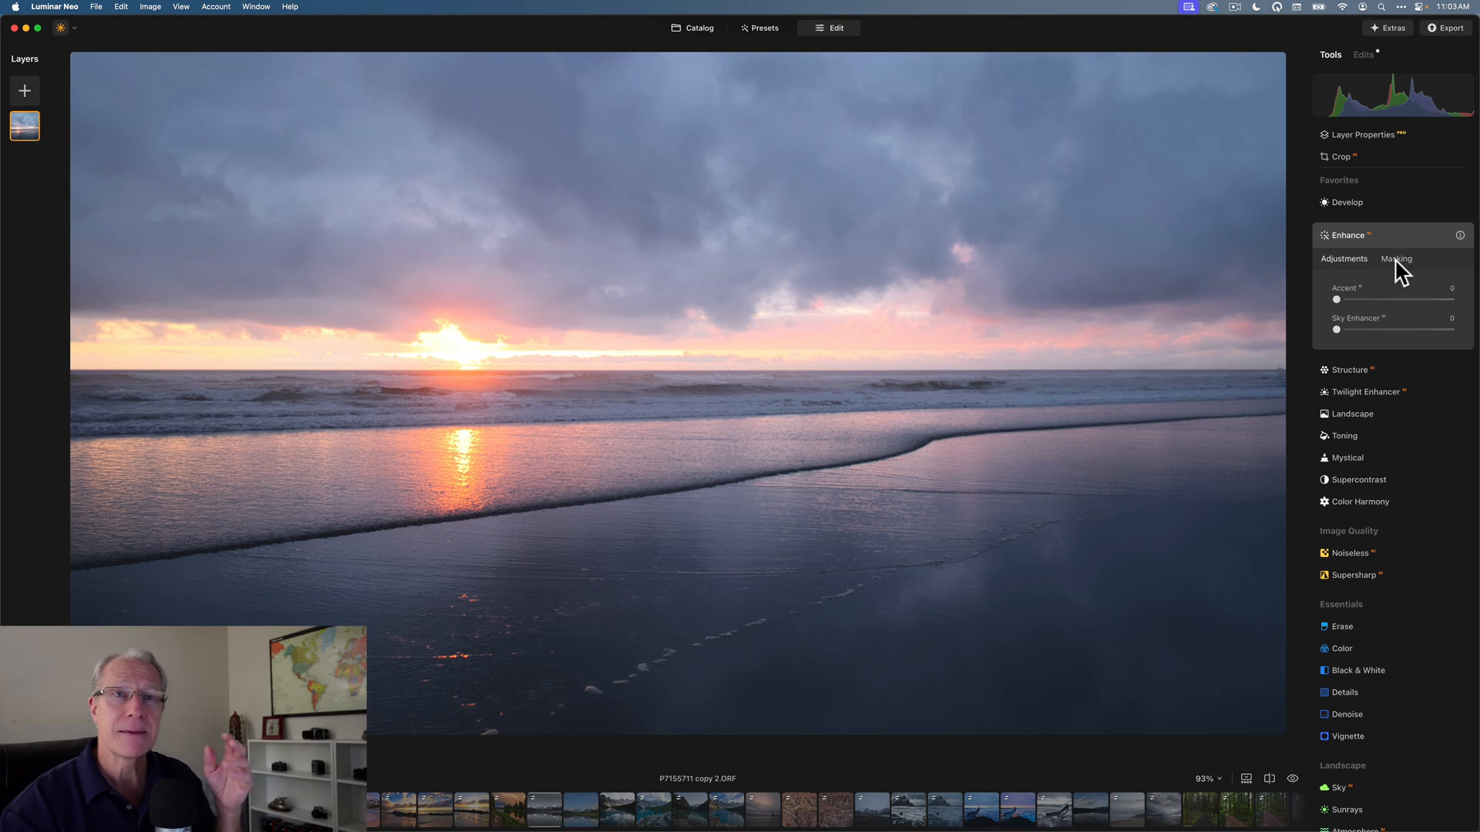
left_click(1397, 259)
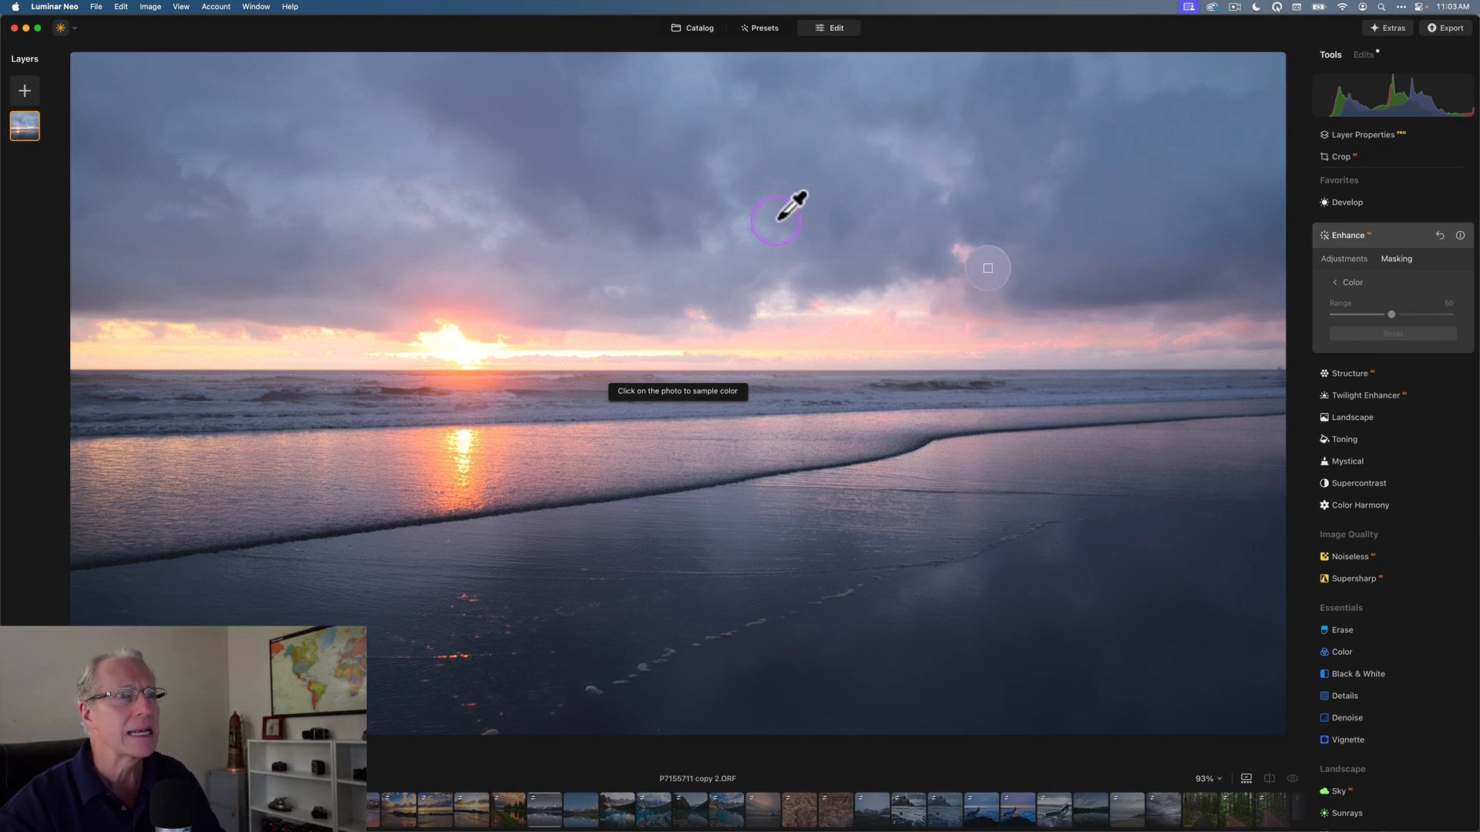
Step: Sample the pinkish-purple cloud colour for the mask and raise Accent to 50
left_click(831, 217)
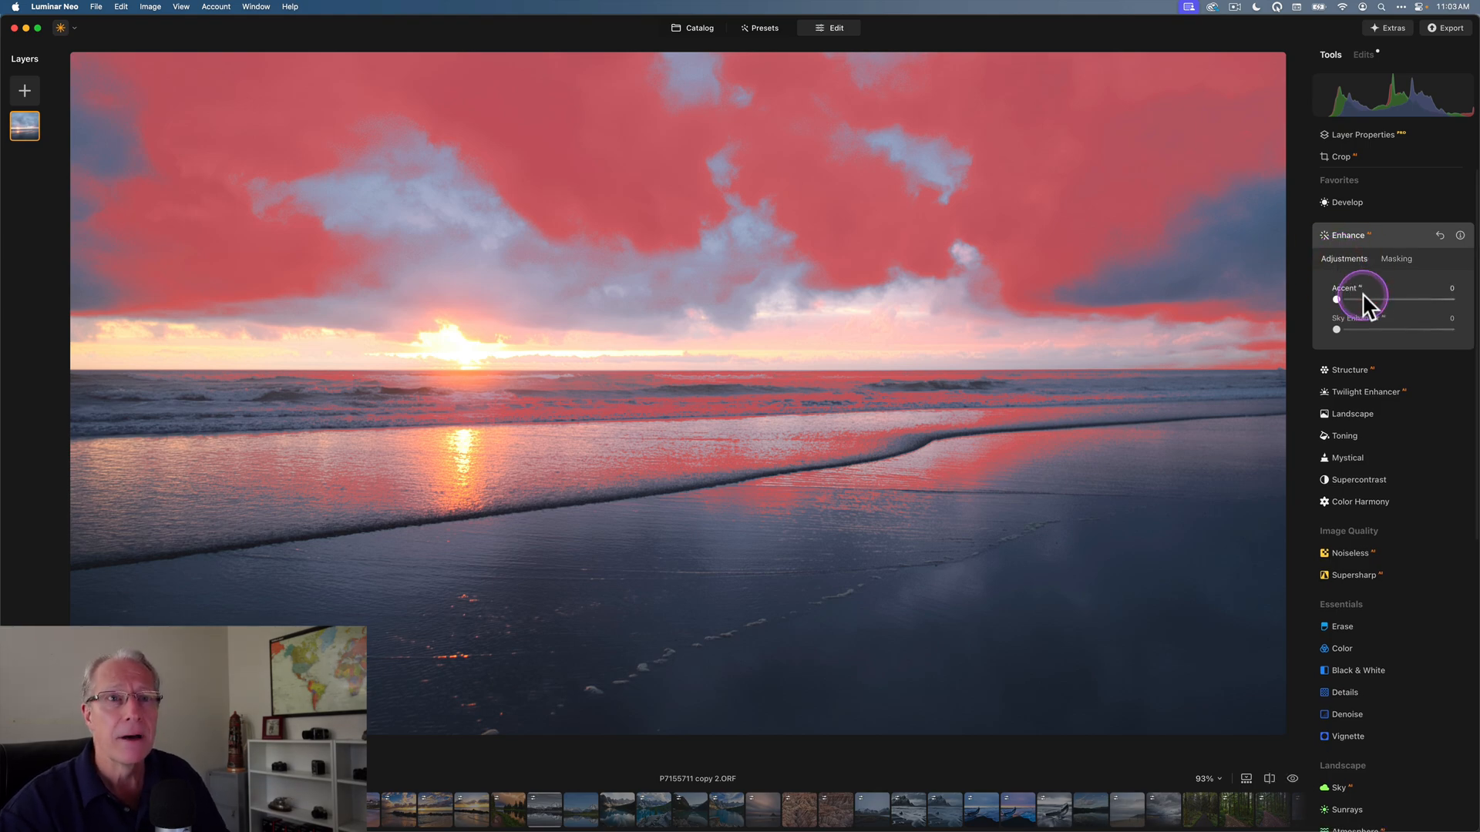
left_click_drag(1336, 300, 1377, 301)
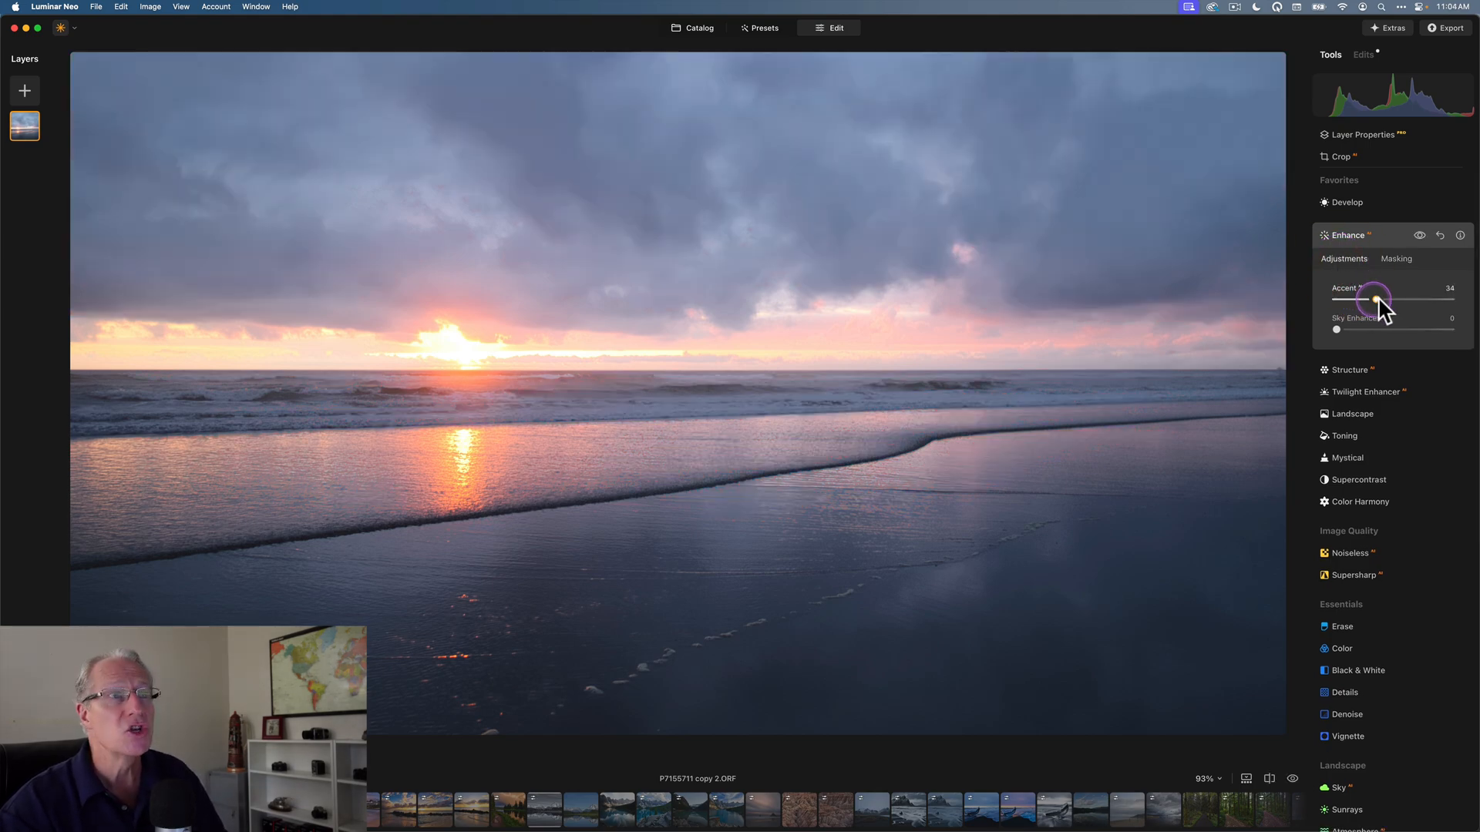
left_click_drag(1375, 300, 1392, 300)
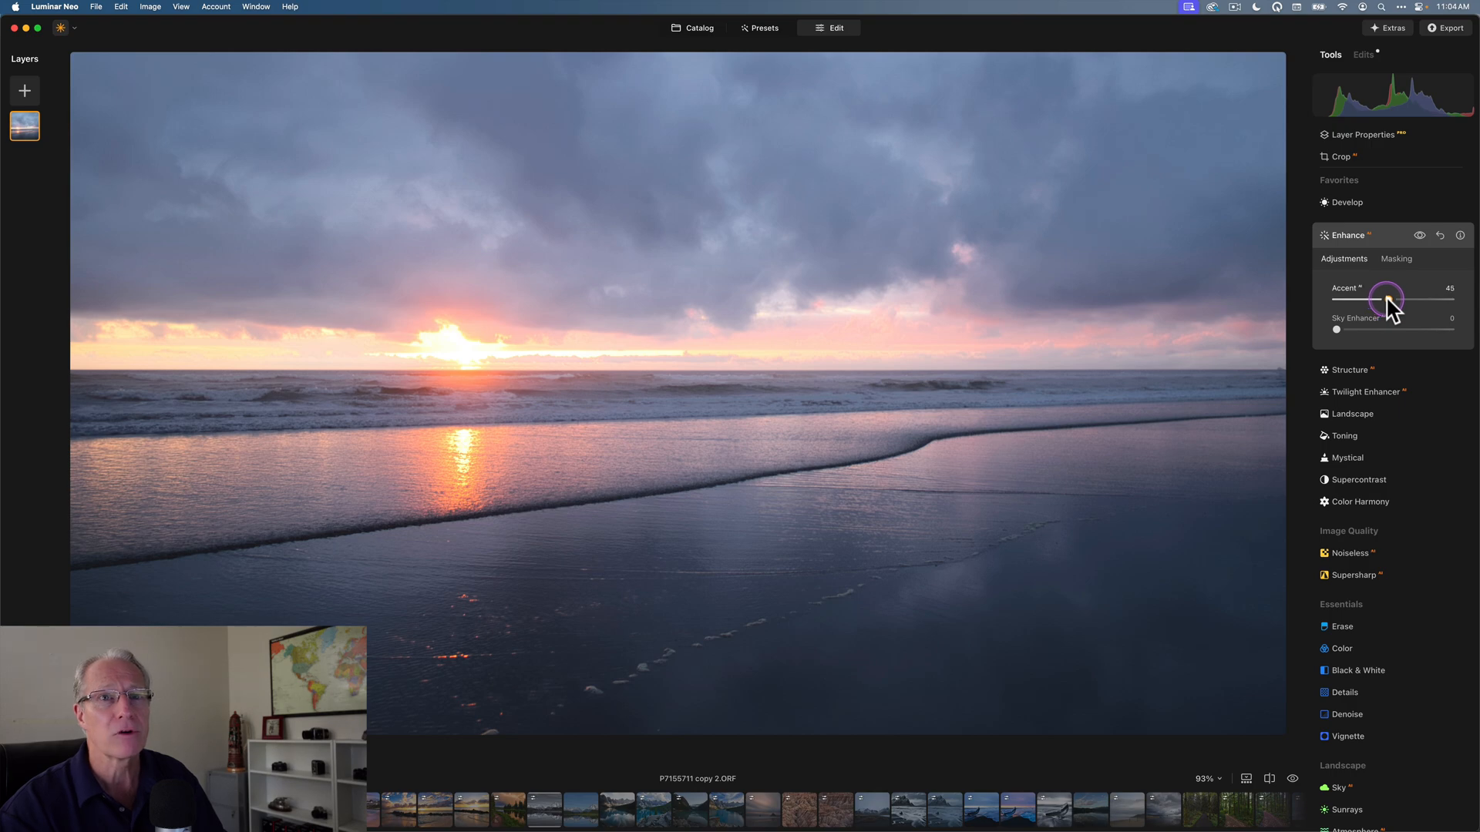
left_click_drag(1386, 297, 1392, 297)
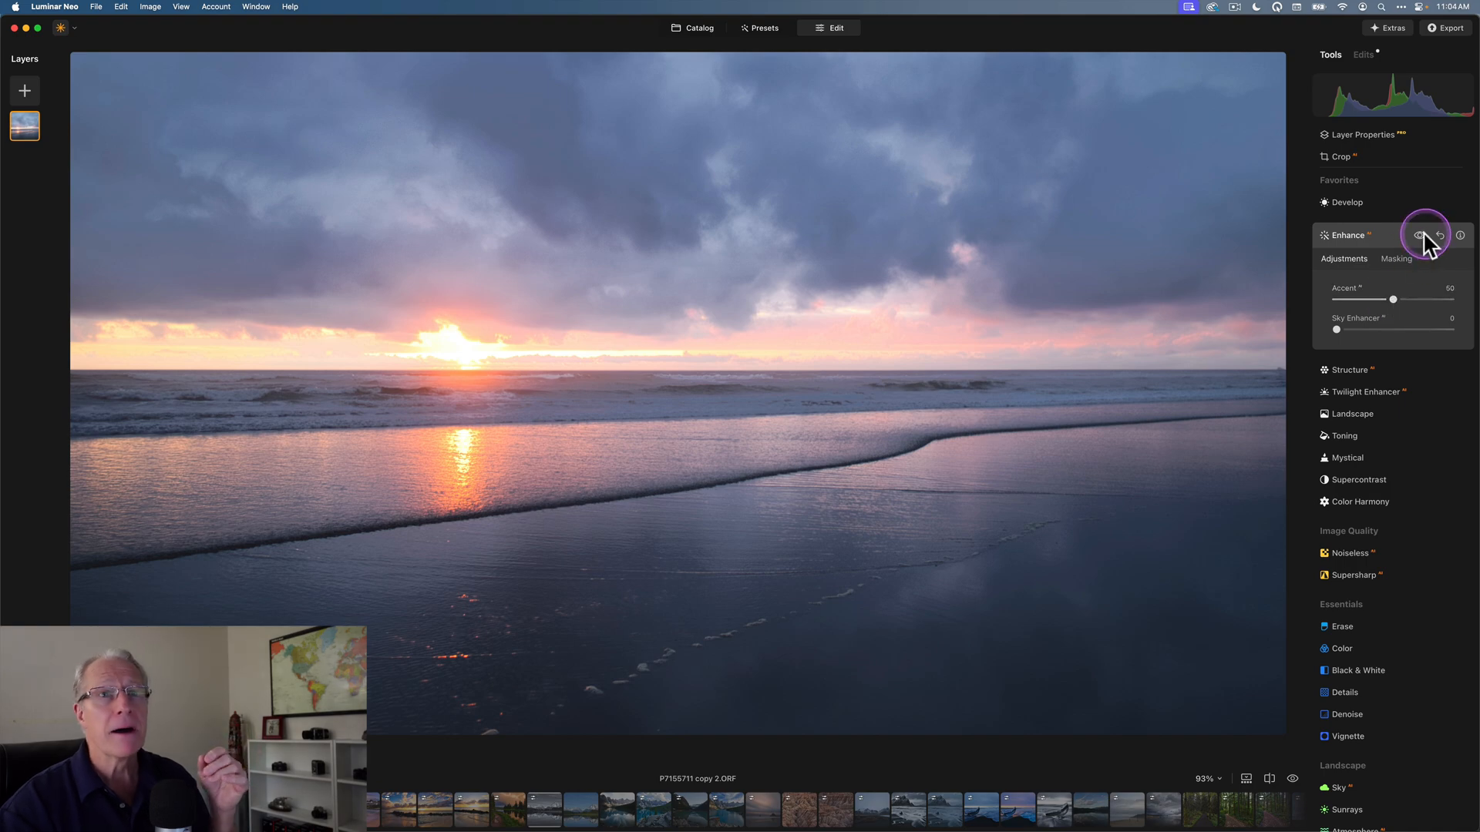
mouse_move(1425, 234)
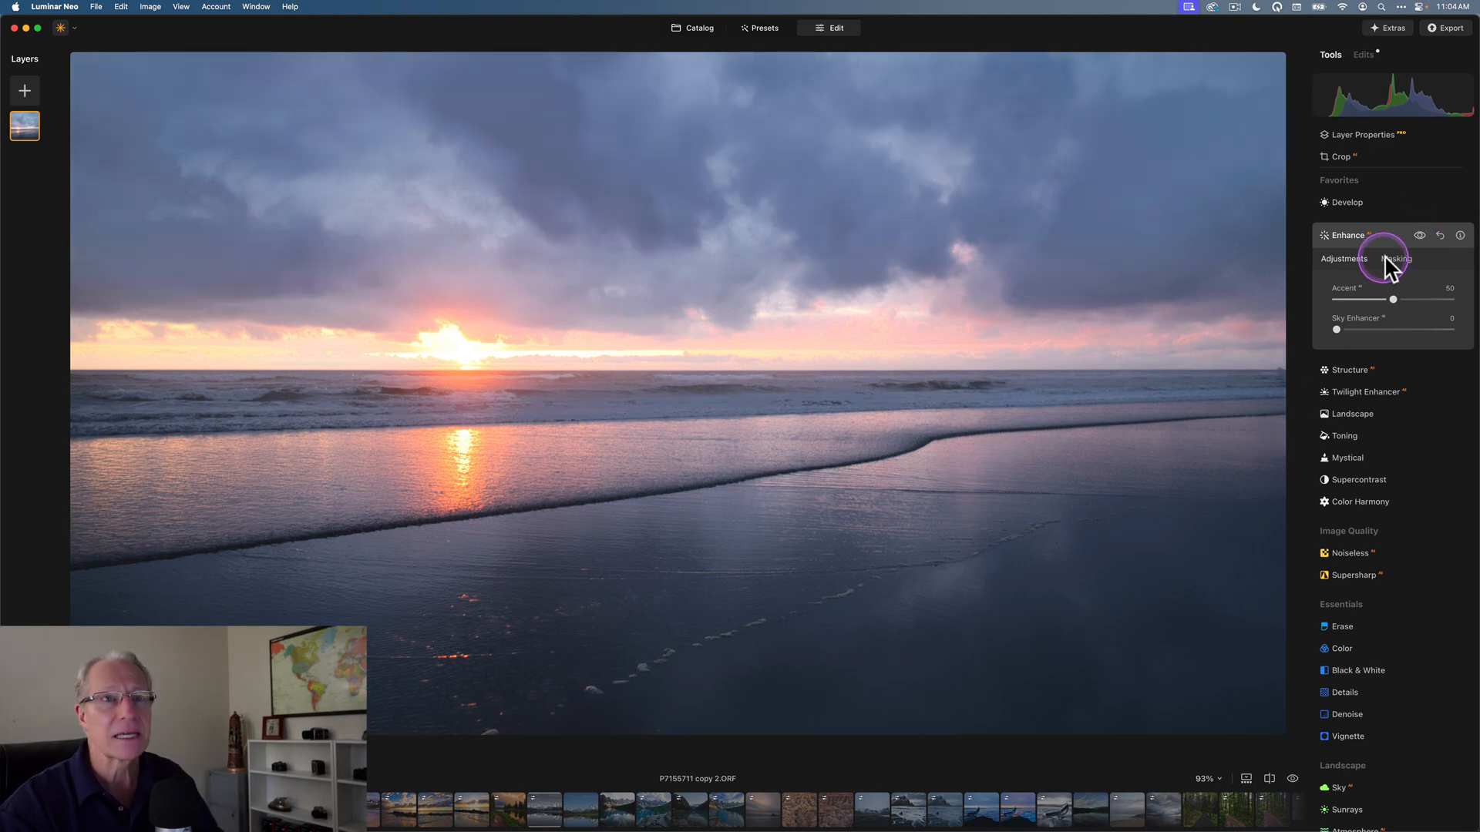
left_click(1396, 259)
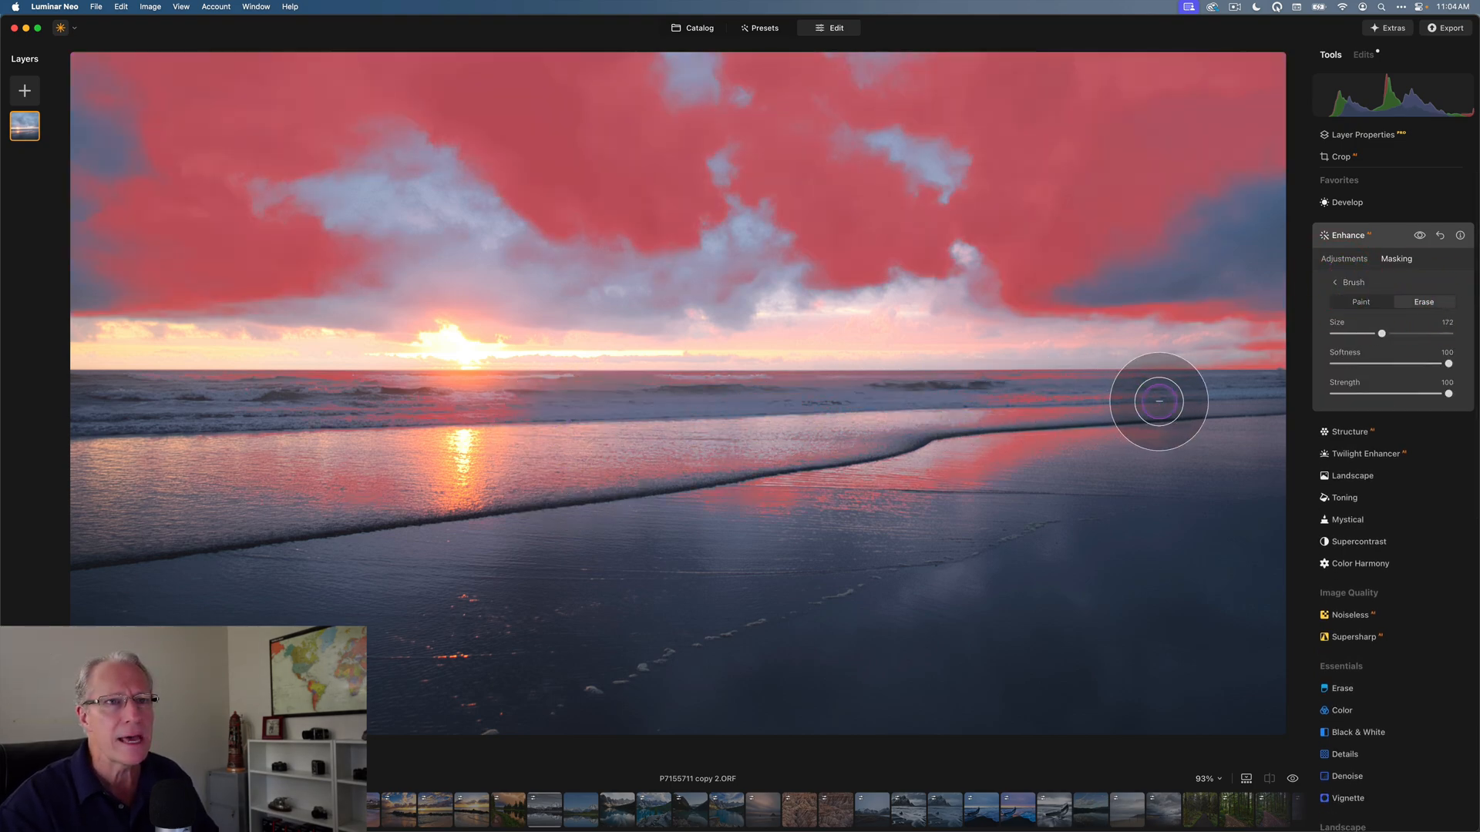
left_click_drag(1157, 402, 680, 499)
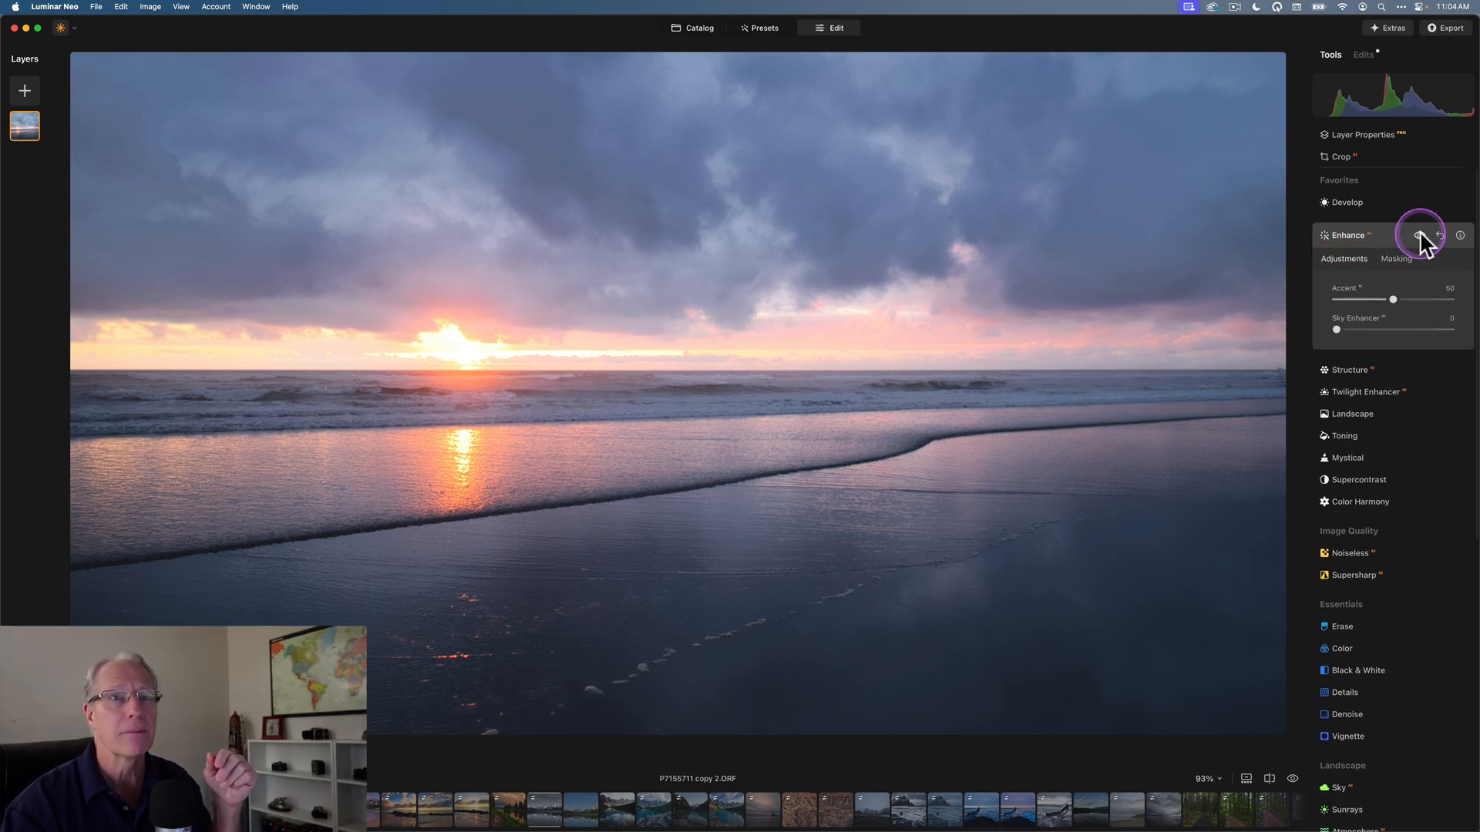
Step: Compare with Enhance off, set Accent 19 and Sky Enhancer 15, then collapse Enhance
left_click(1420, 235)
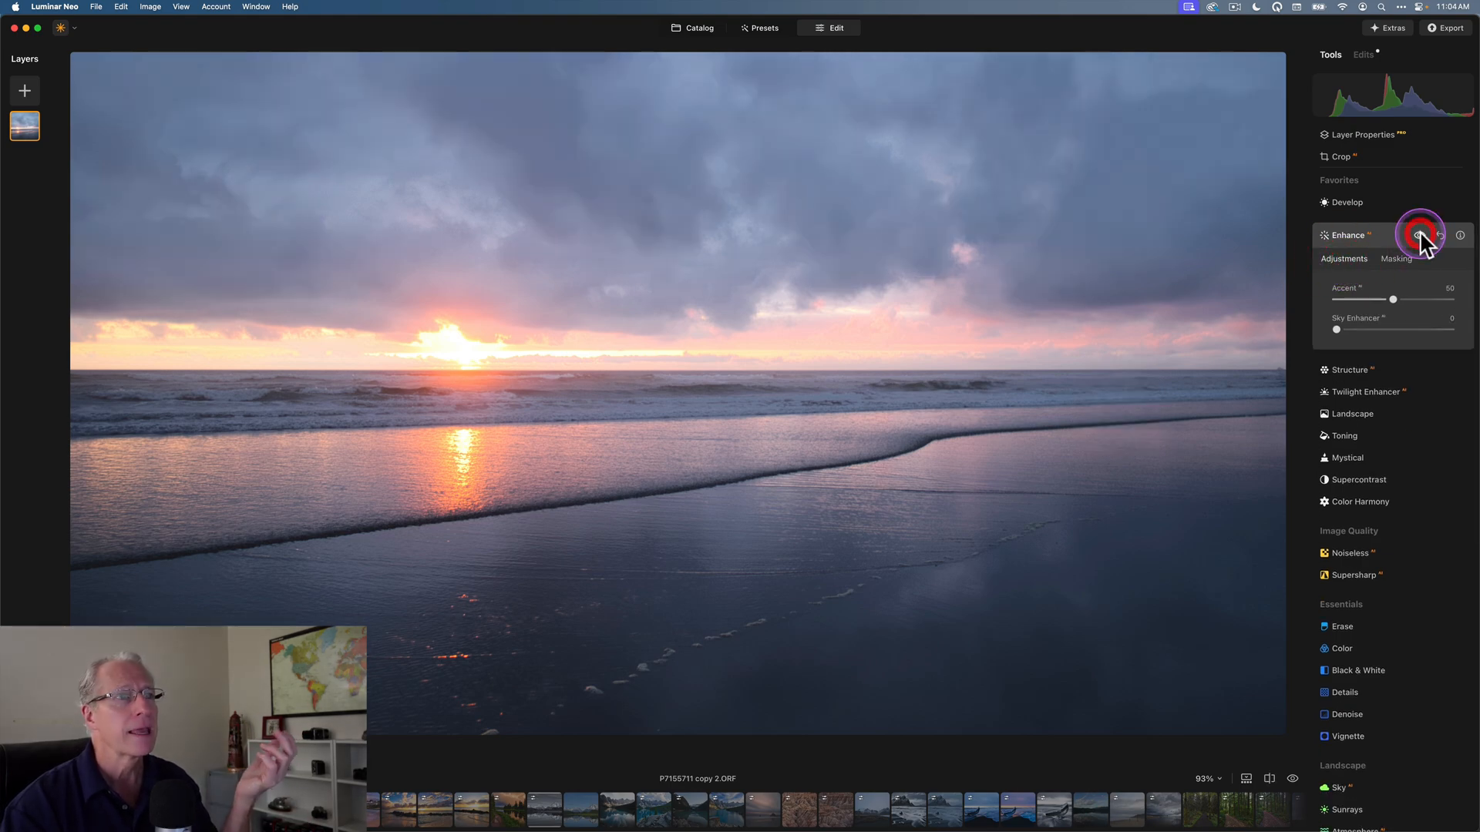
left_click_drag(1406, 299, 1375, 299)
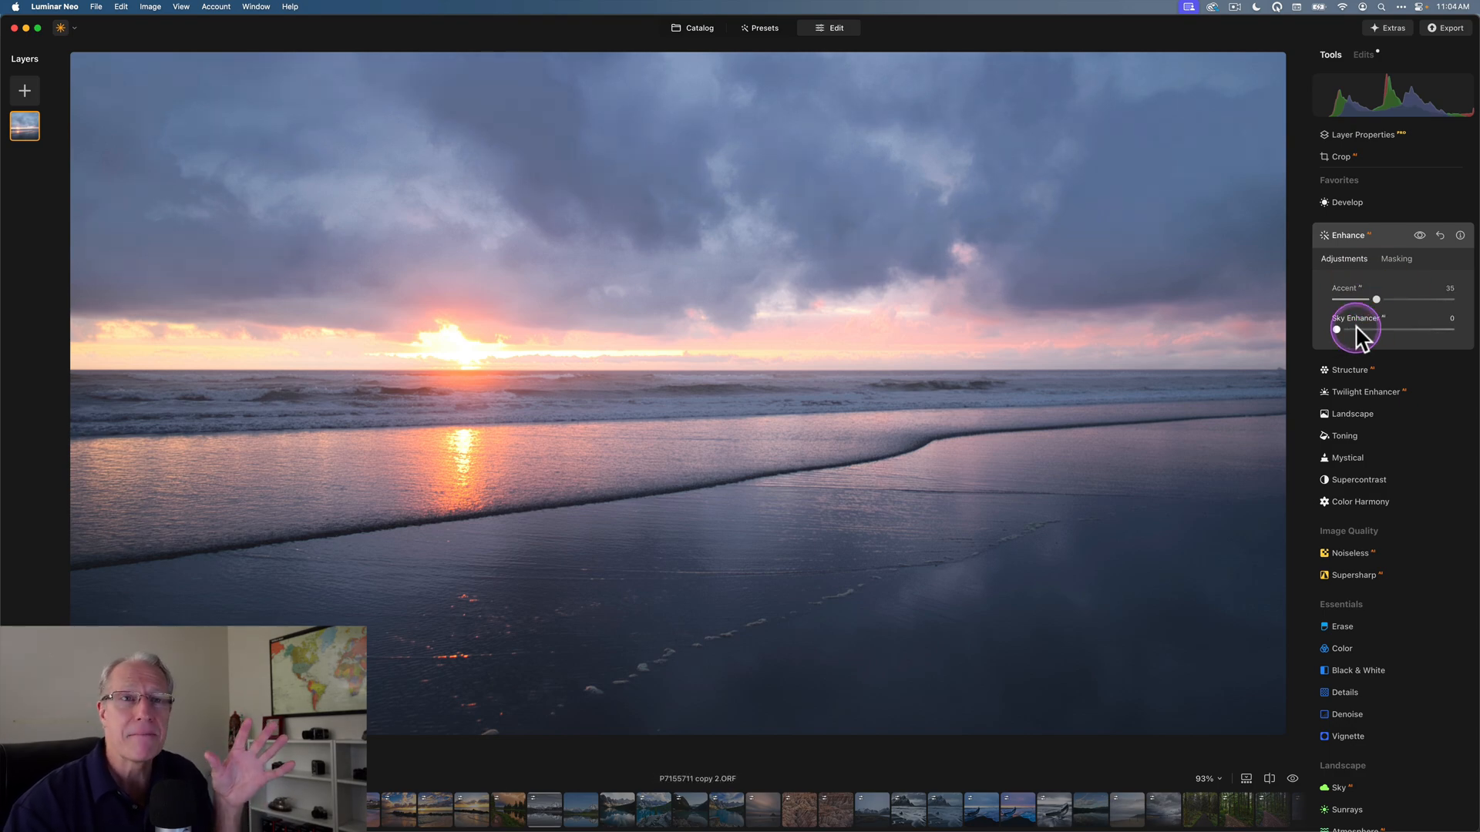
left_click_drag(1338, 330, 1357, 330)
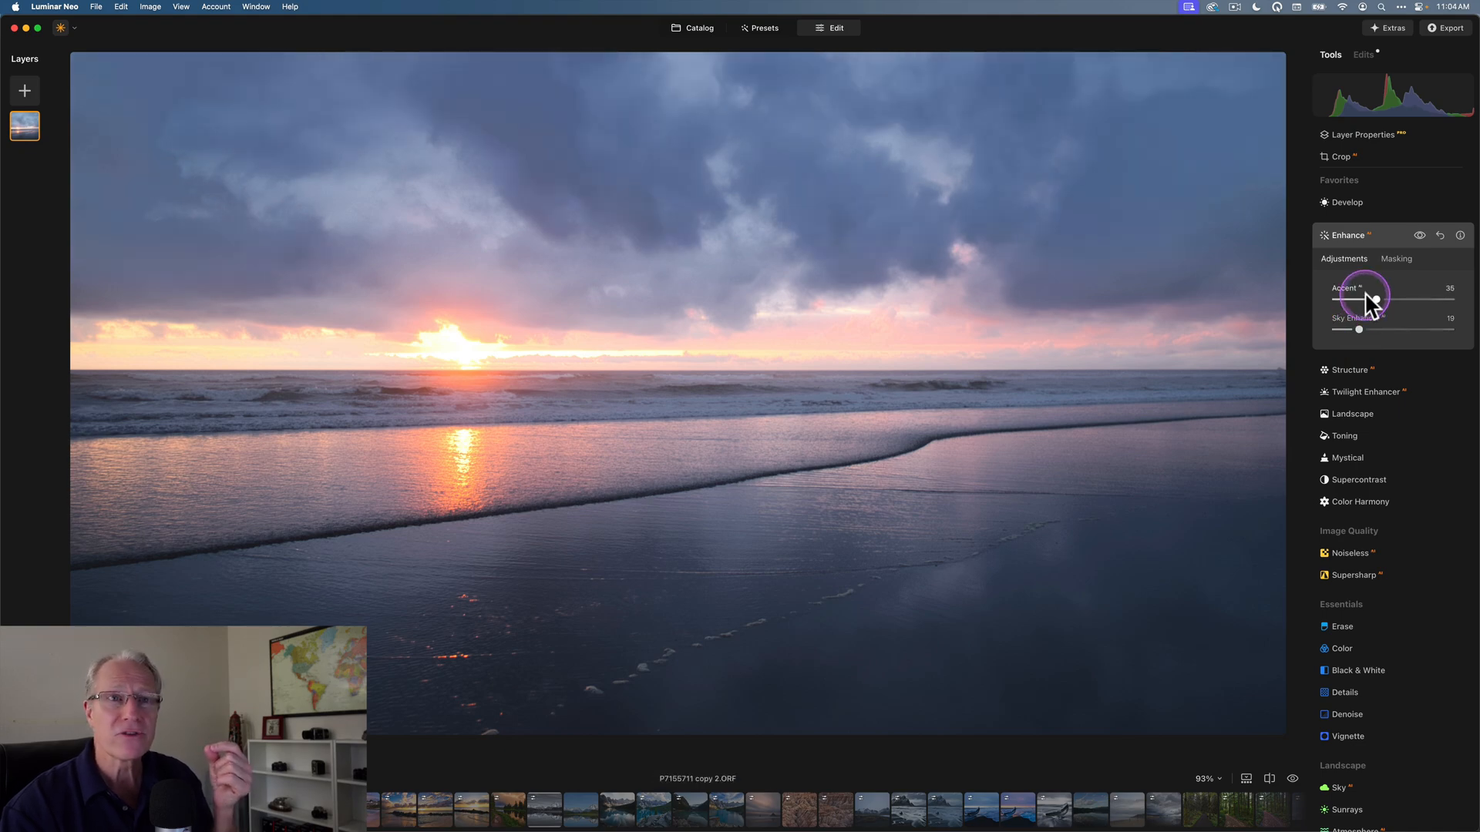
left_click_drag(1373, 300, 1367, 299)
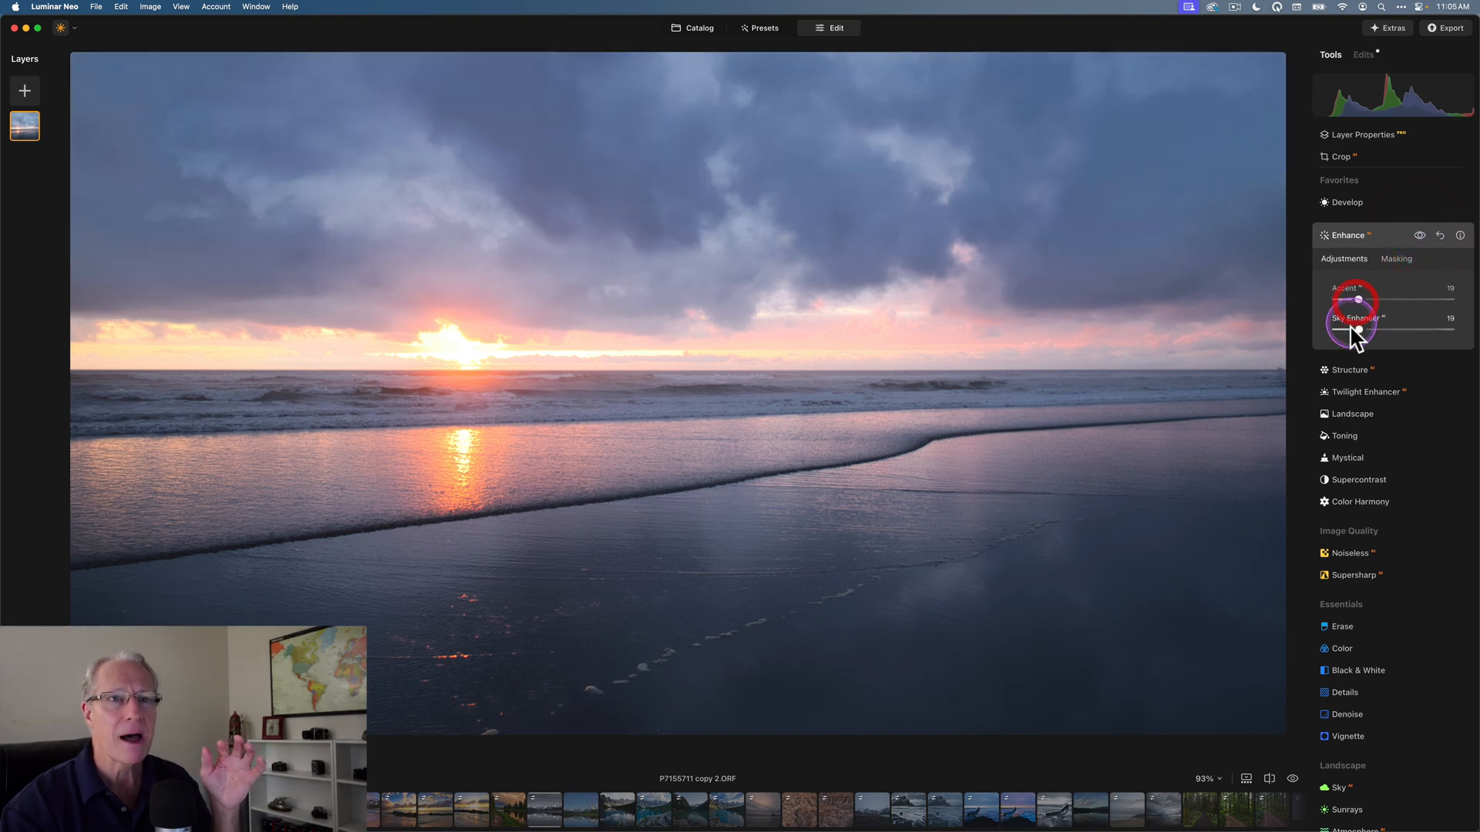
left_click_drag(1352, 330, 1352, 330)
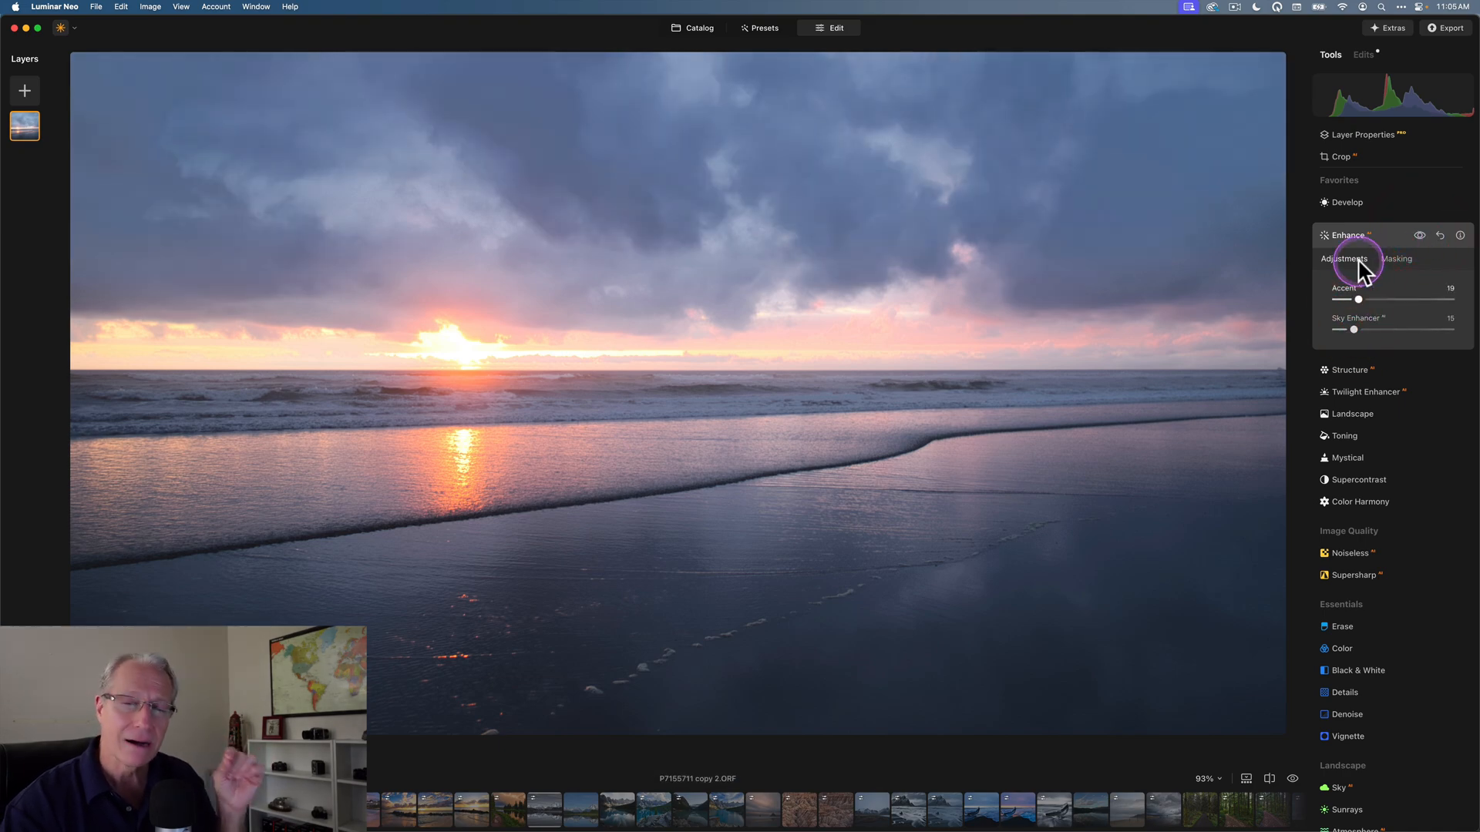
left_click(1349, 234)
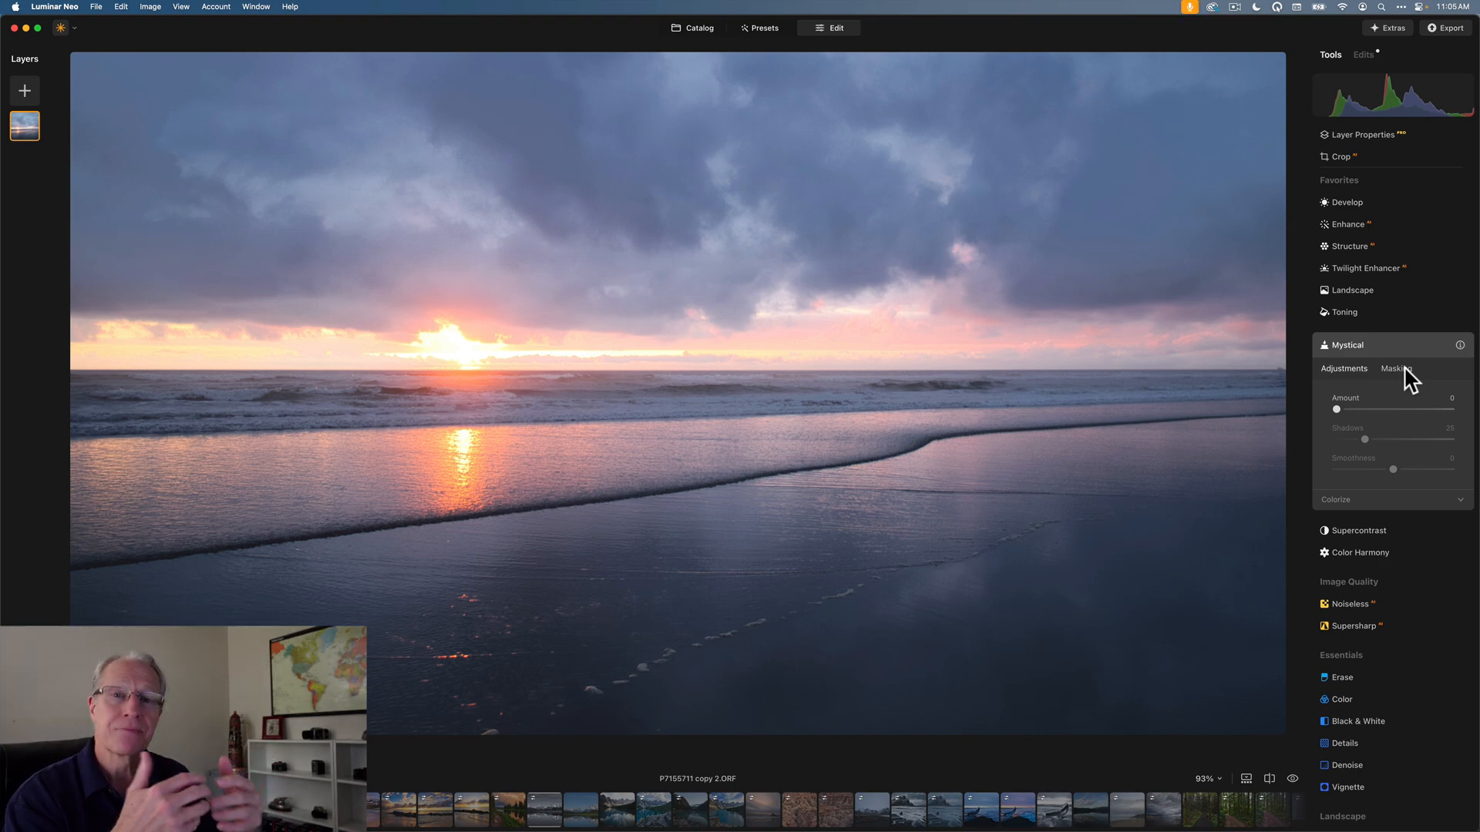
Step: Mask Mystical to a sampled colour range with range 50
left_click(1397, 369)
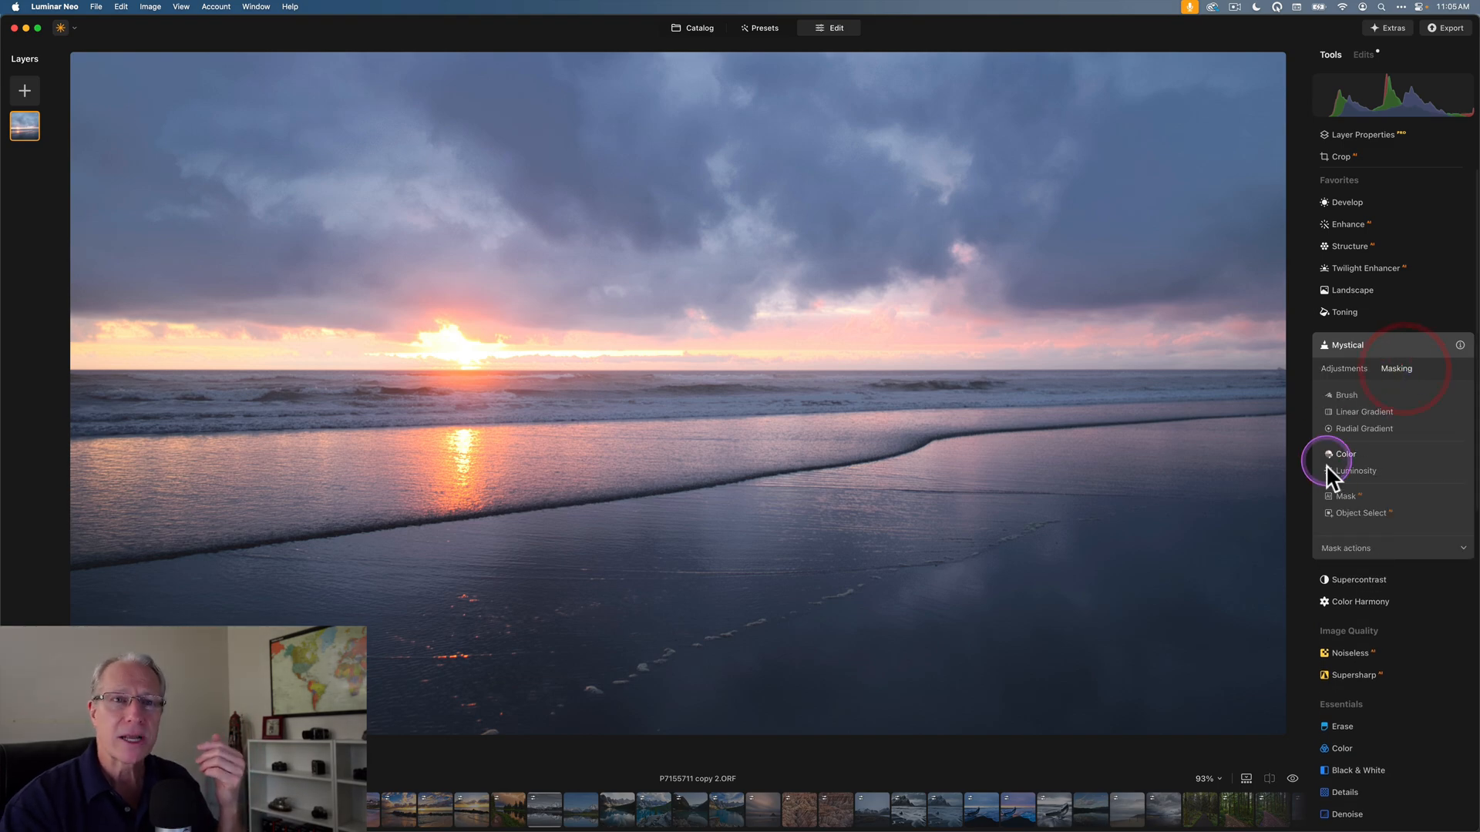
left_click(1344, 453)
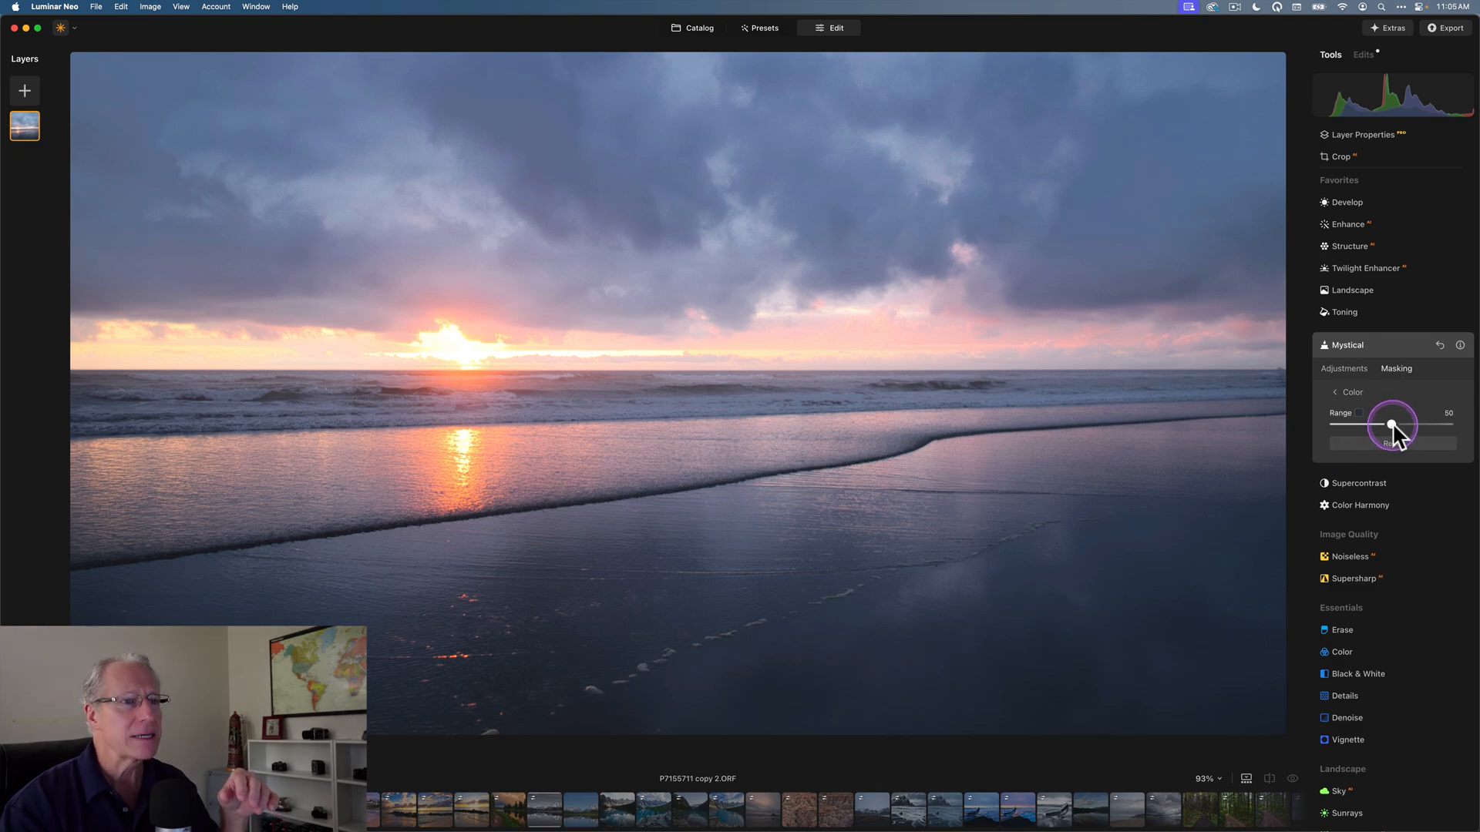
left_click_drag(1390, 424, 1451, 424)
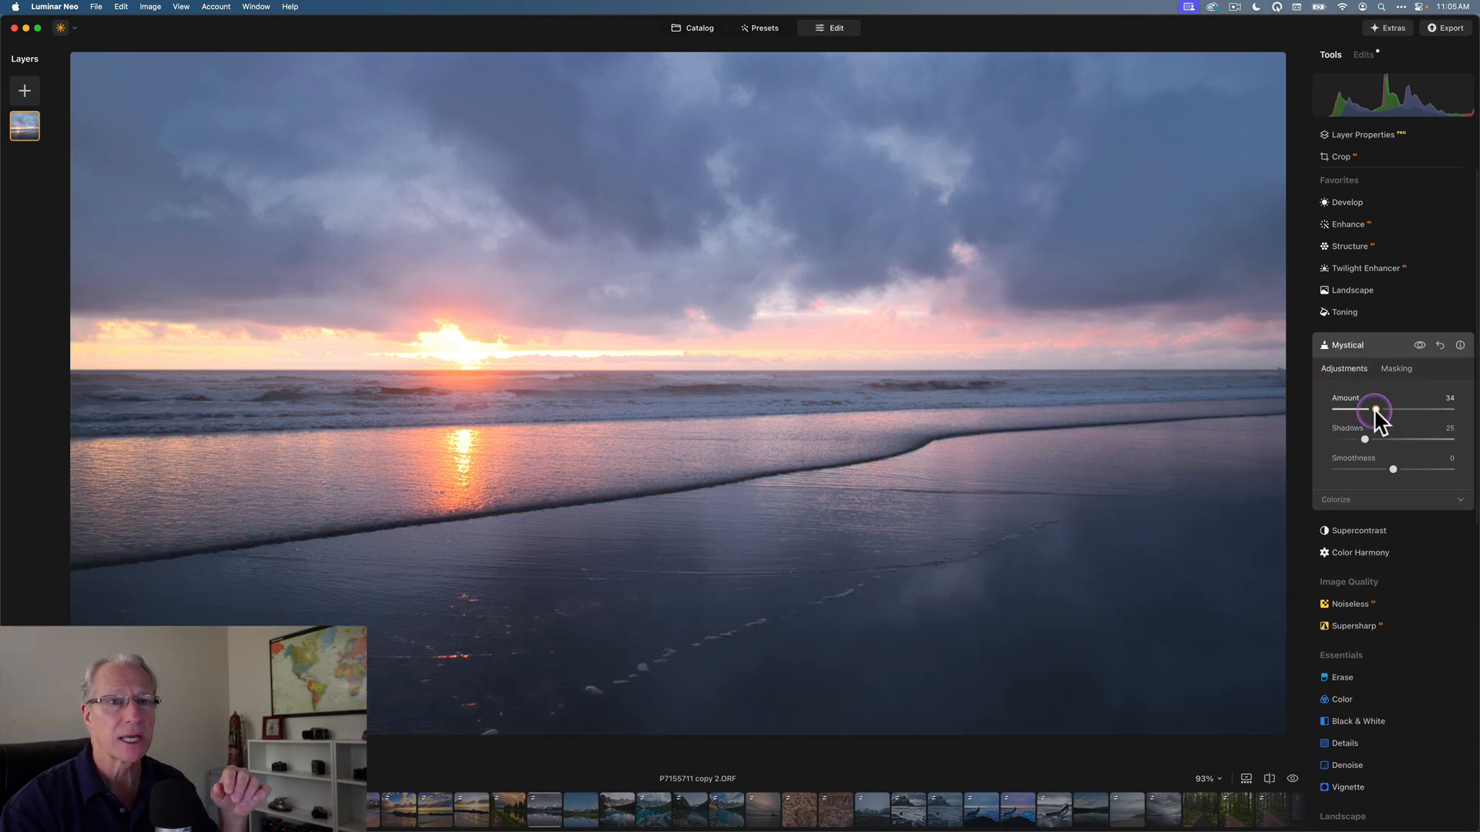
Step: Set the Mystical Amount to 26
left_click_drag(1372, 410, 1379, 410)
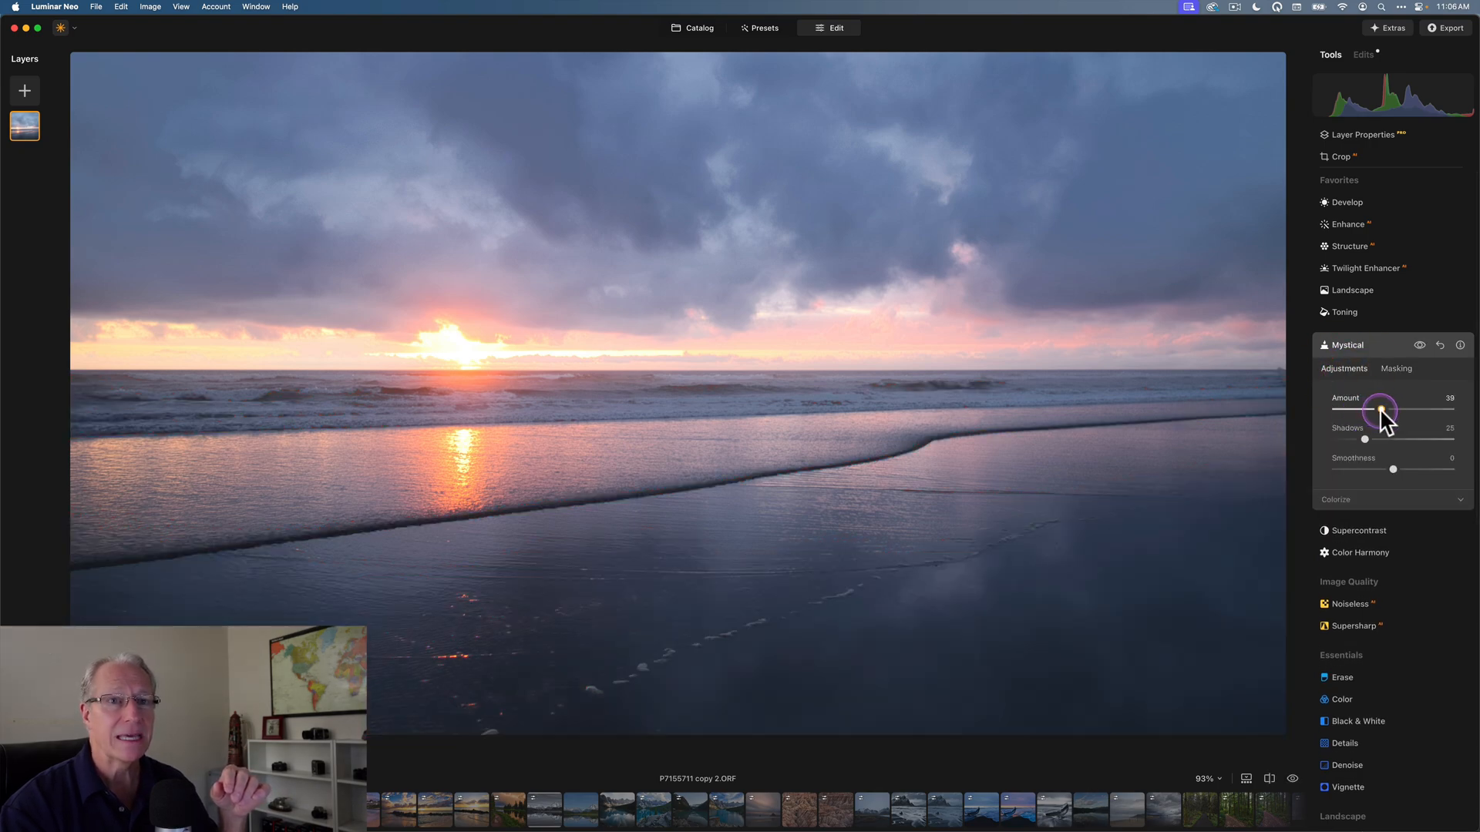
left_click_drag(1378, 409, 1381, 408)
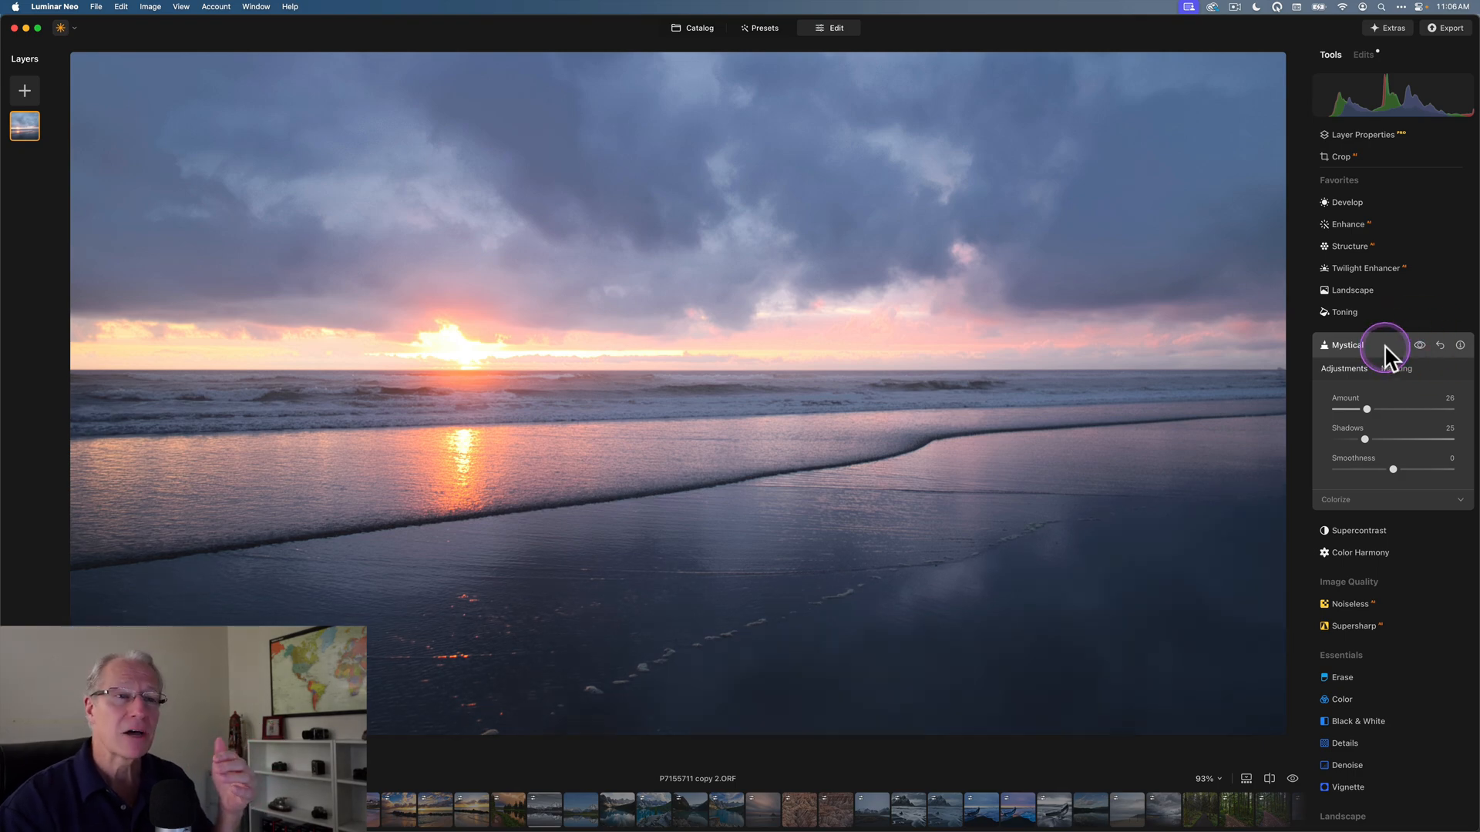
Step: Collapse Mystical and drag the before/after divider right to reveal the original sunset
left_click(1342, 344)
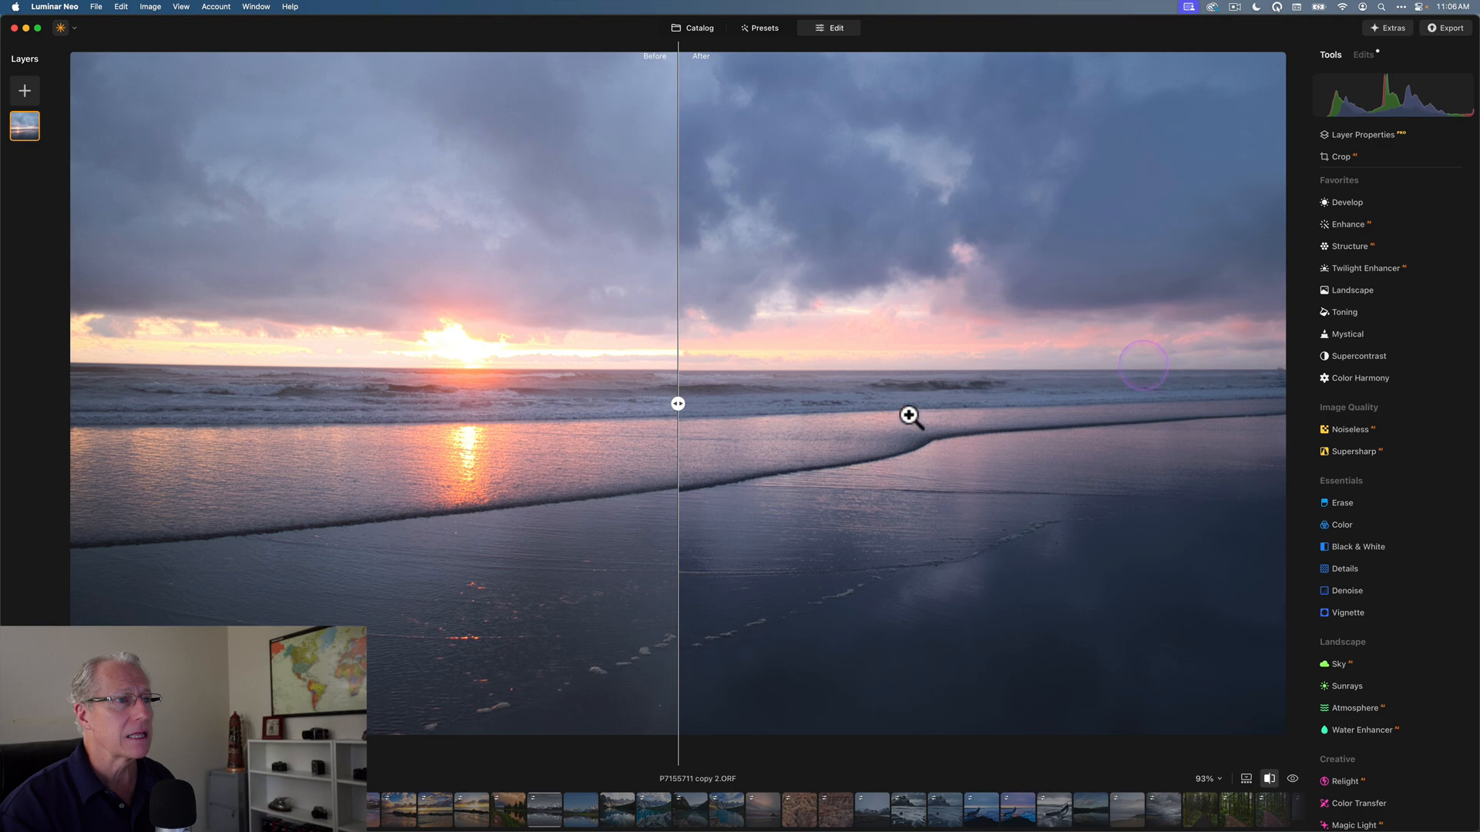
left_click_drag(678, 404, 1055, 403)
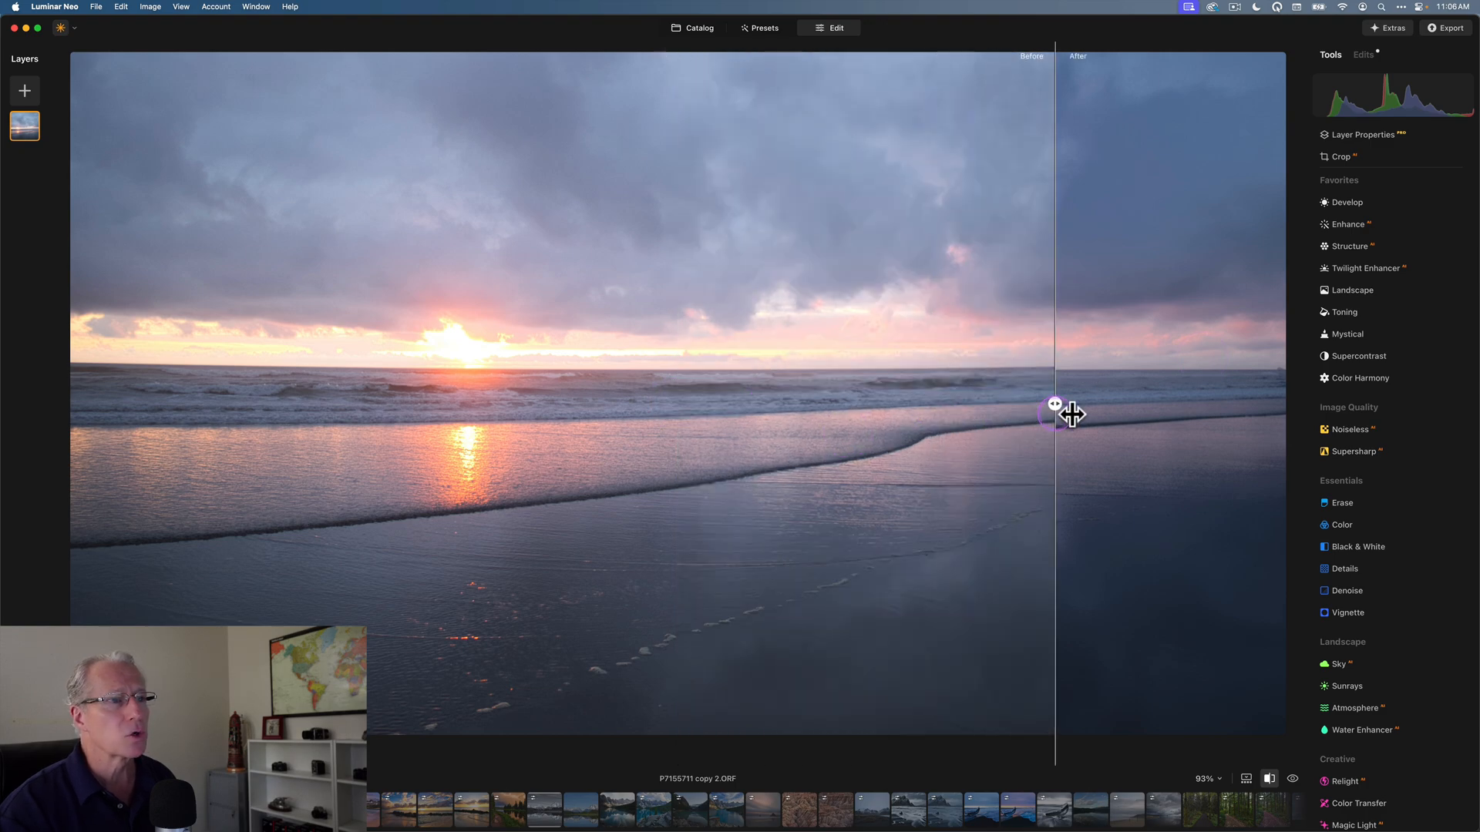